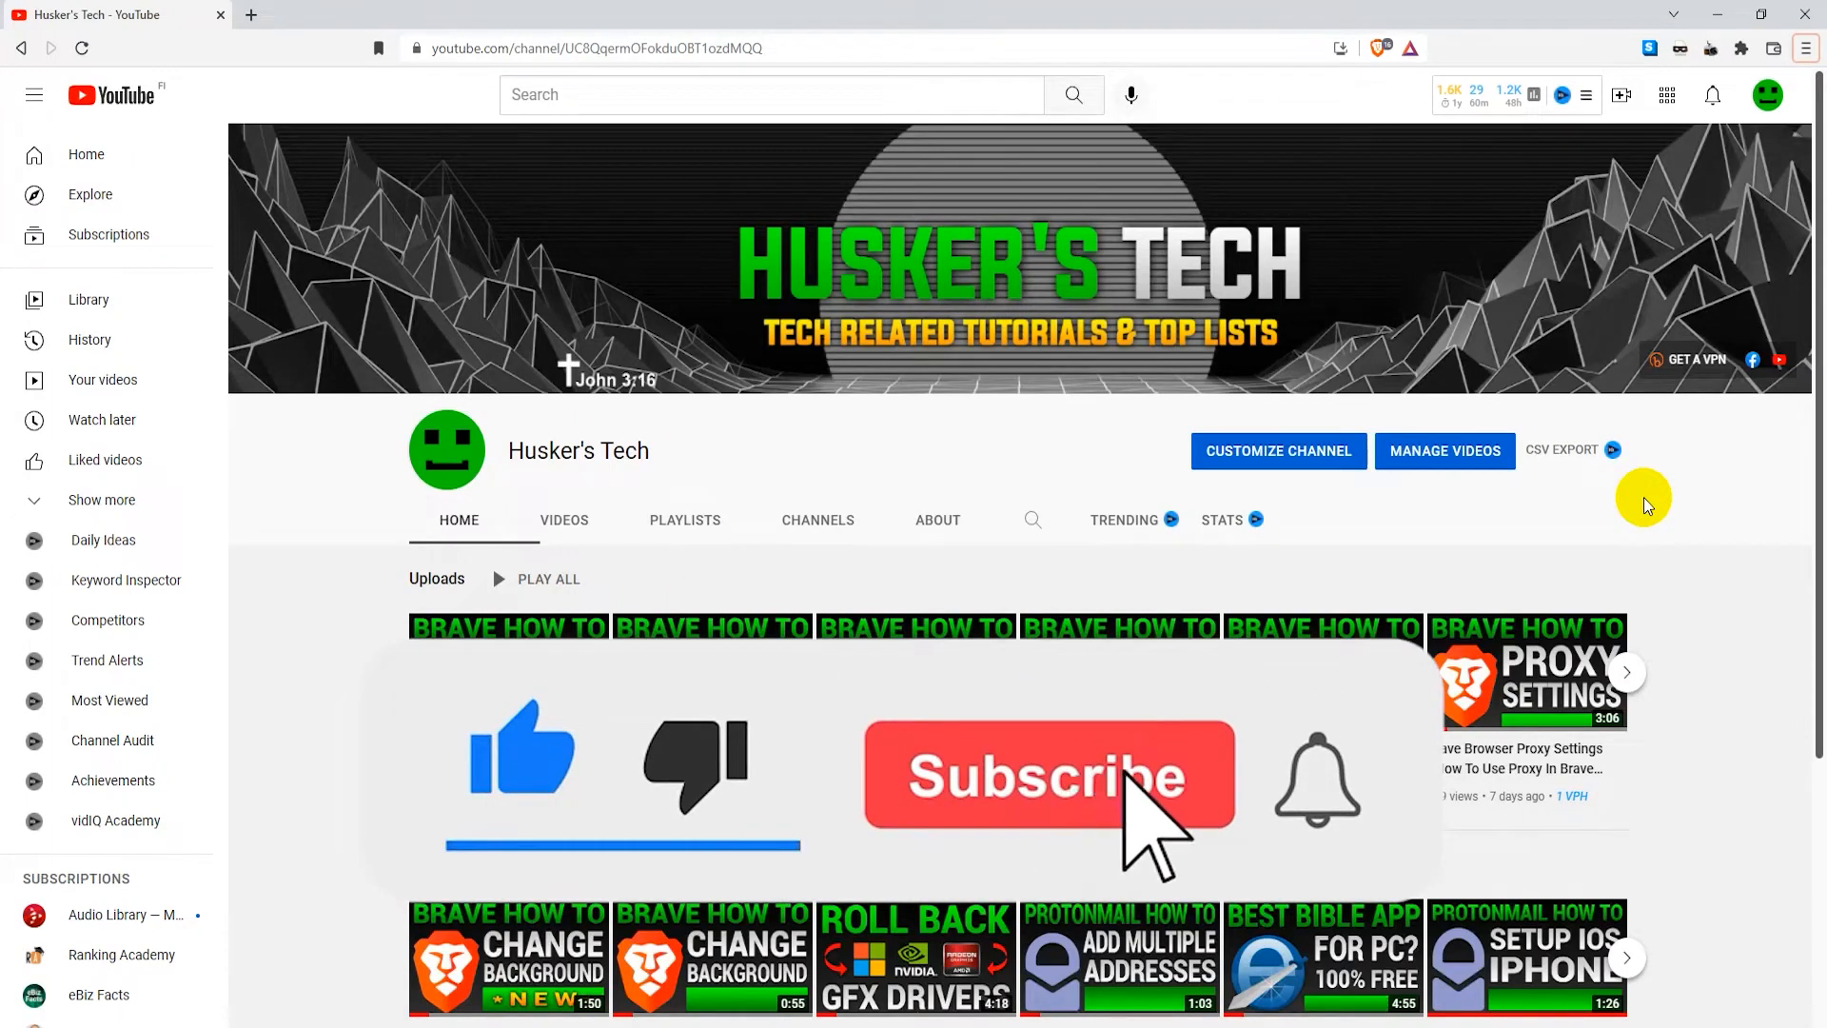
# Bring up Brave's main menu over the YouTube channel page to reach Settings
pyautogui.click(1047, 774)
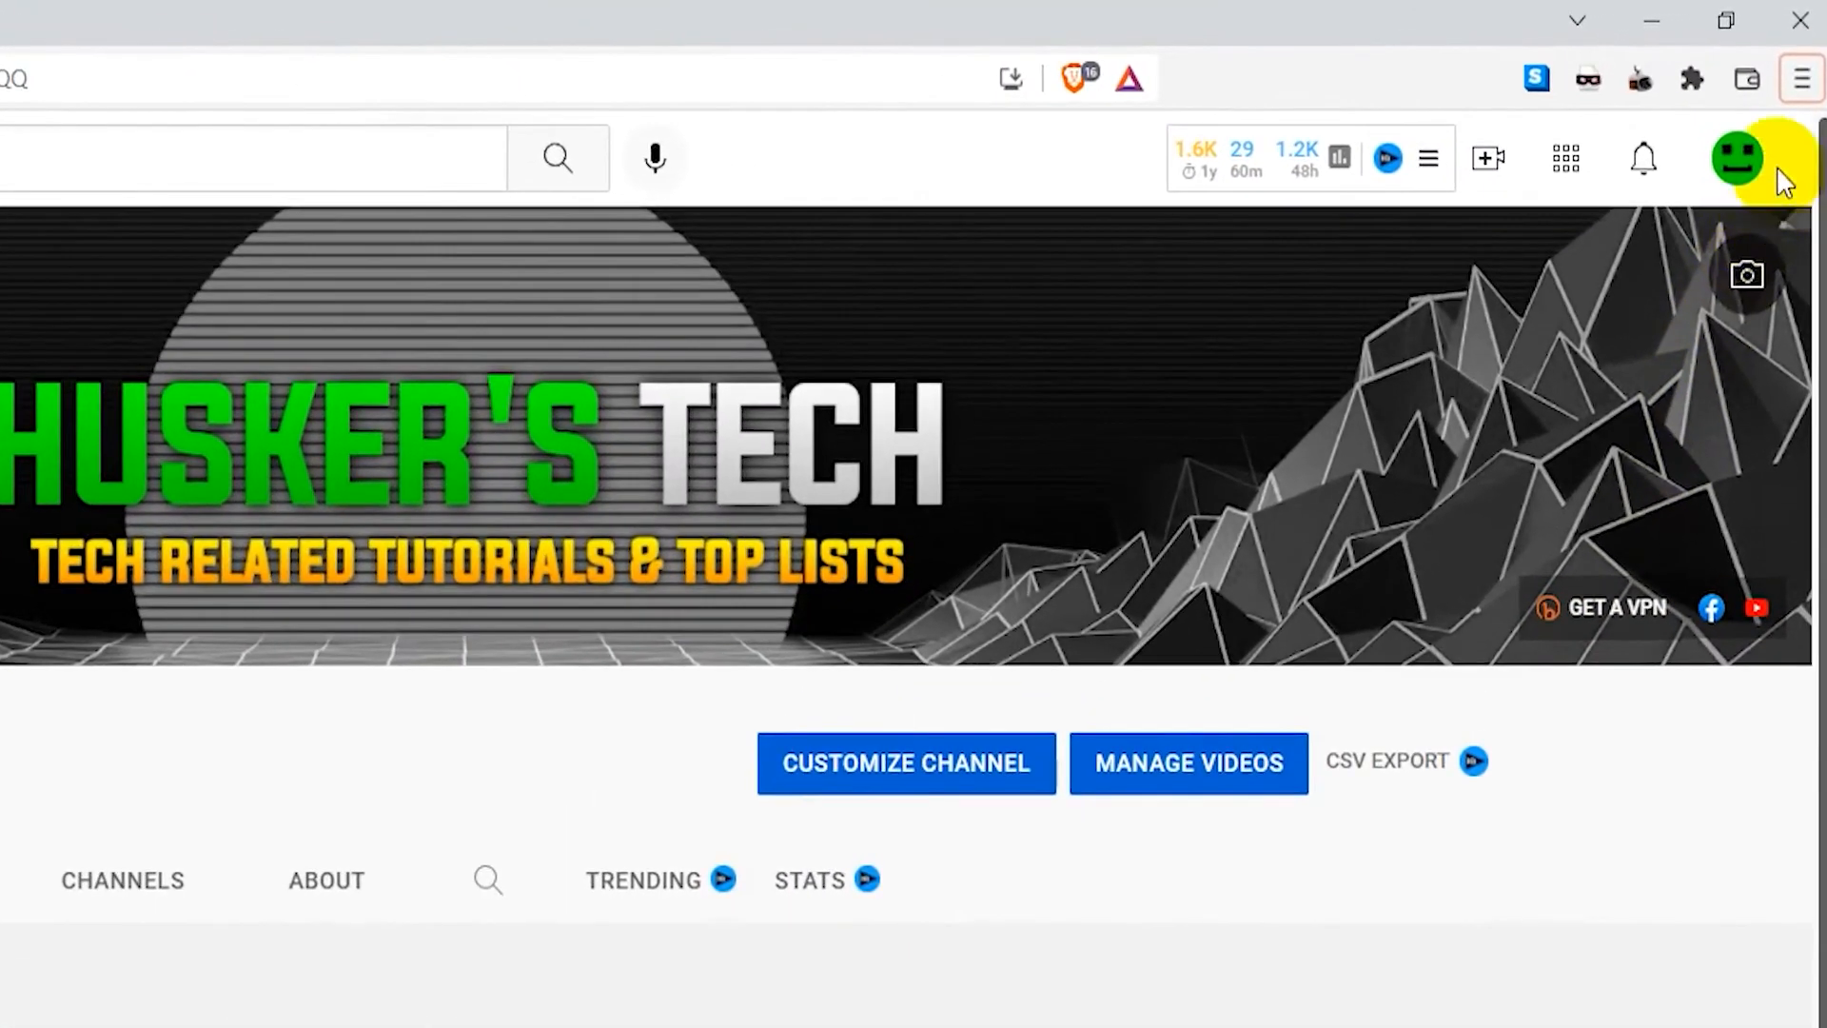
pyautogui.click(1800, 78)
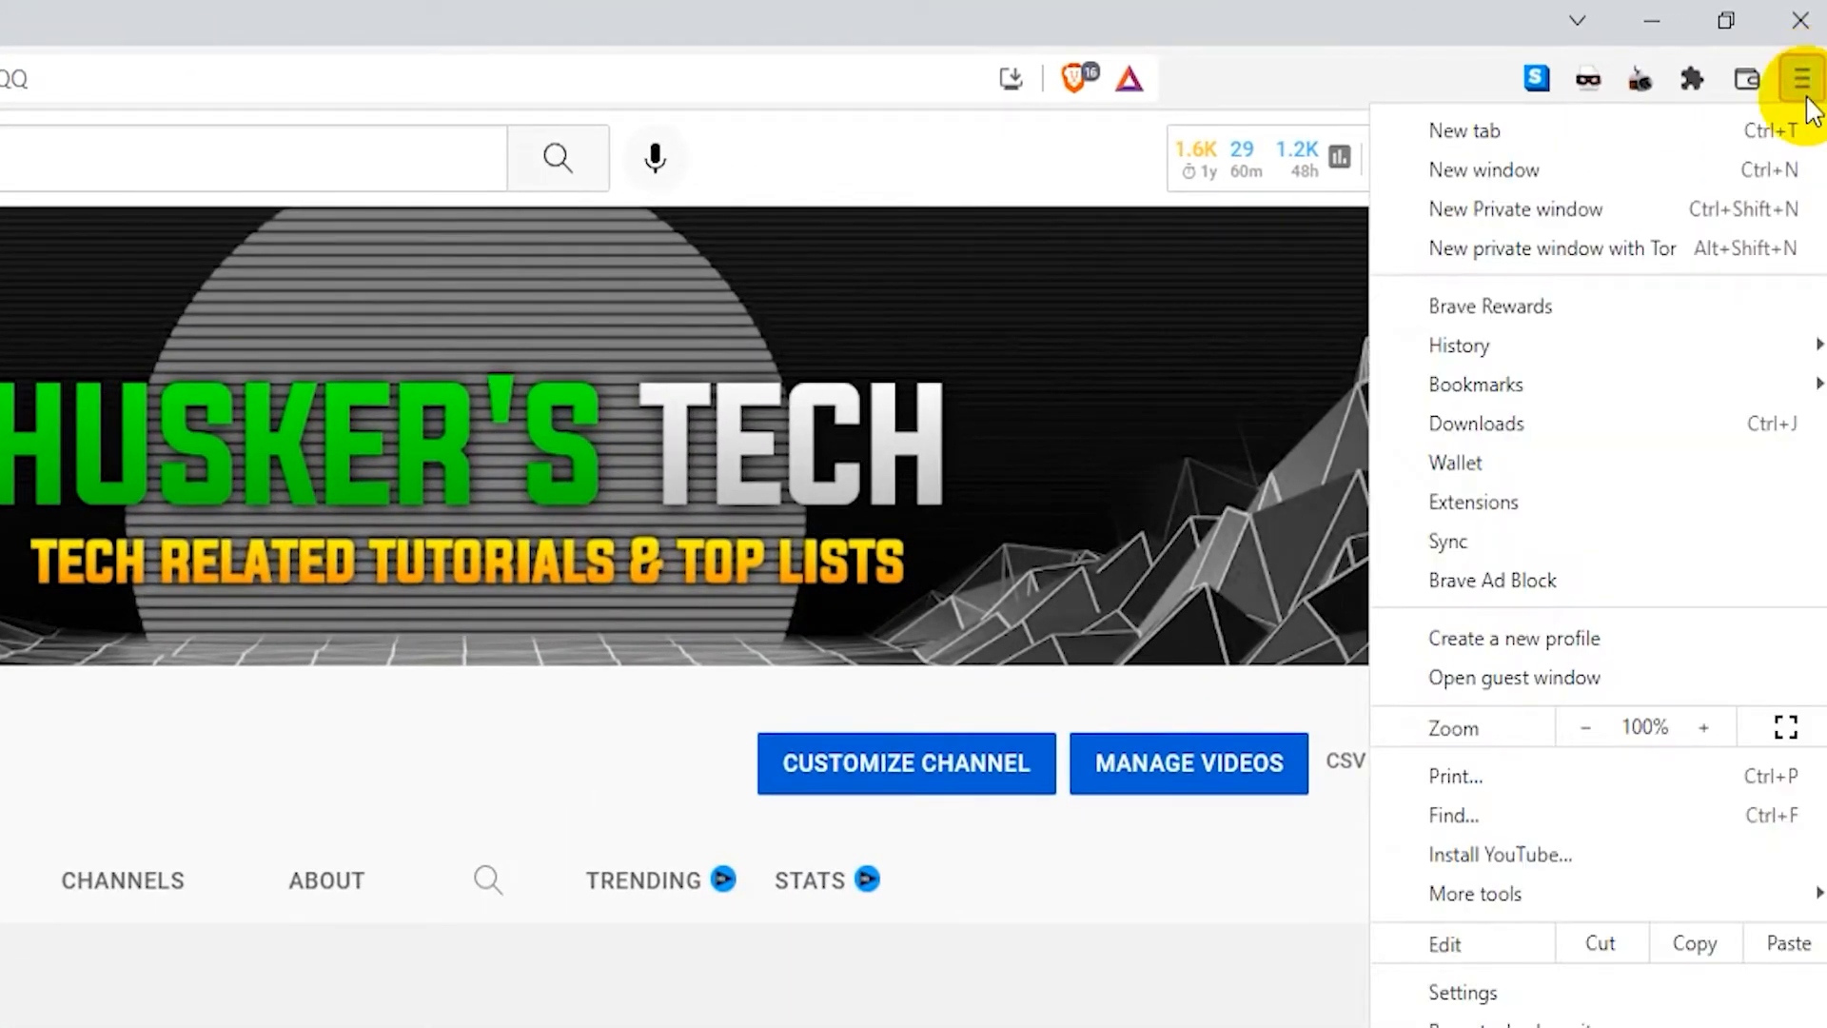
pyautogui.scroll(-3)
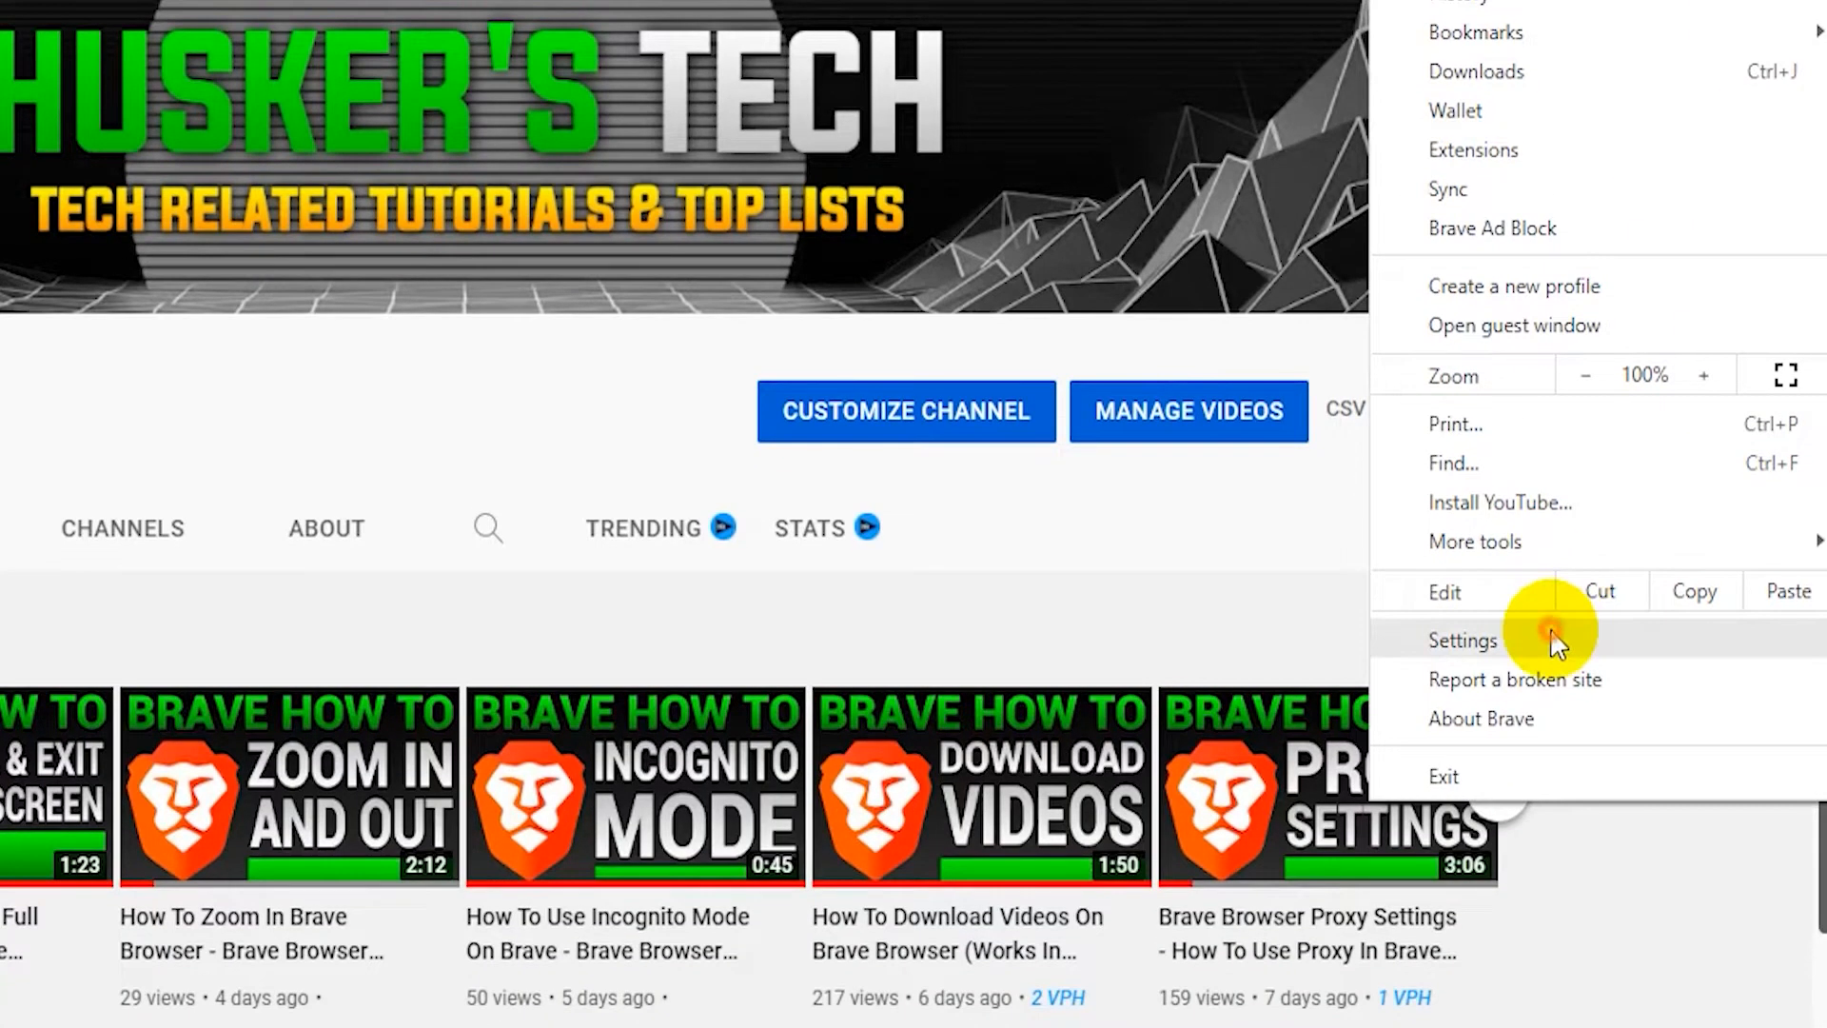
# Show the Security and Privacy settings scrolled to the Clear browsing data option
pyautogui.click(1461, 639)
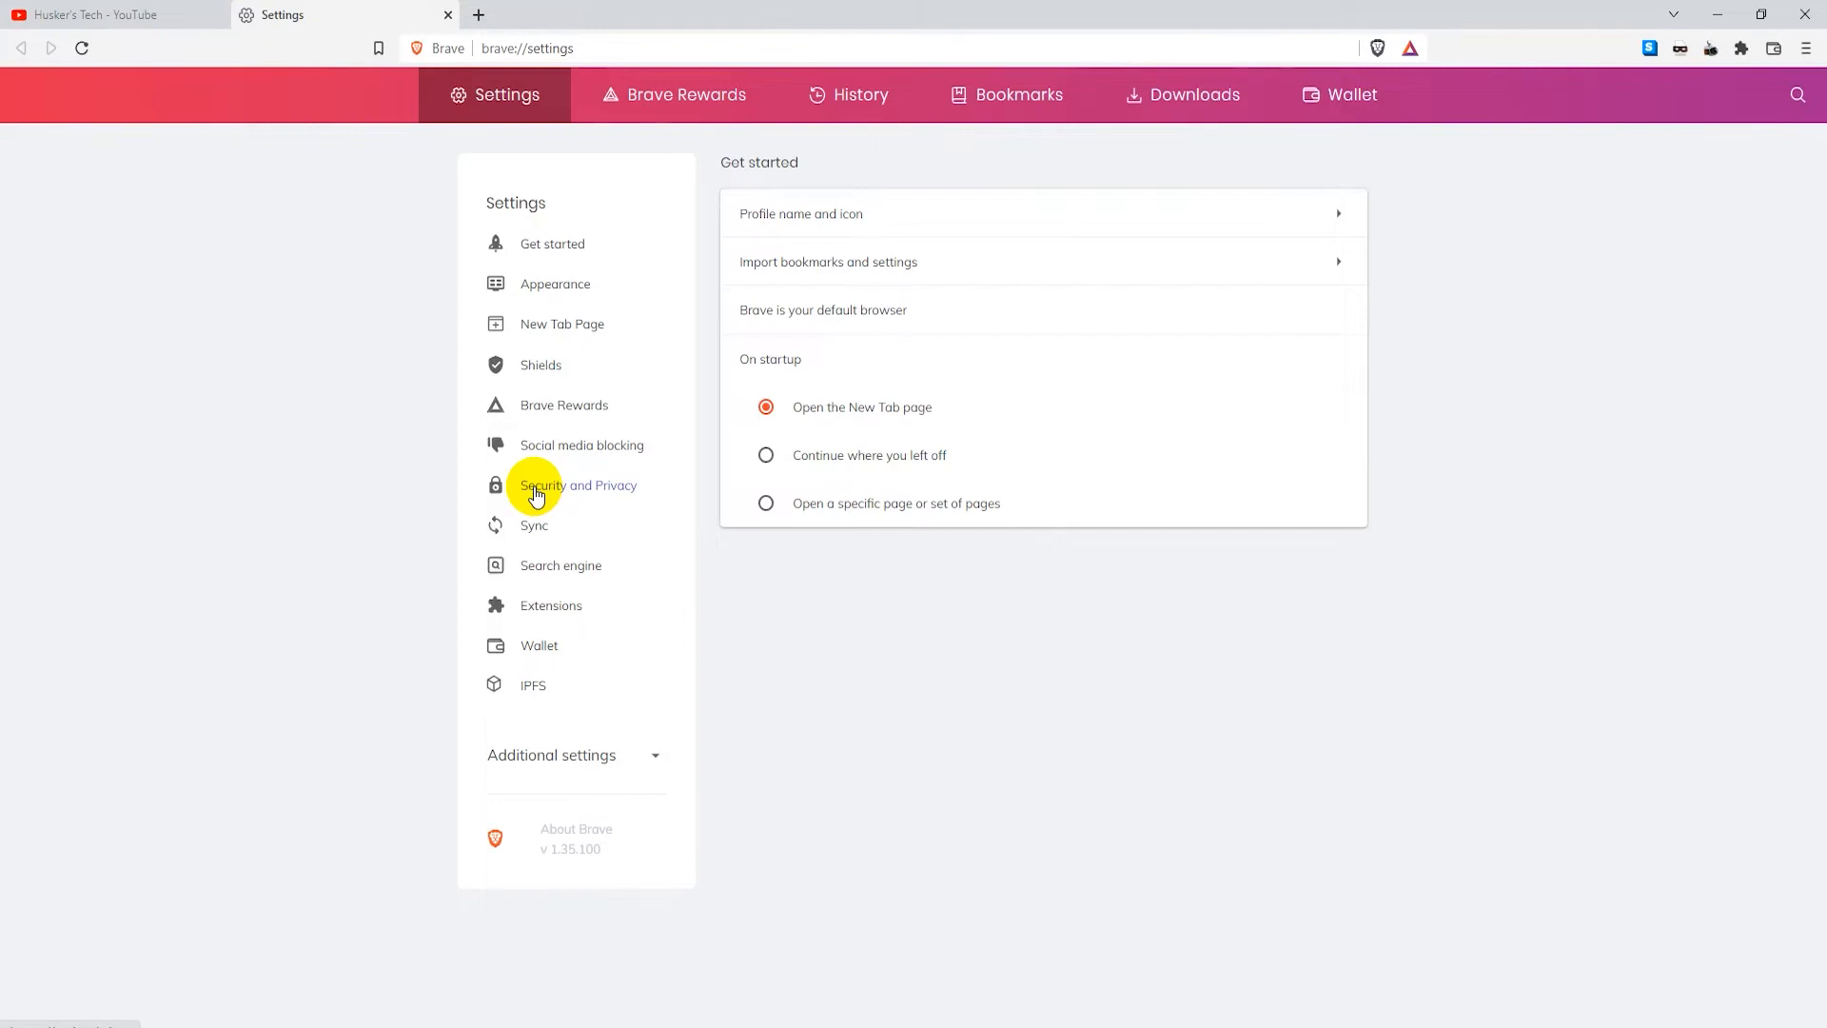
pyautogui.click(577, 485)
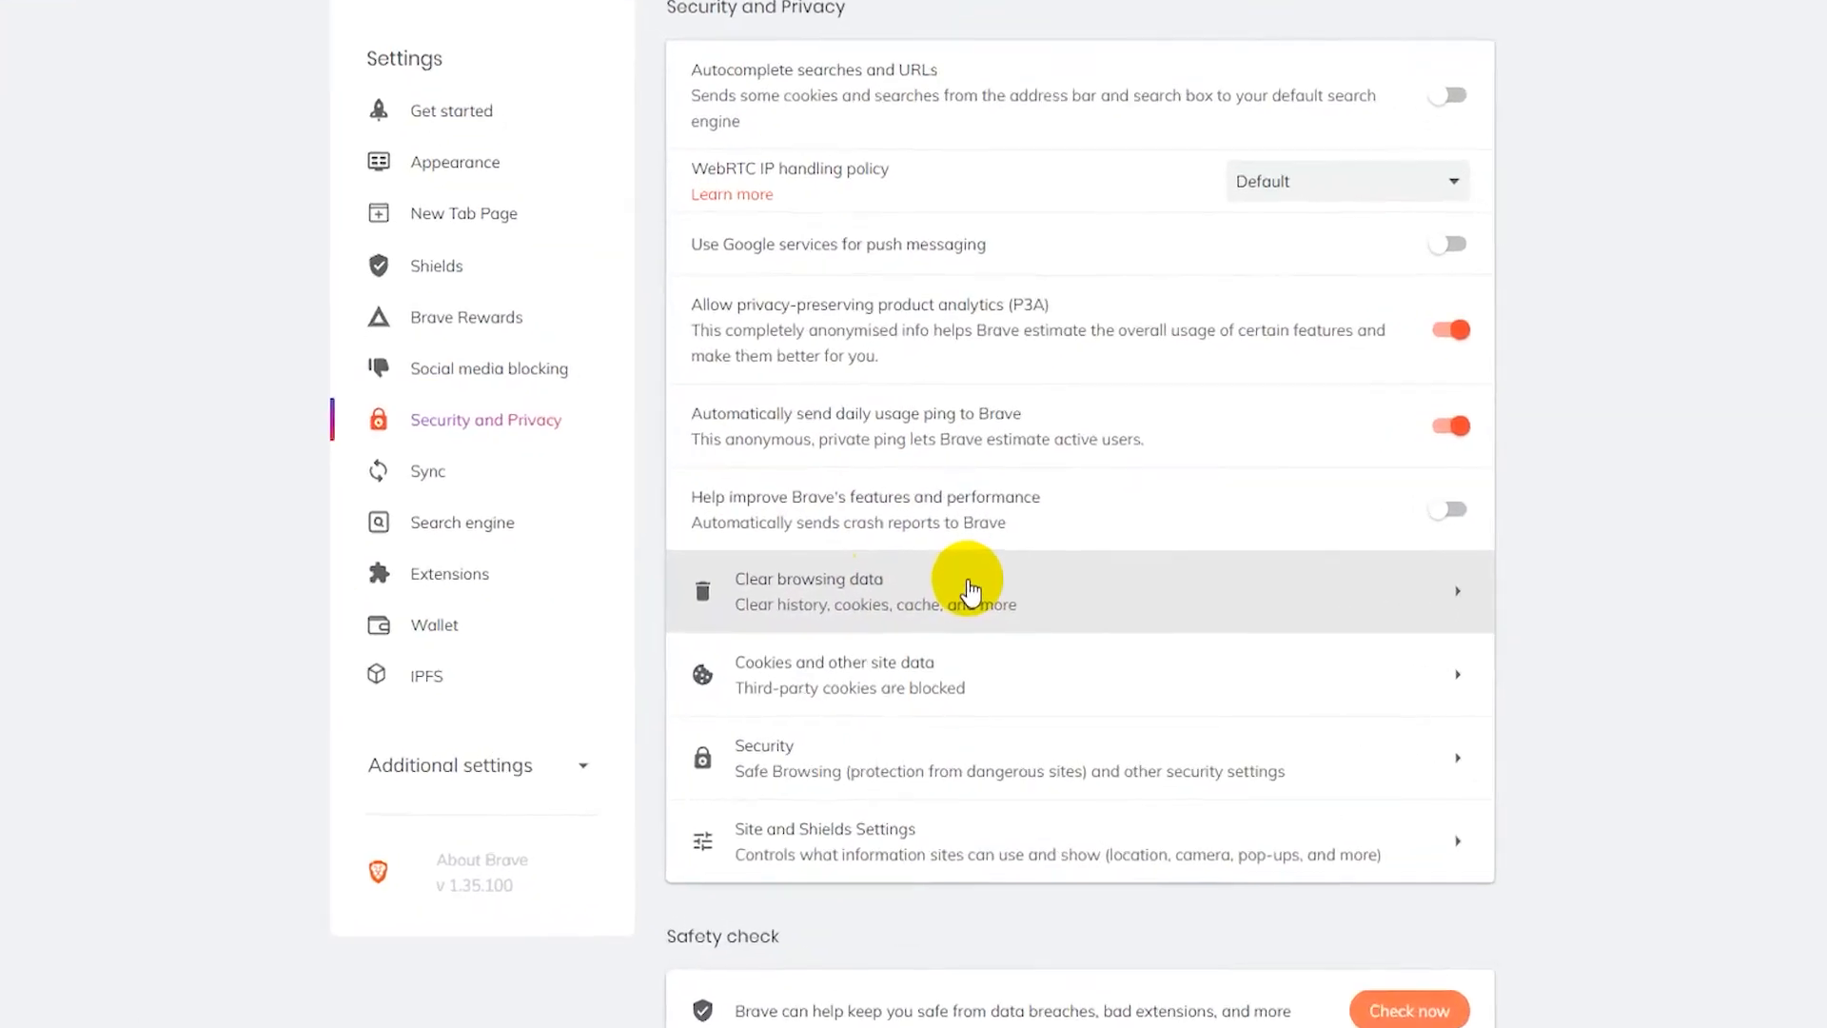
pyautogui.scroll(-3)
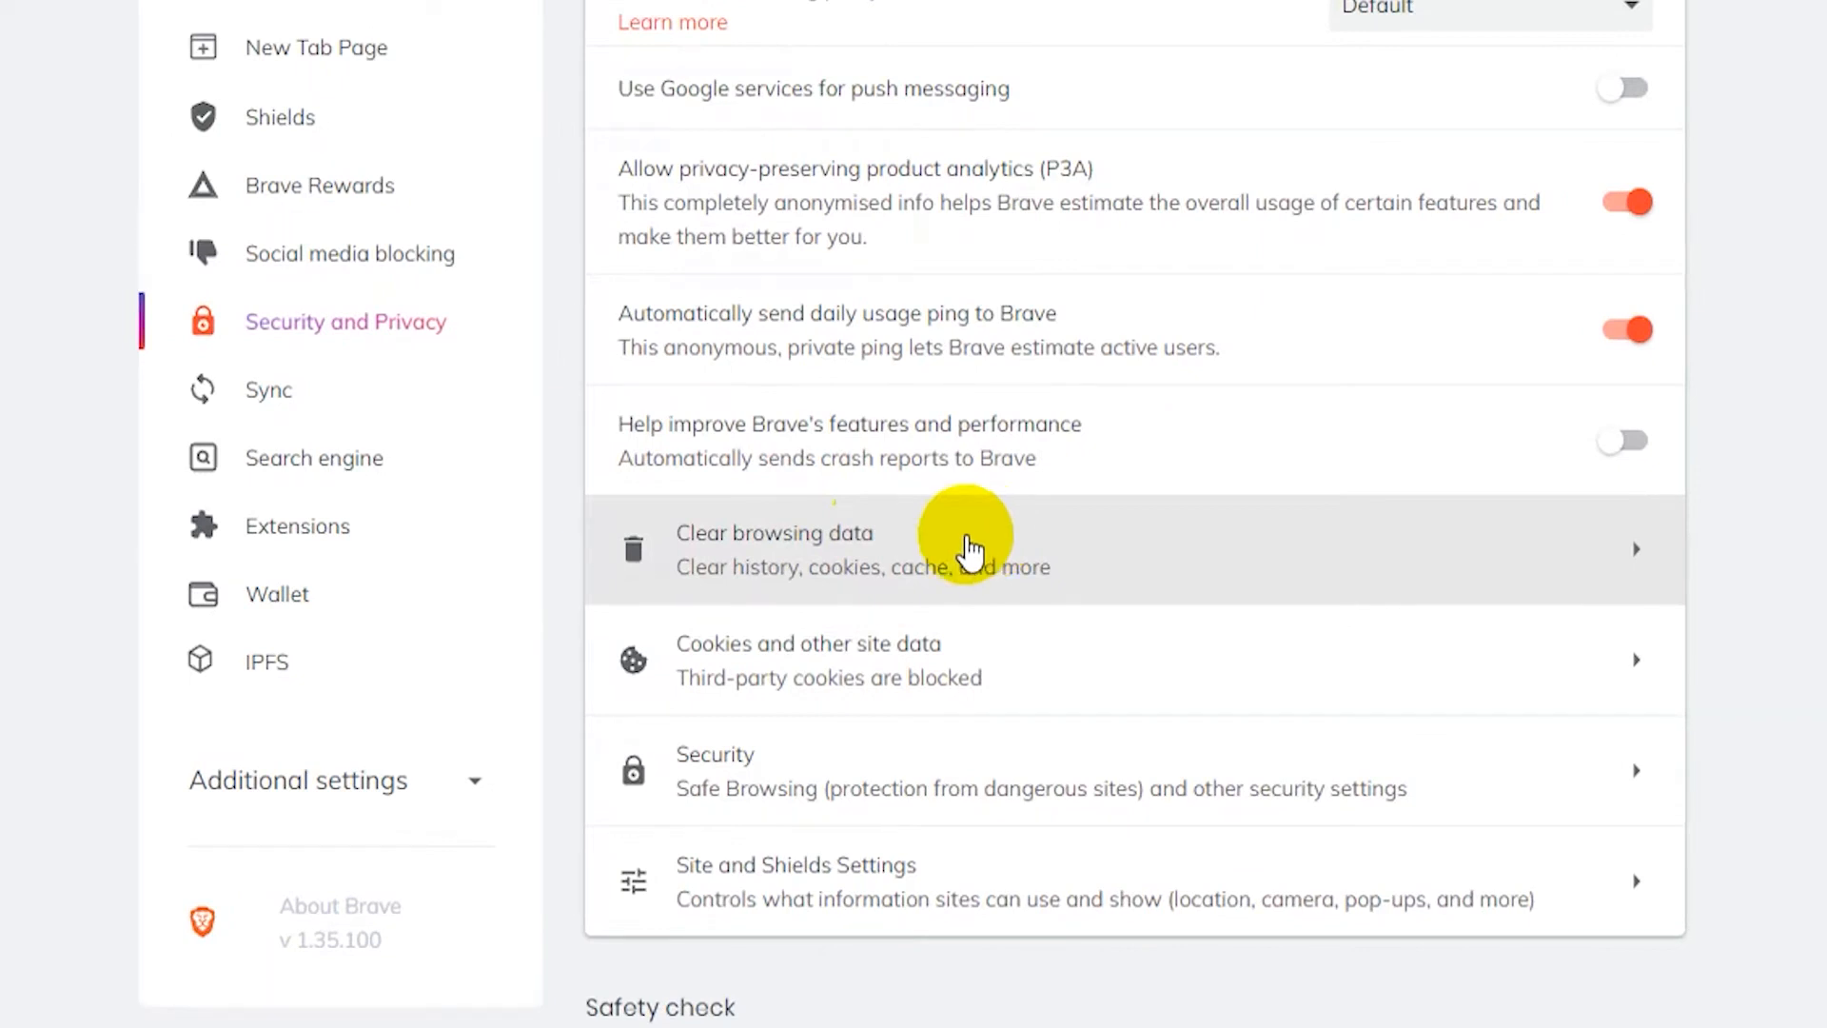
pyautogui.moveTo(842, 548)
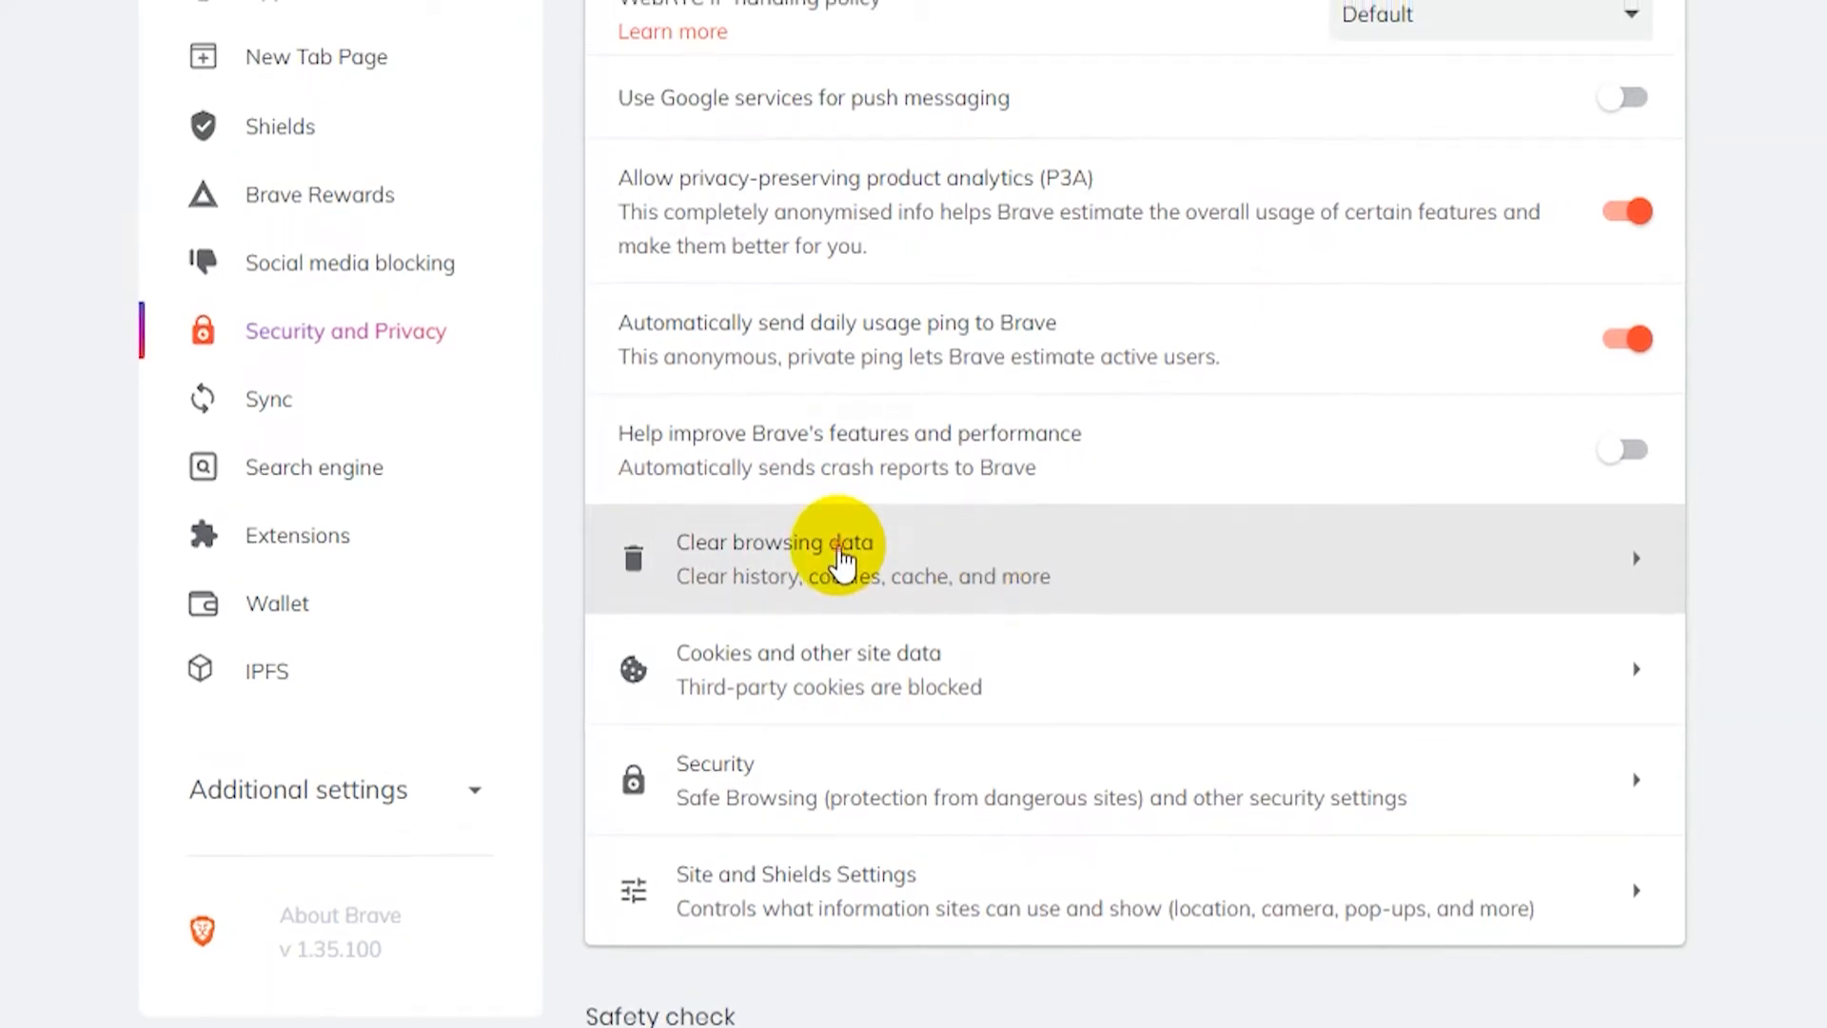
# In Clear browsing data, include cookies and site data but exclude browsing history
pyautogui.click(774, 542)
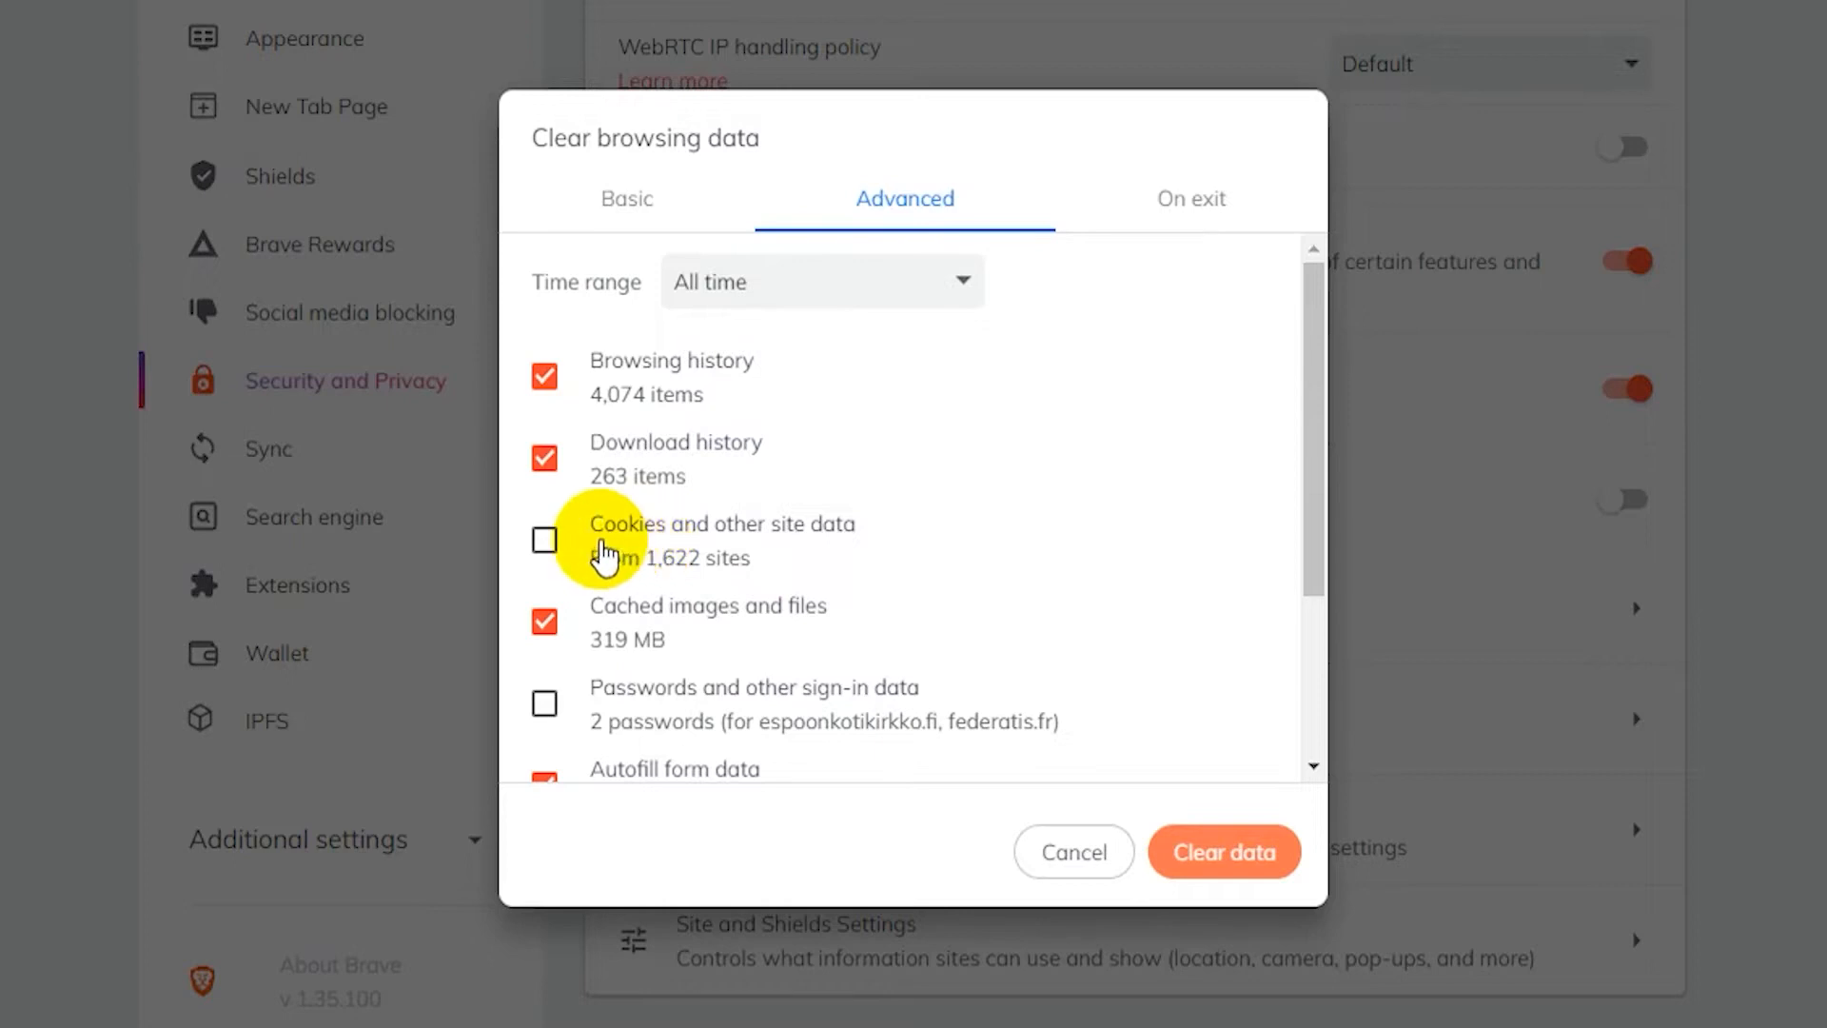
pyautogui.click(544, 539)
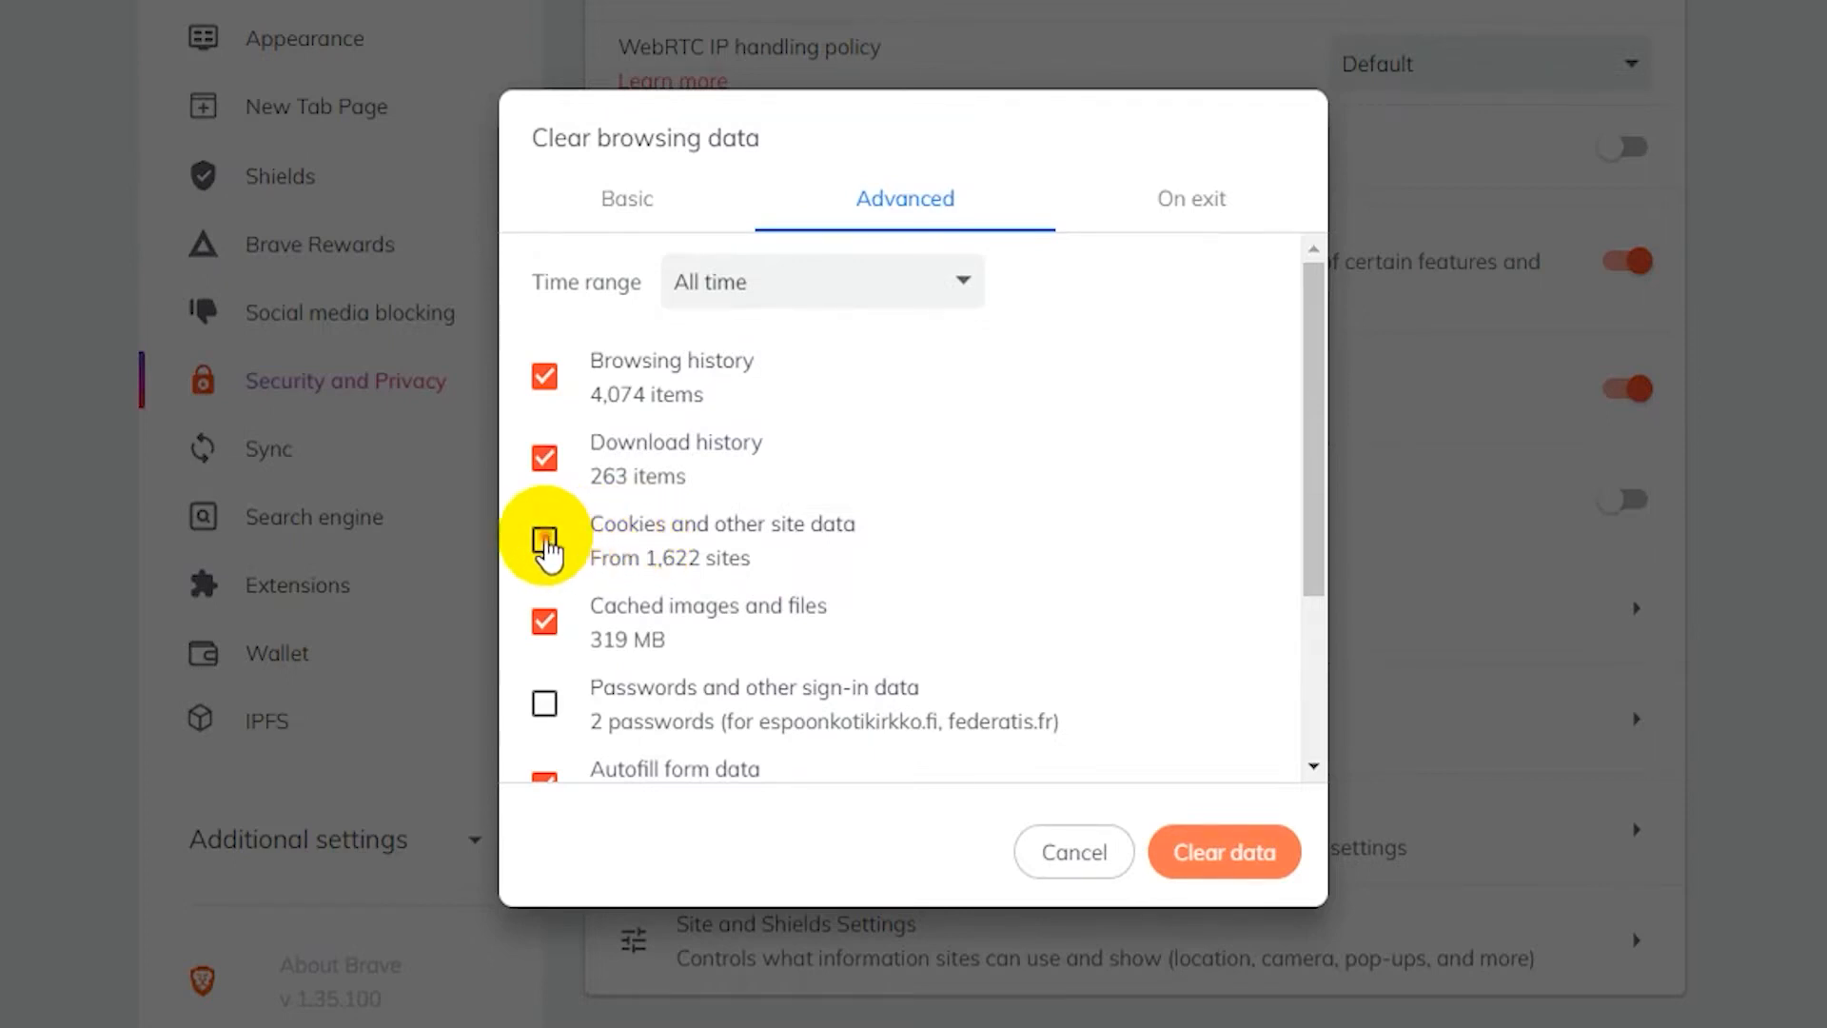
pyautogui.click(544, 538)
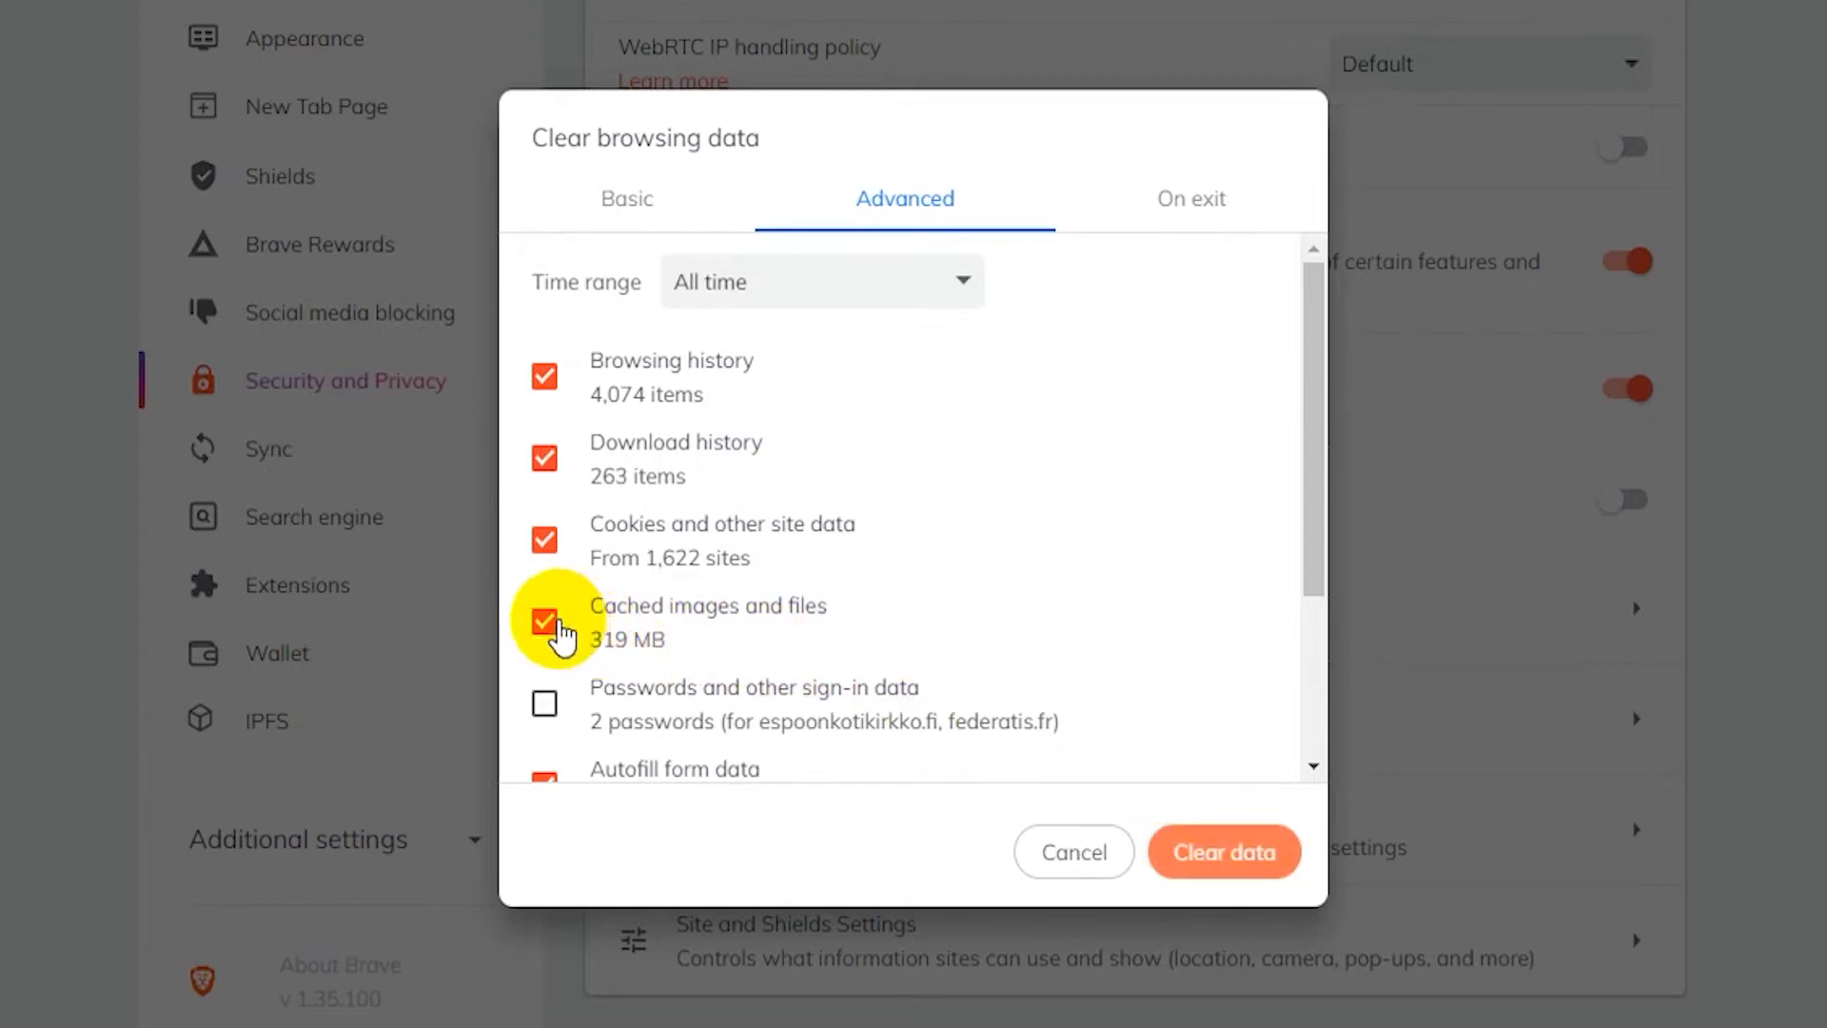
pyautogui.scroll(-3)
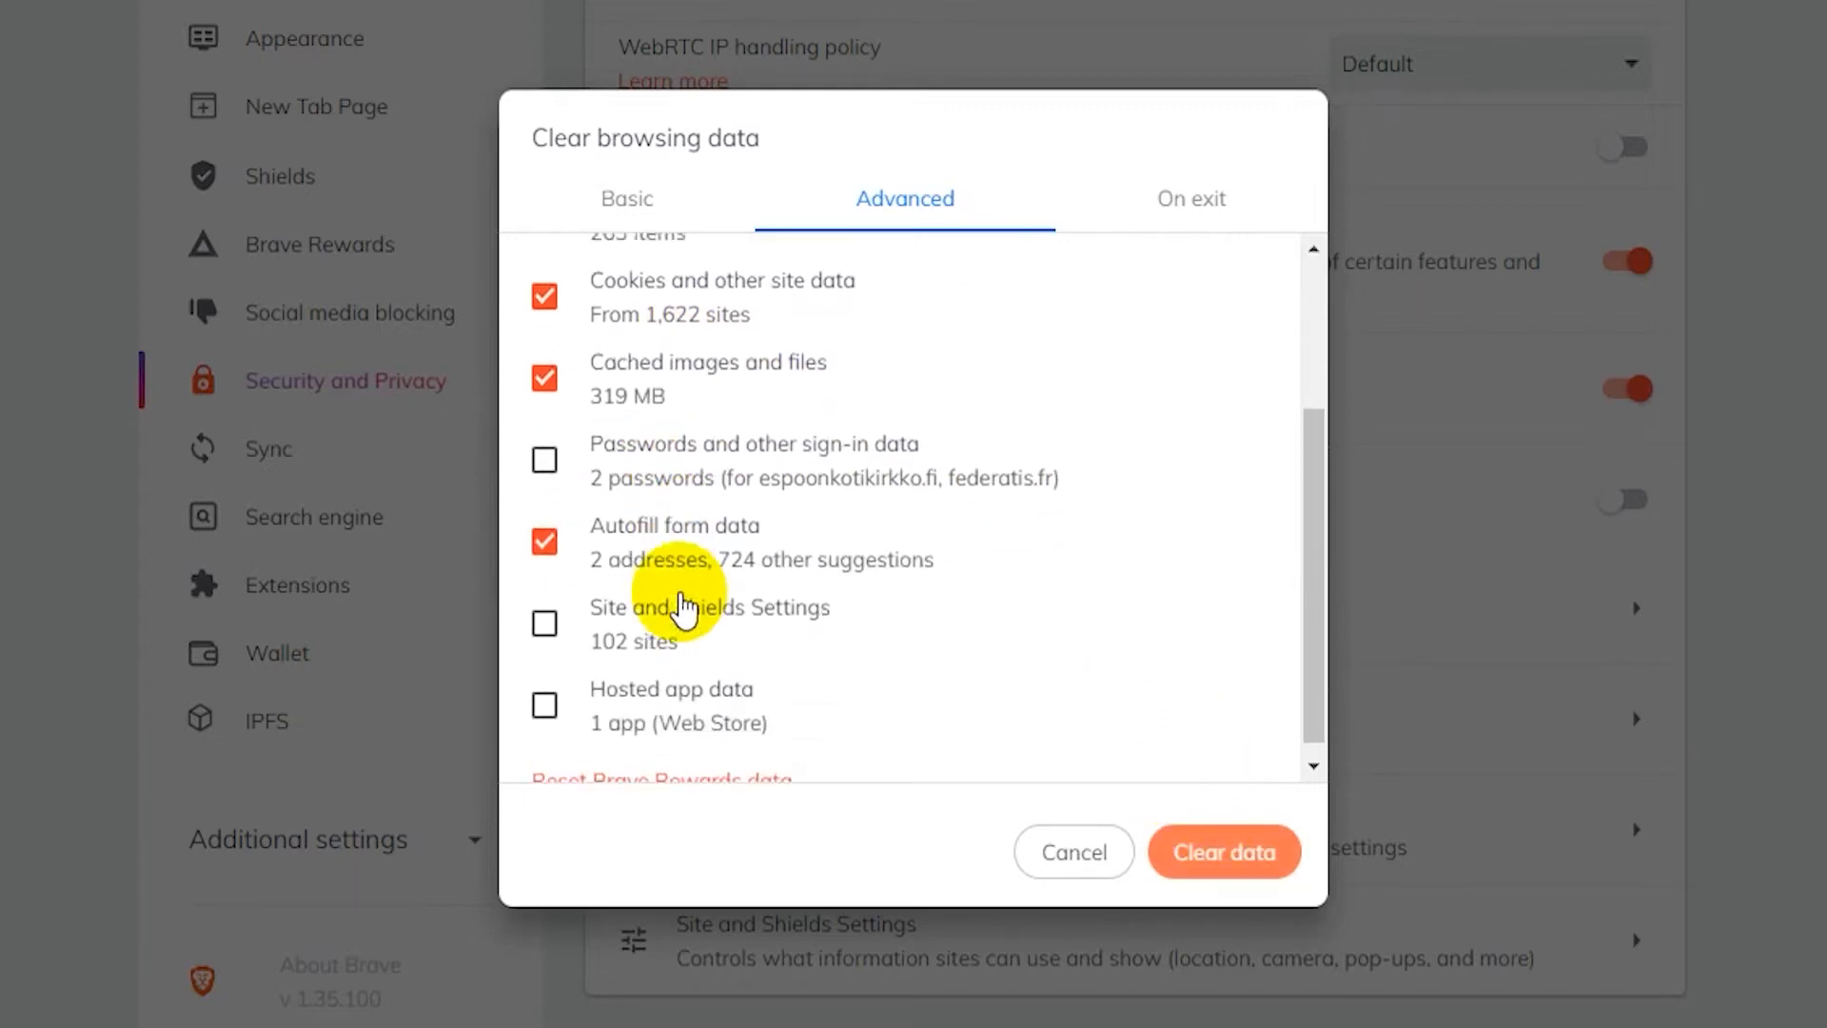
pyautogui.scroll(-3)
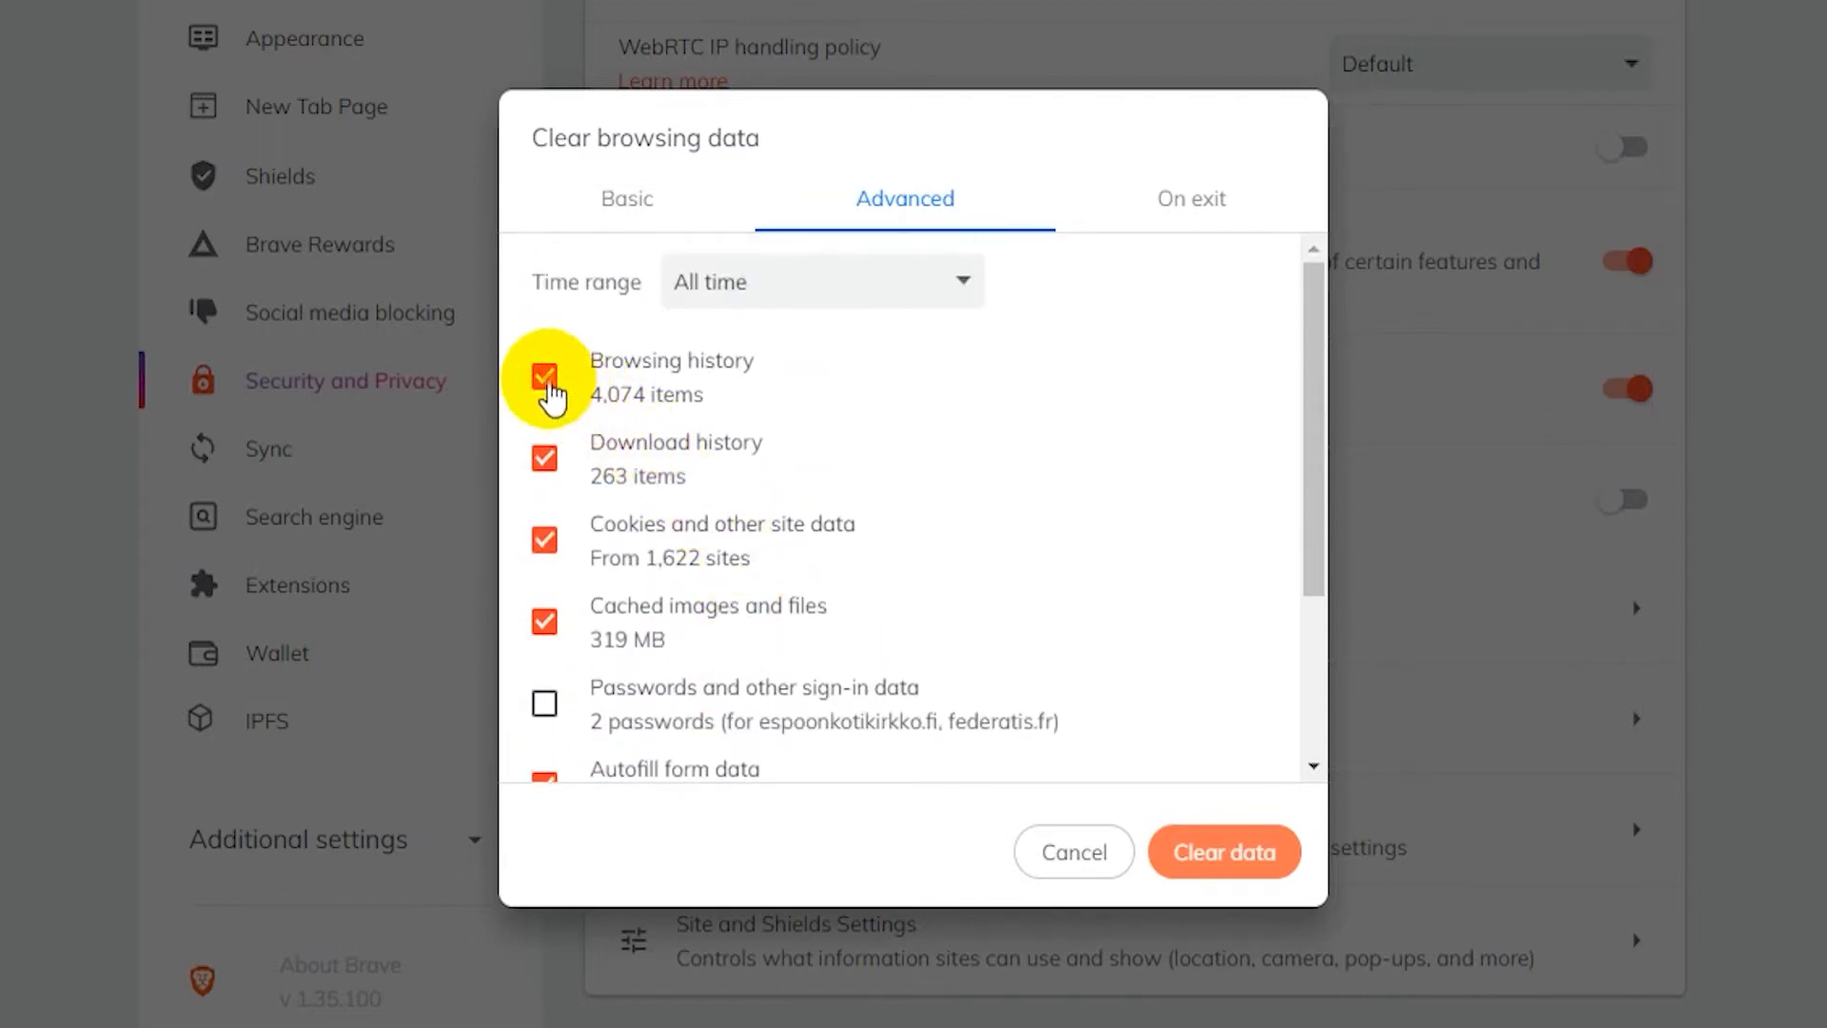
pyautogui.click(544, 375)
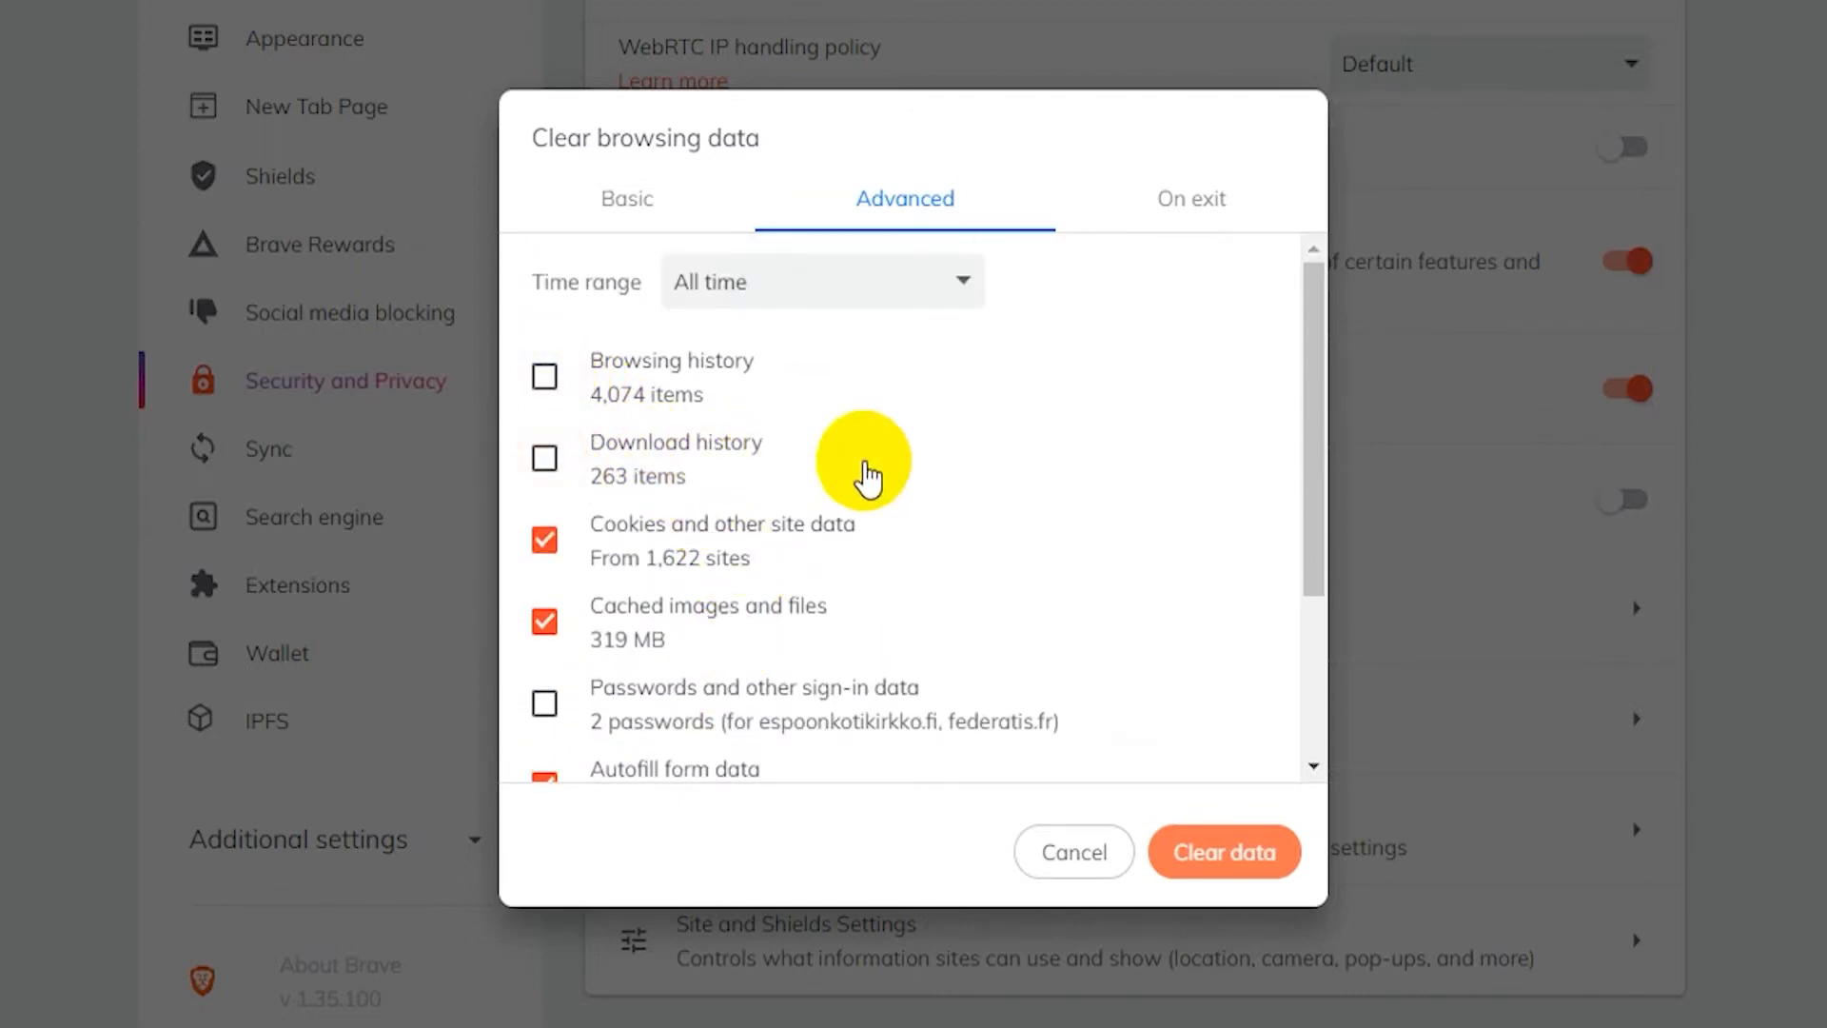
pyautogui.moveTo(1148, 698)
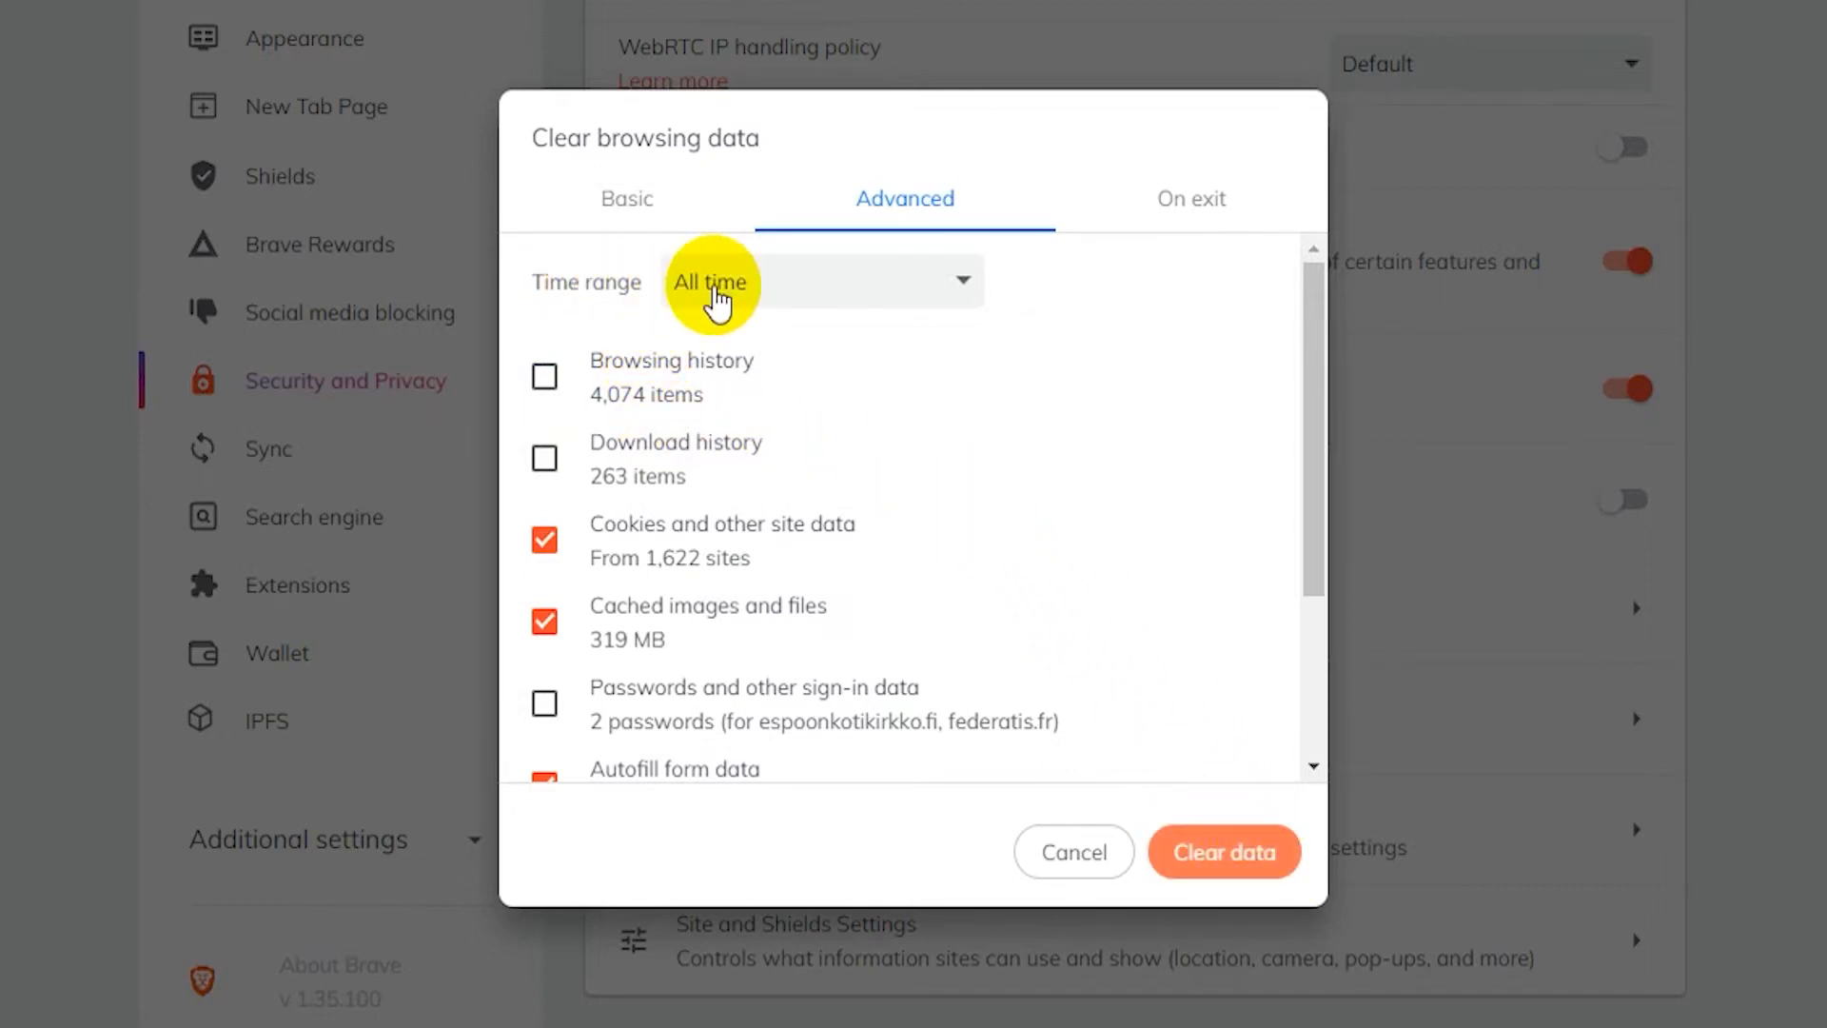
pyautogui.moveTo(902, 350)
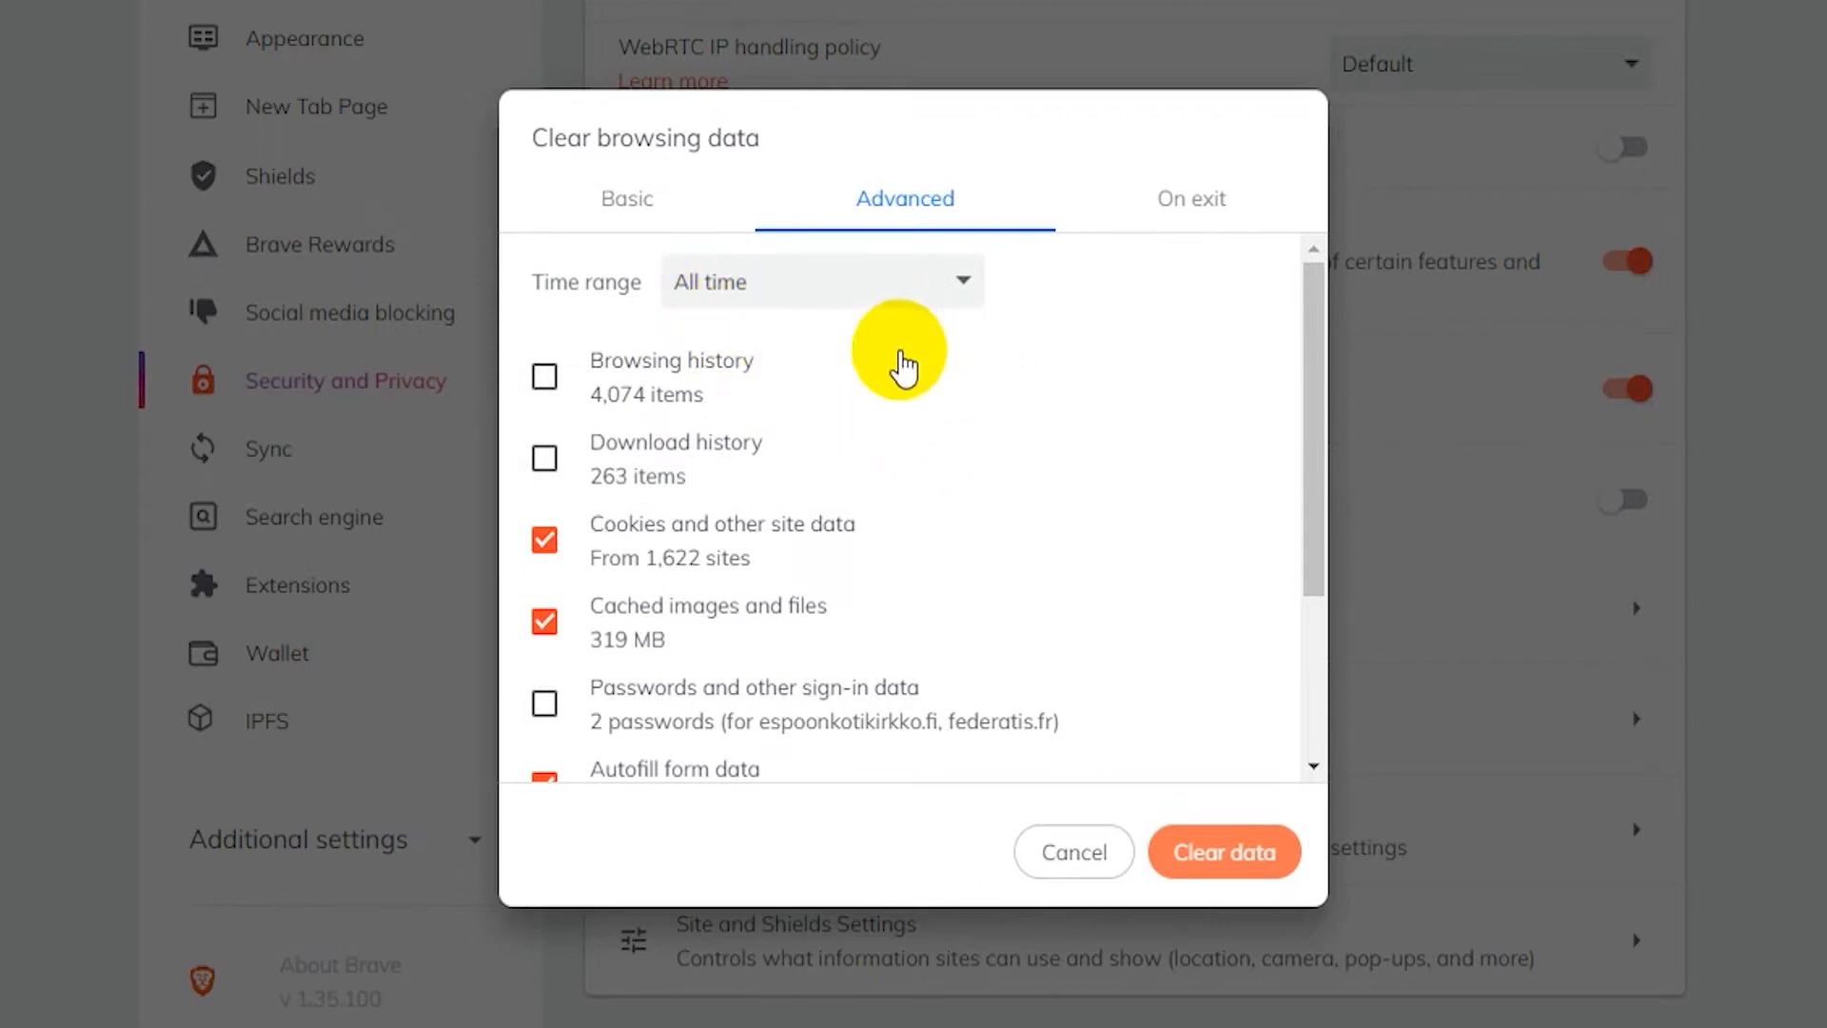
pyautogui.moveTo(849, 352)
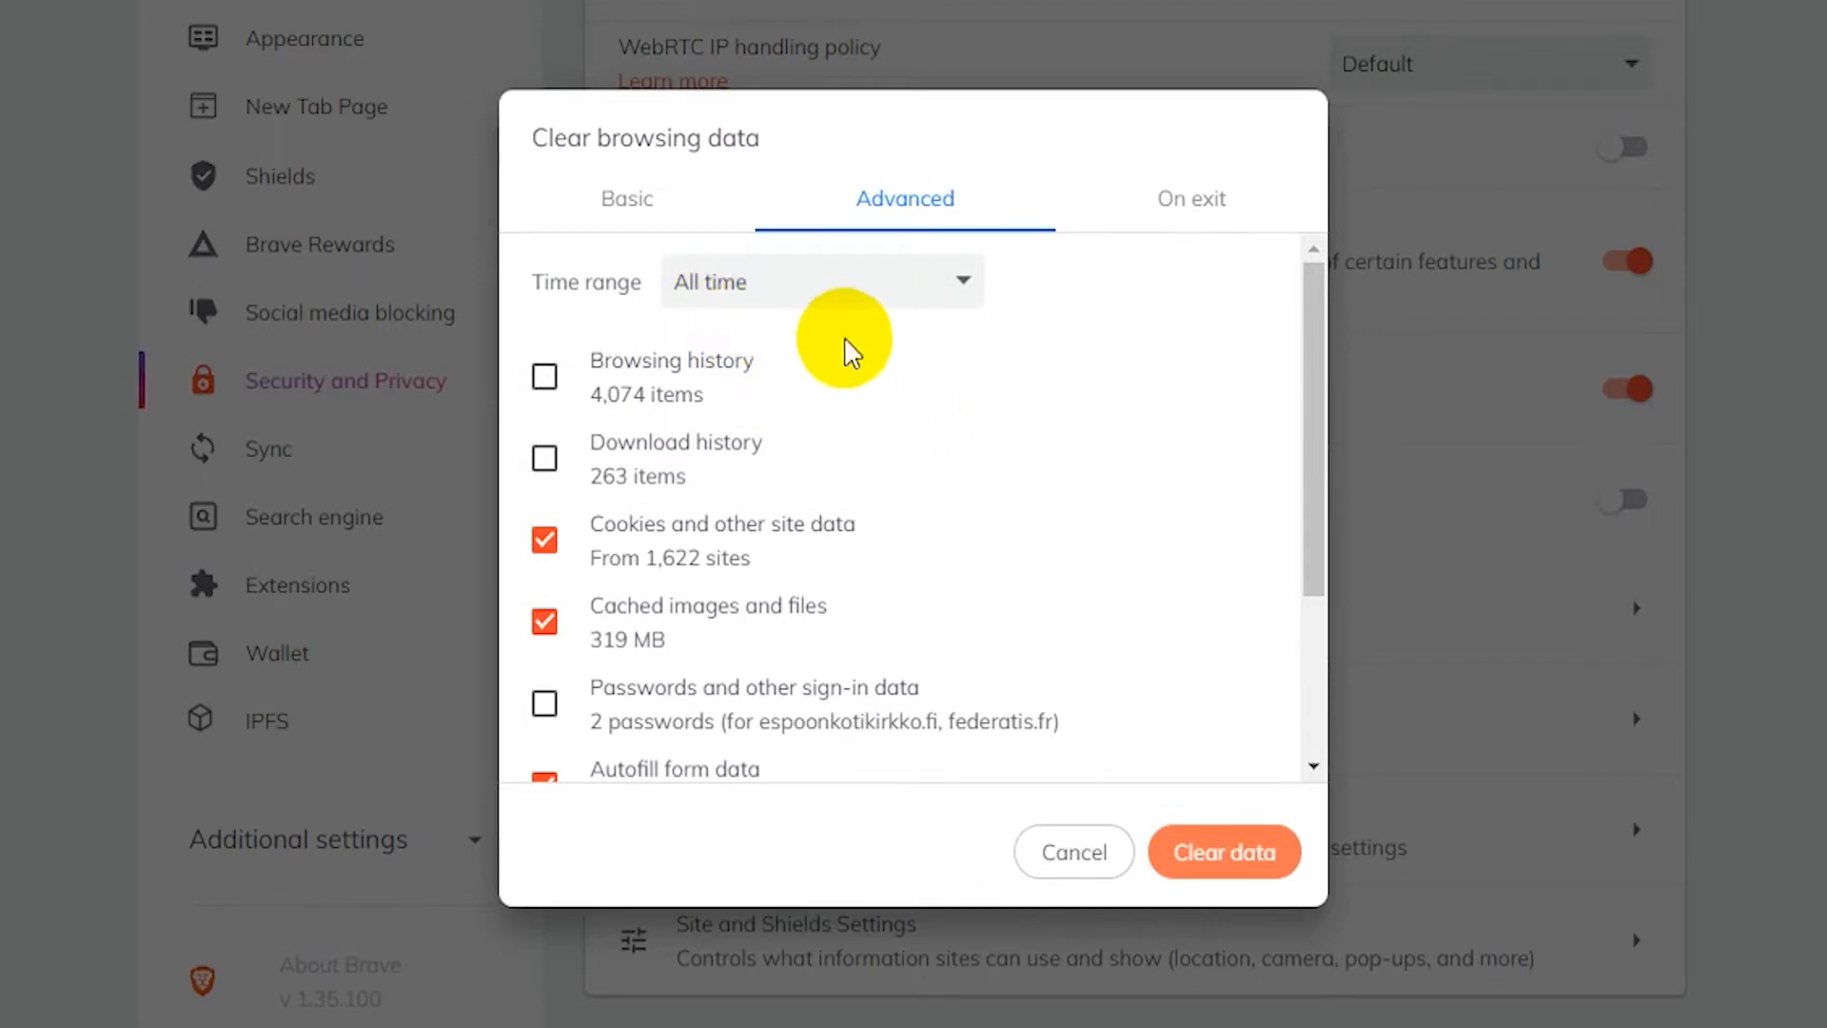
# Keep the clearing time range set to All time
pyautogui.click(820, 282)
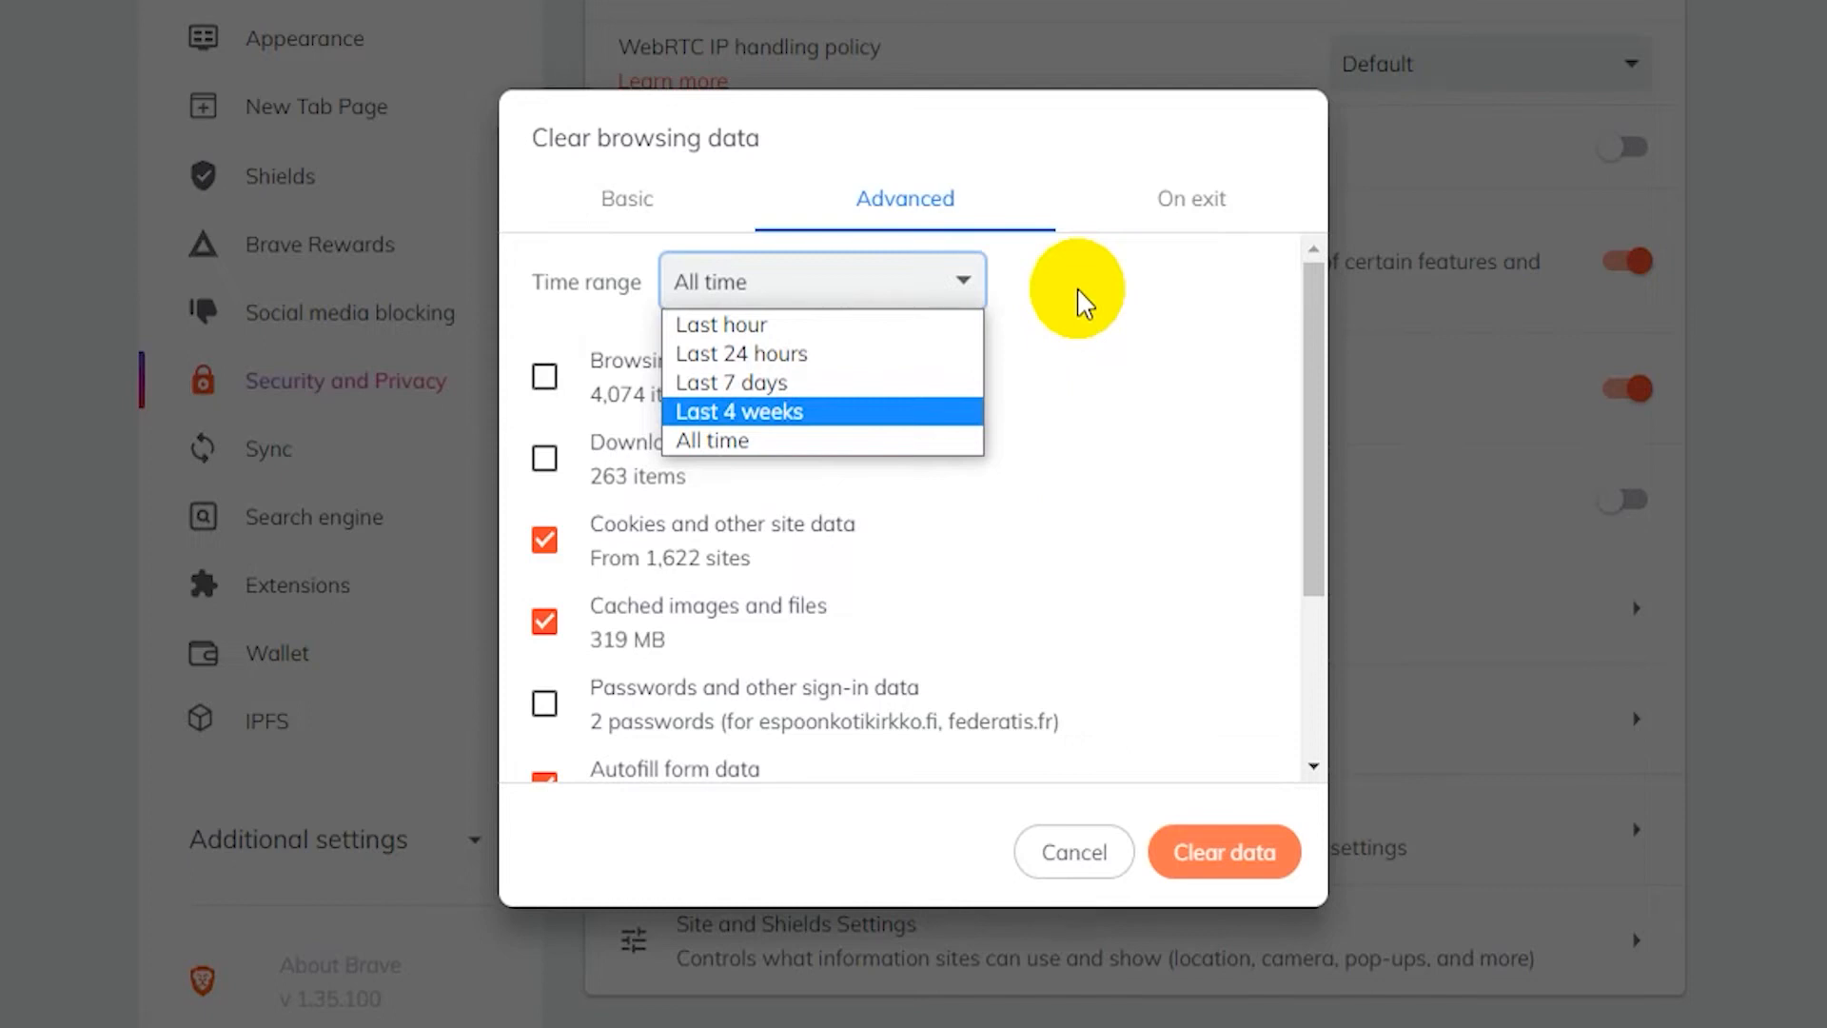
pyautogui.click(710, 439)
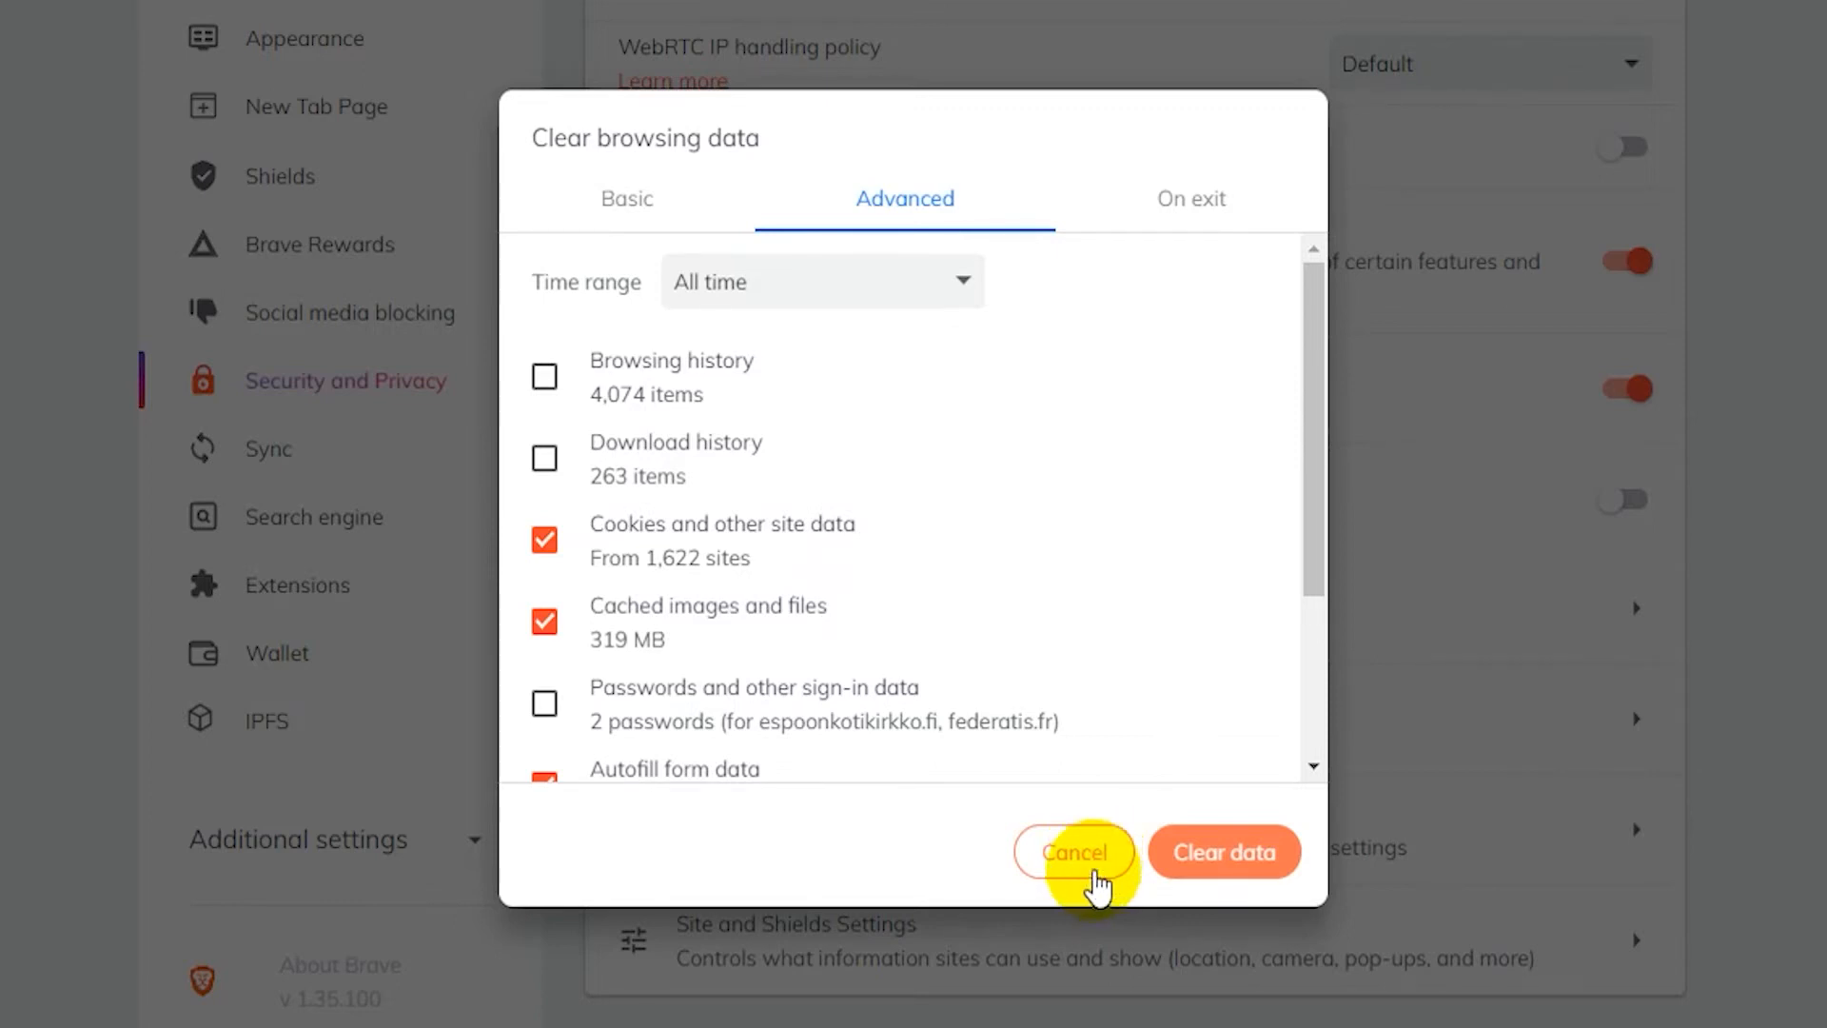
# Cancel the clearing dialog and browse the full per-site list of stored cookies
pyautogui.click(1074, 852)
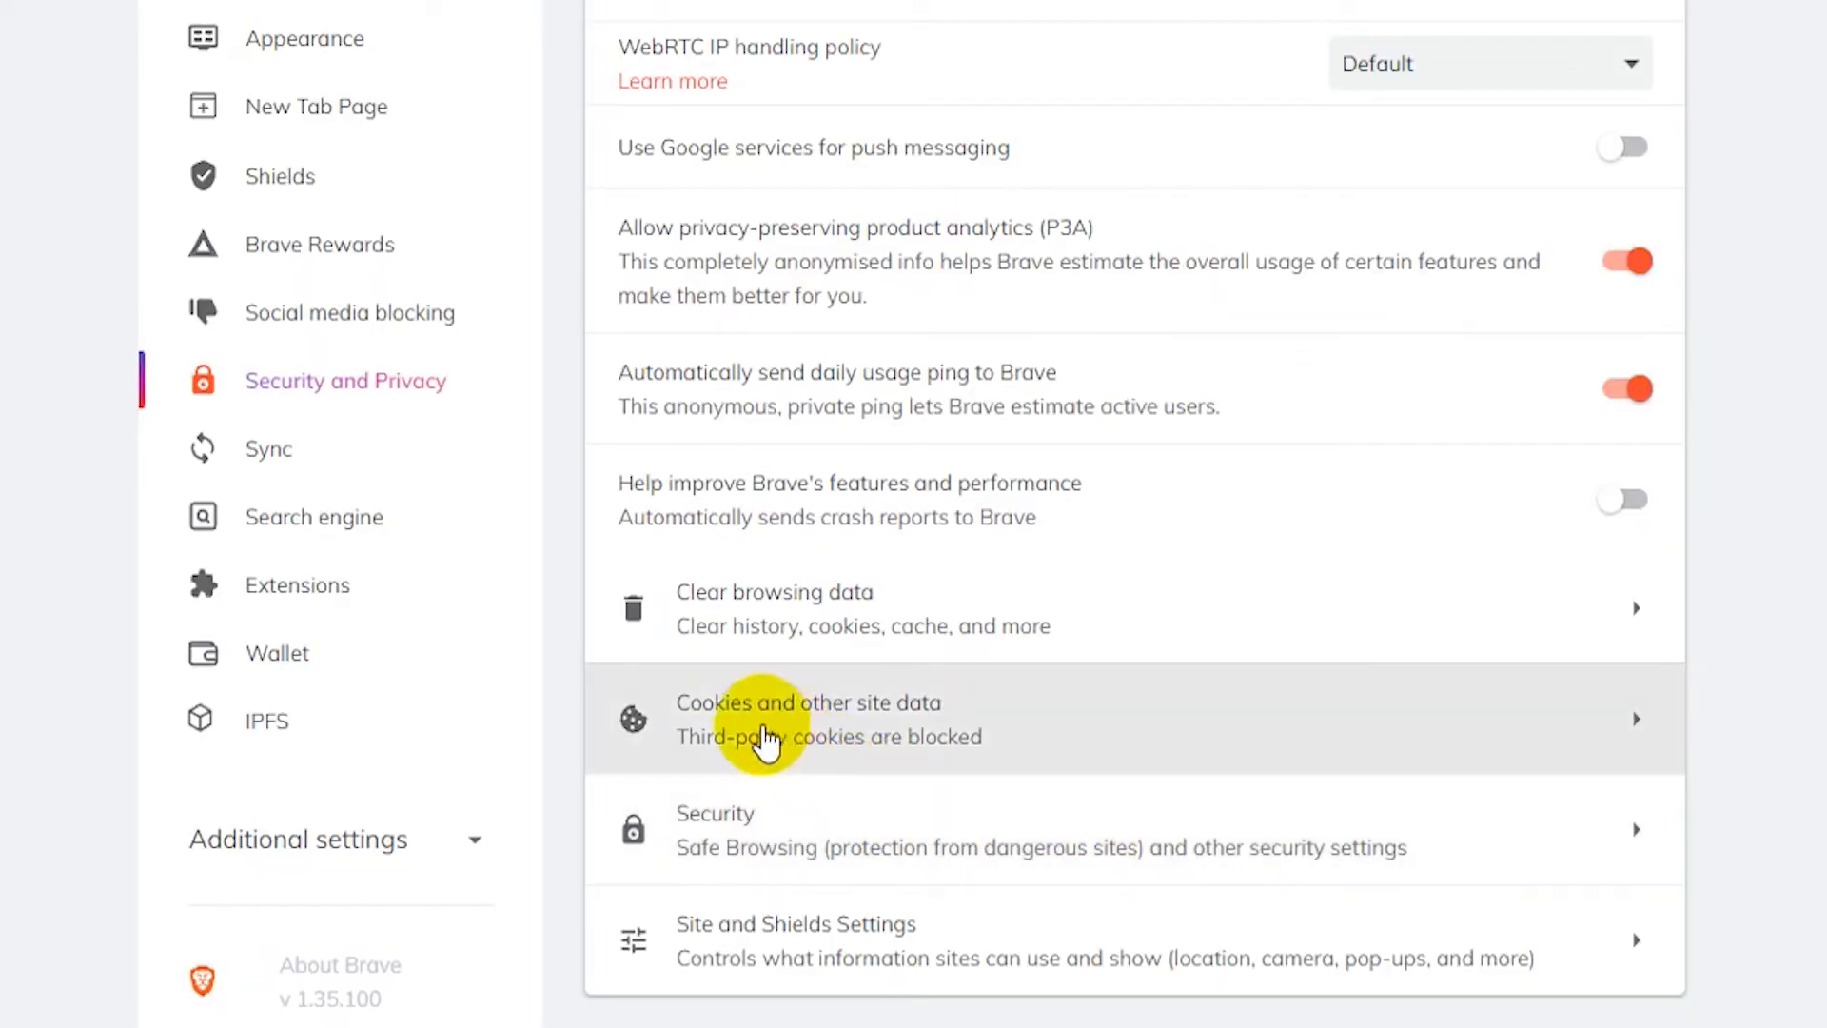
pyautogui.moveTo(1003, 714)
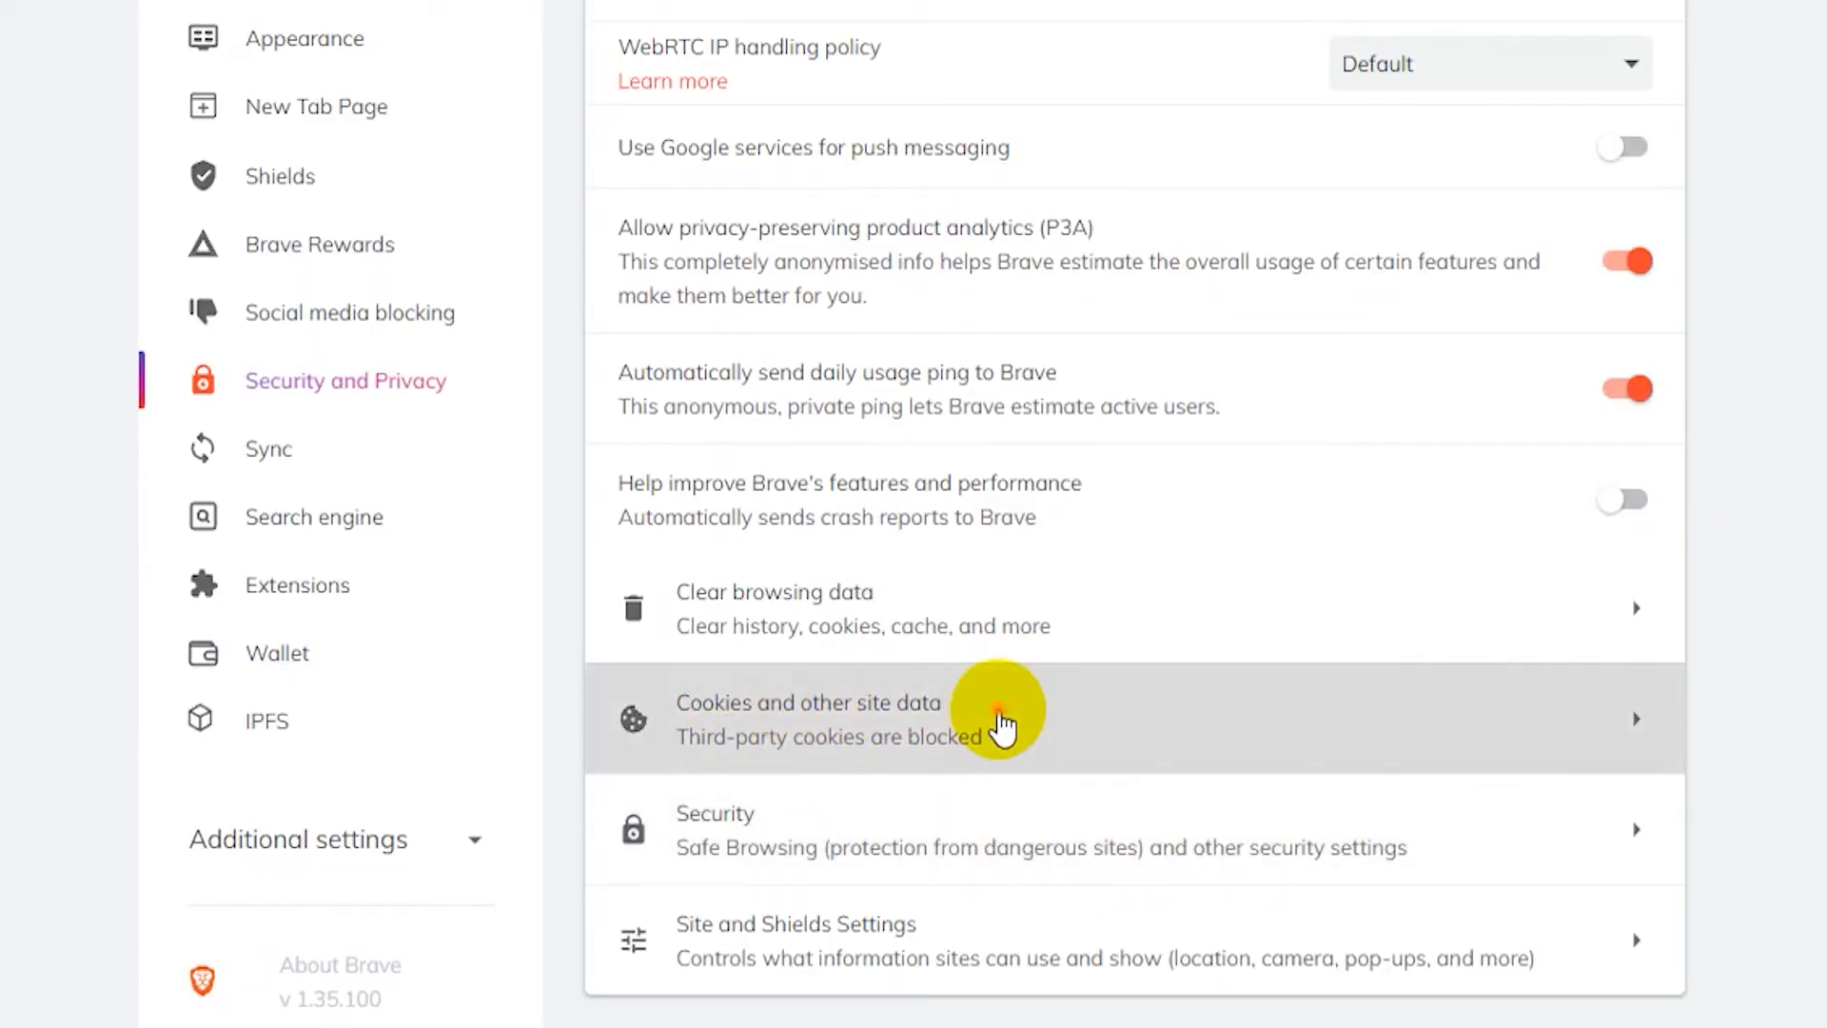
pyautogui.click(1003, 709)
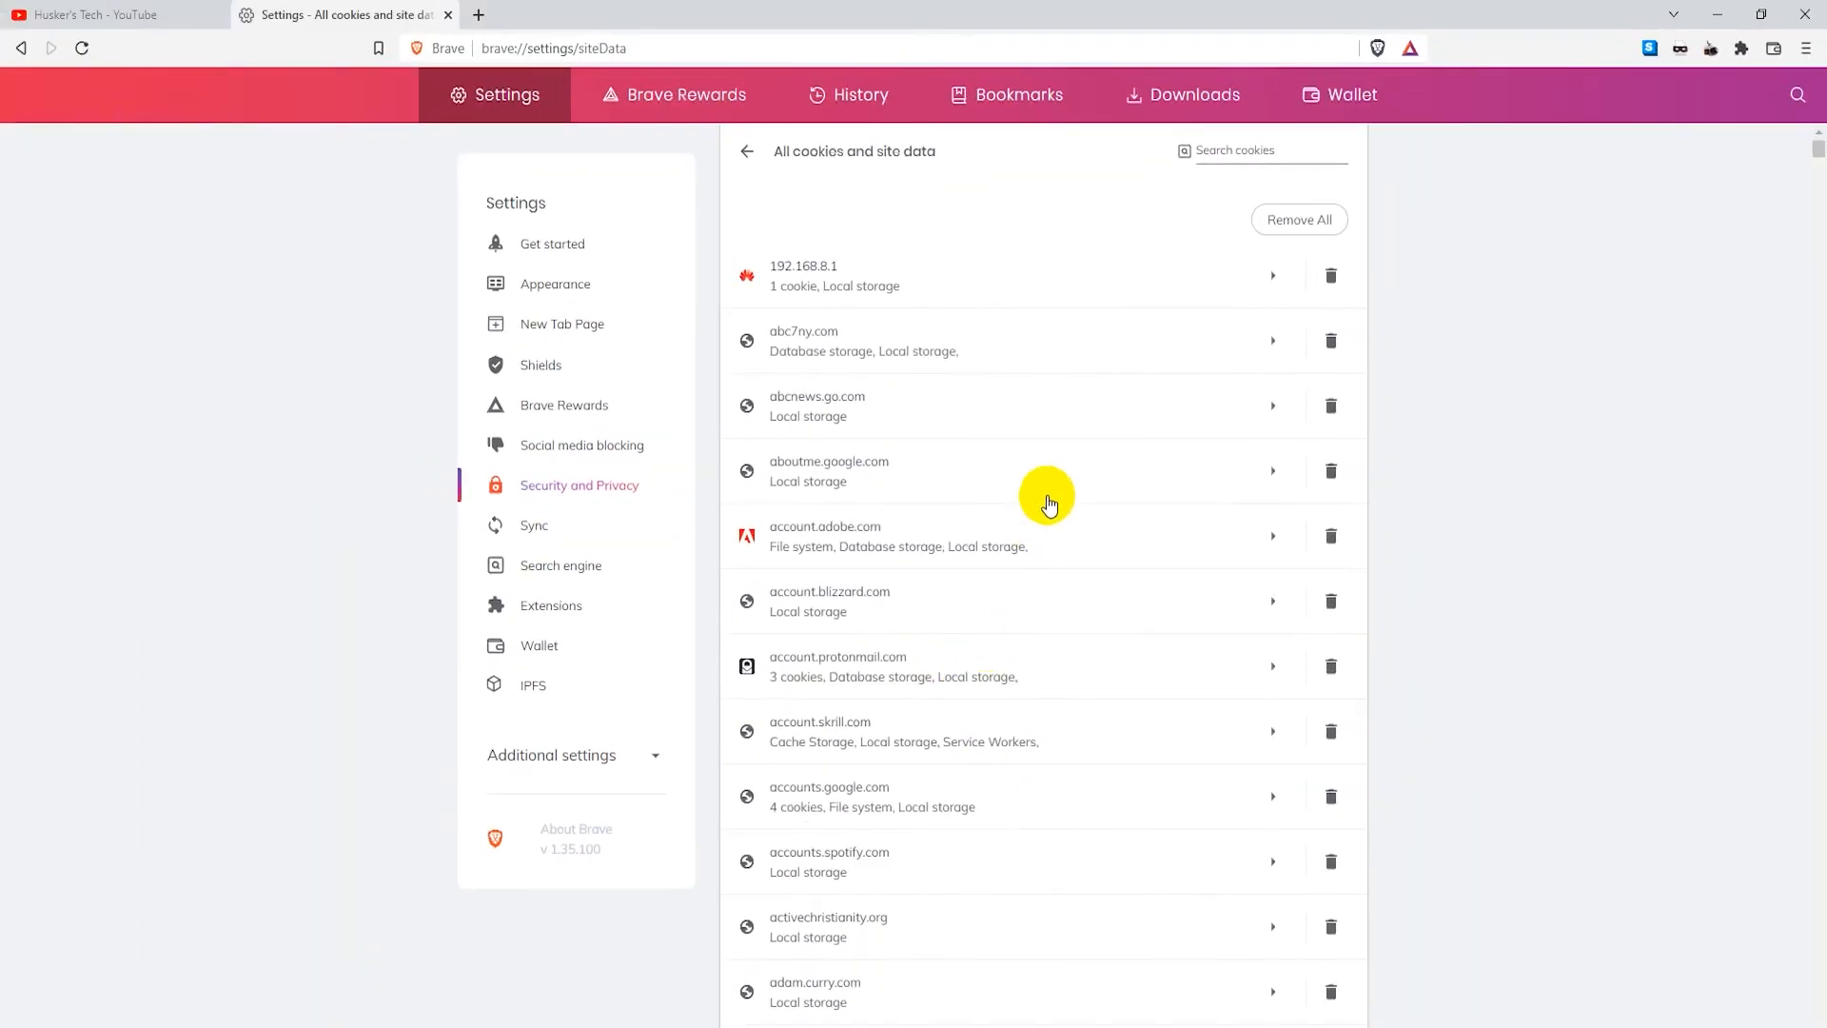
pyautogui.scroll(-3)
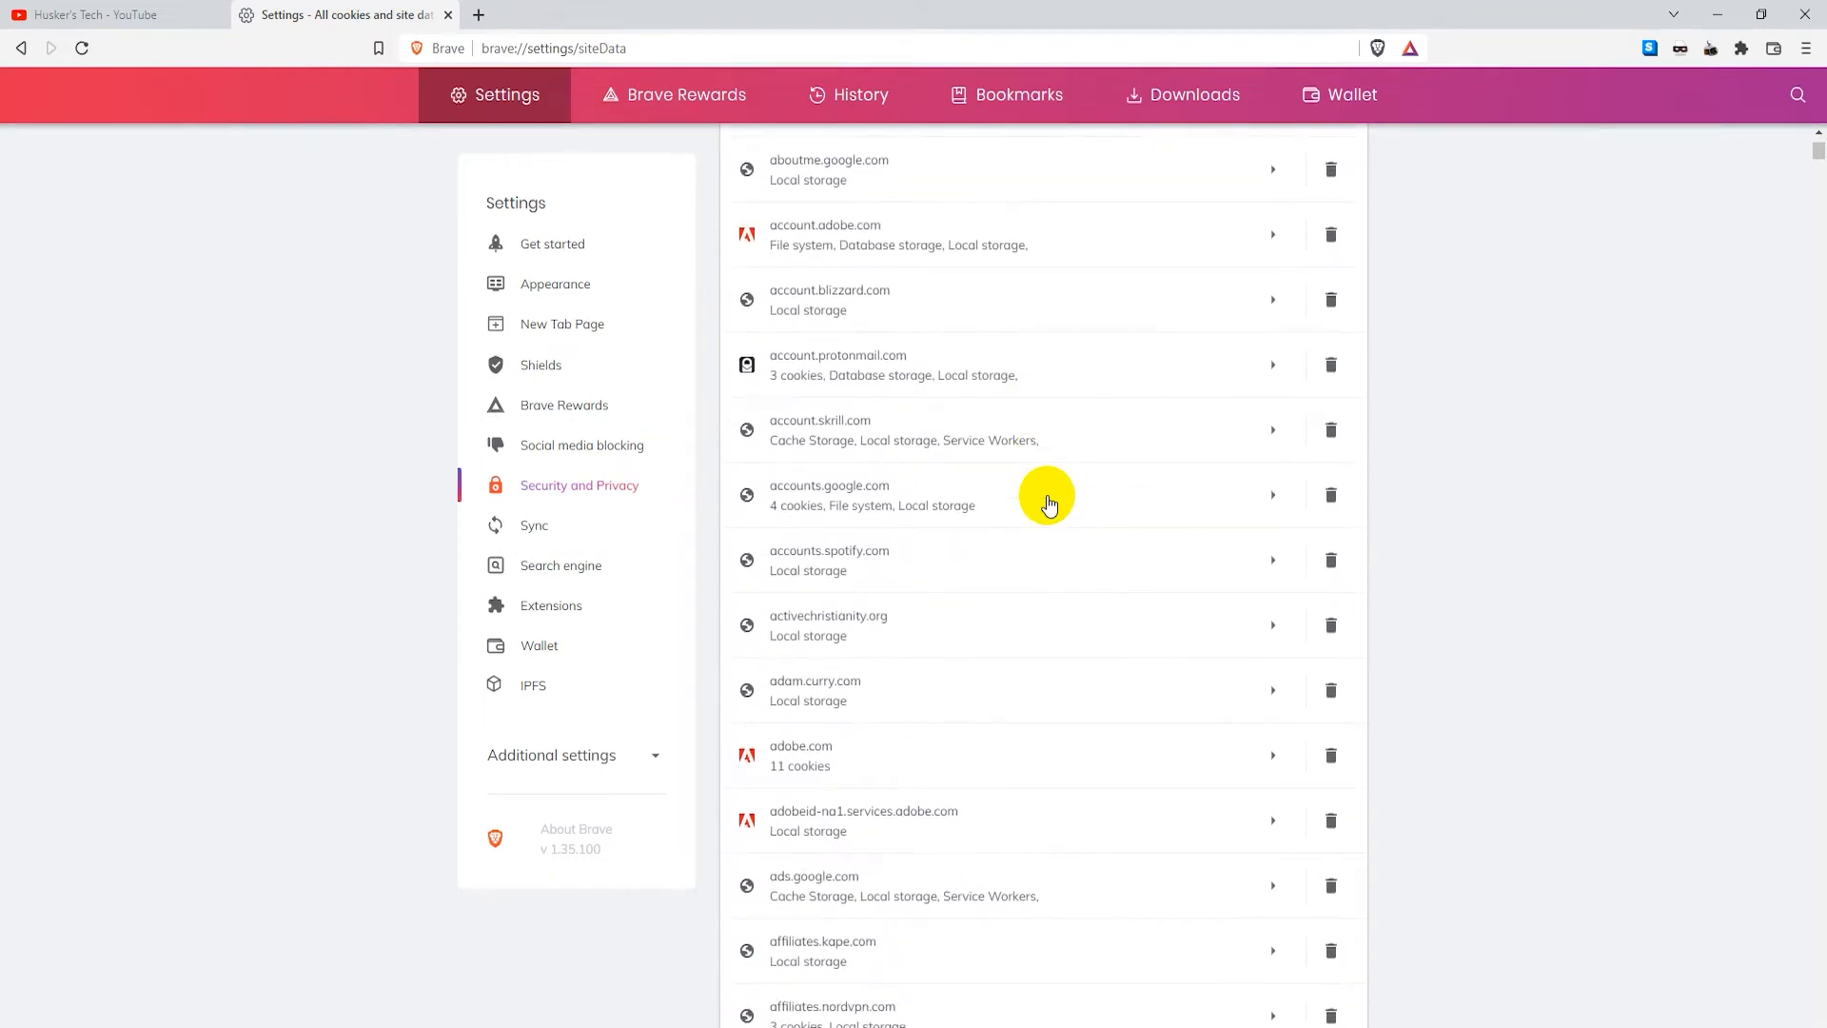
pyautogui.scroll(-3)
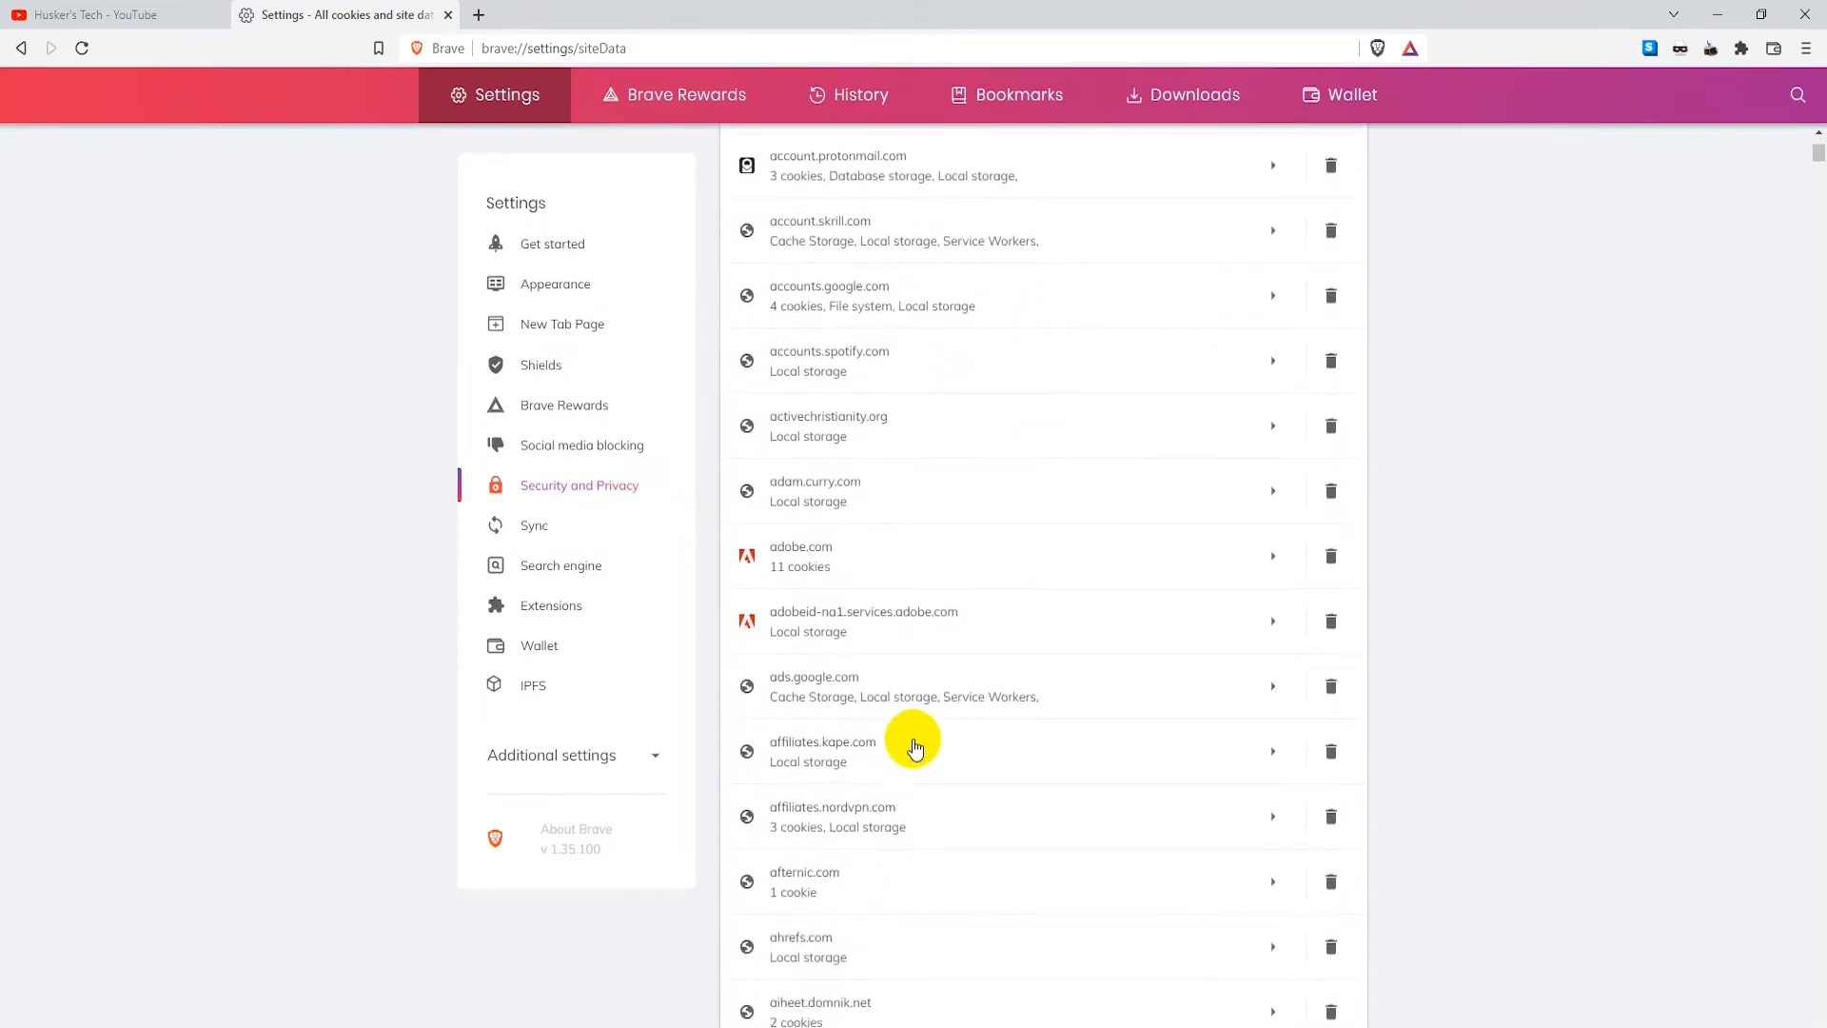
pyautogui.scroll(-3)
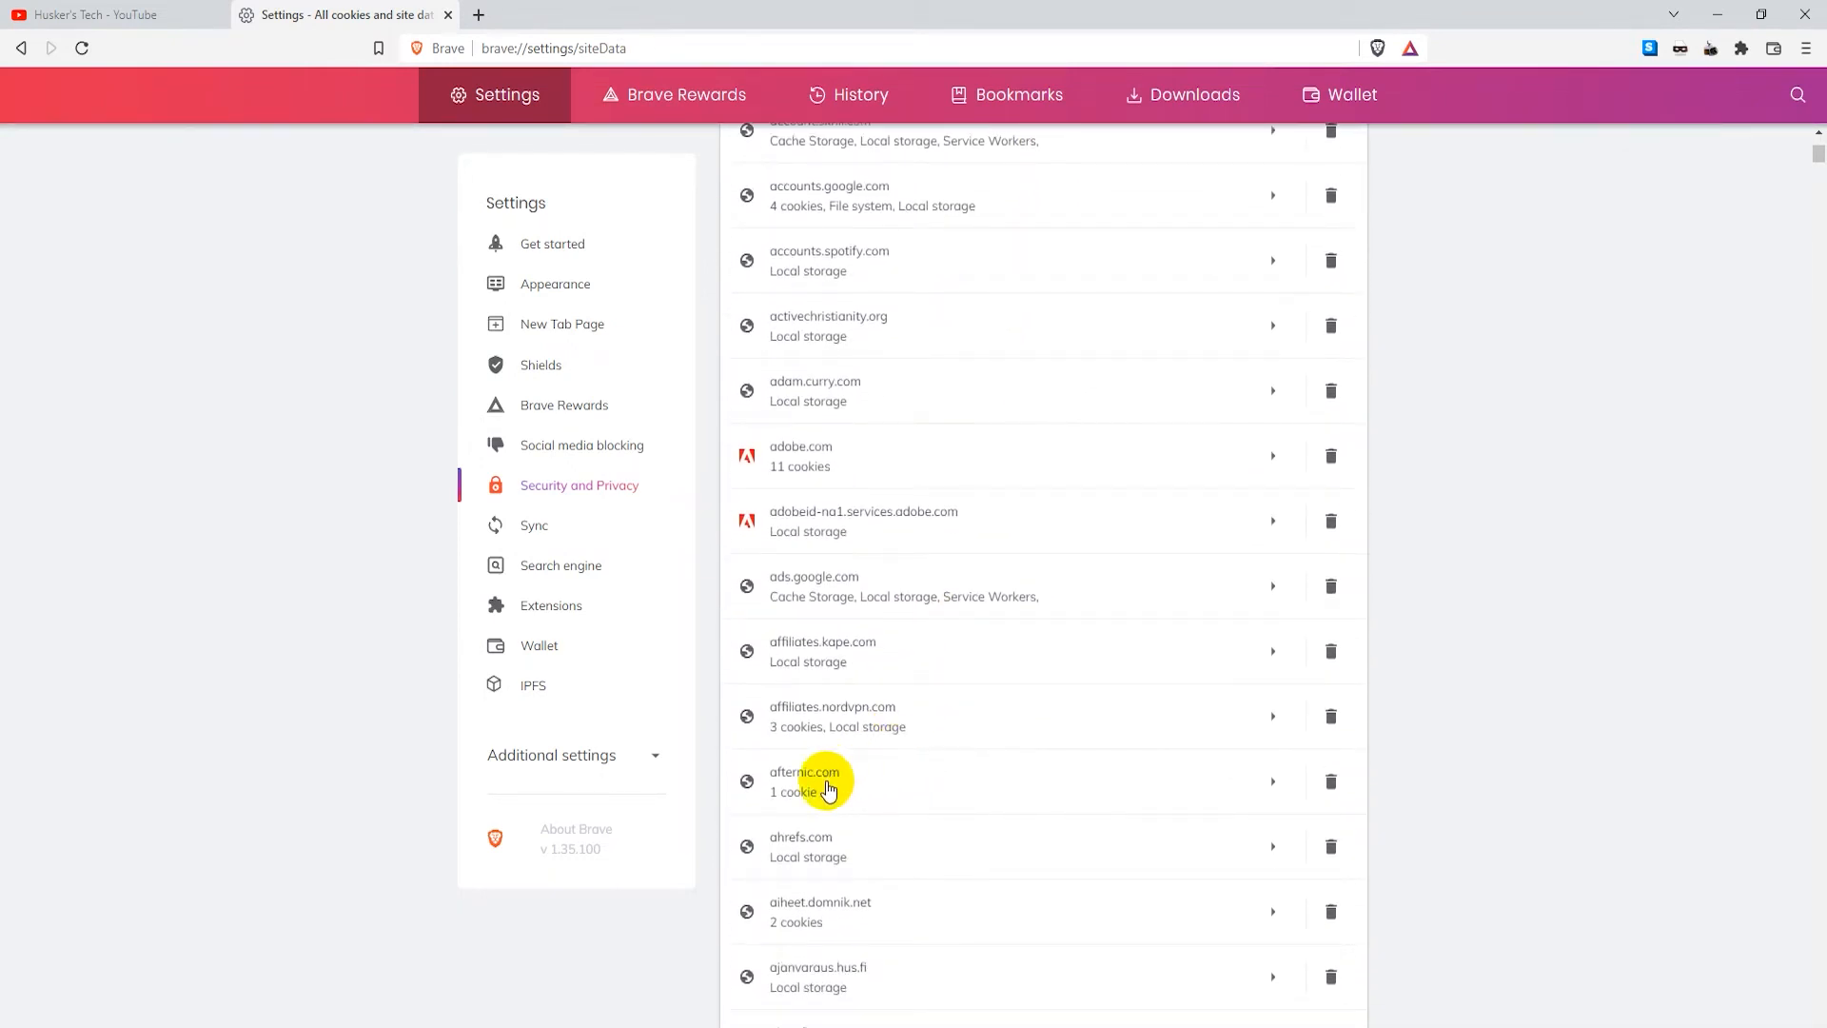
pyautogui.moveTo(875, 790)
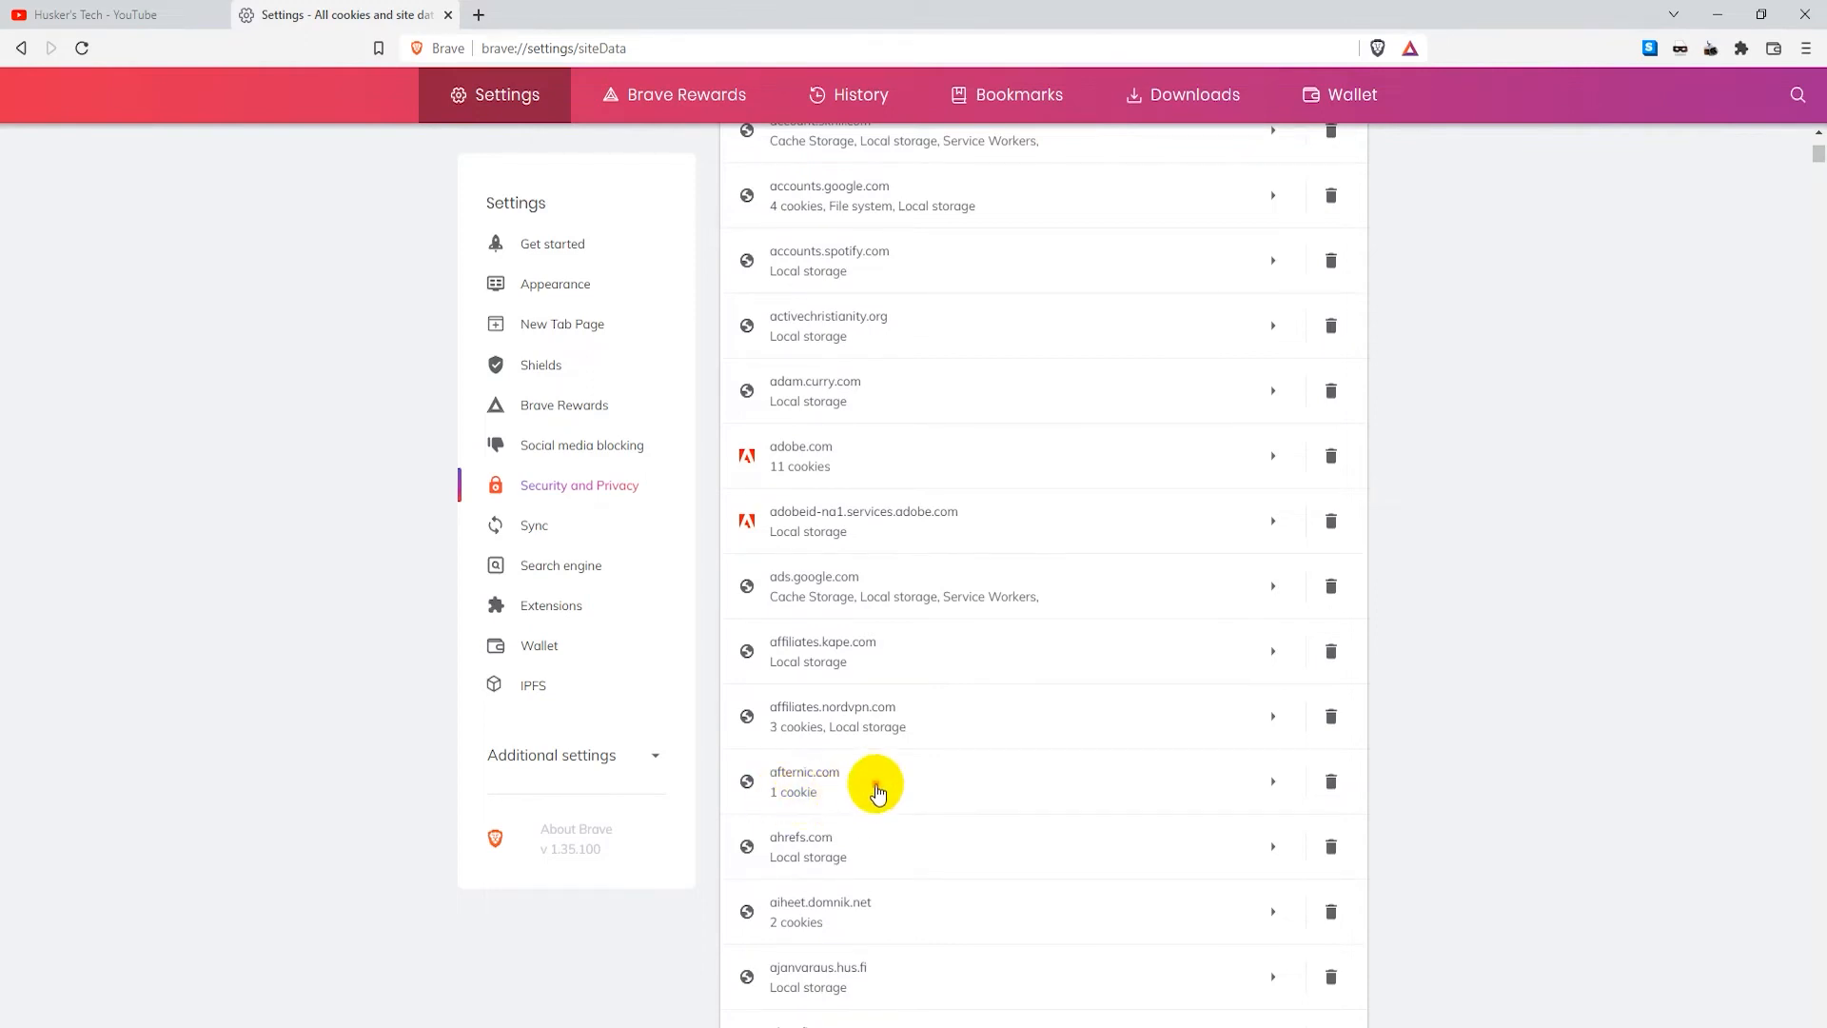
# Inspect the _abck cookie's content under afternic.com, then return to the cookie list
pyautogui.click(878, 780)
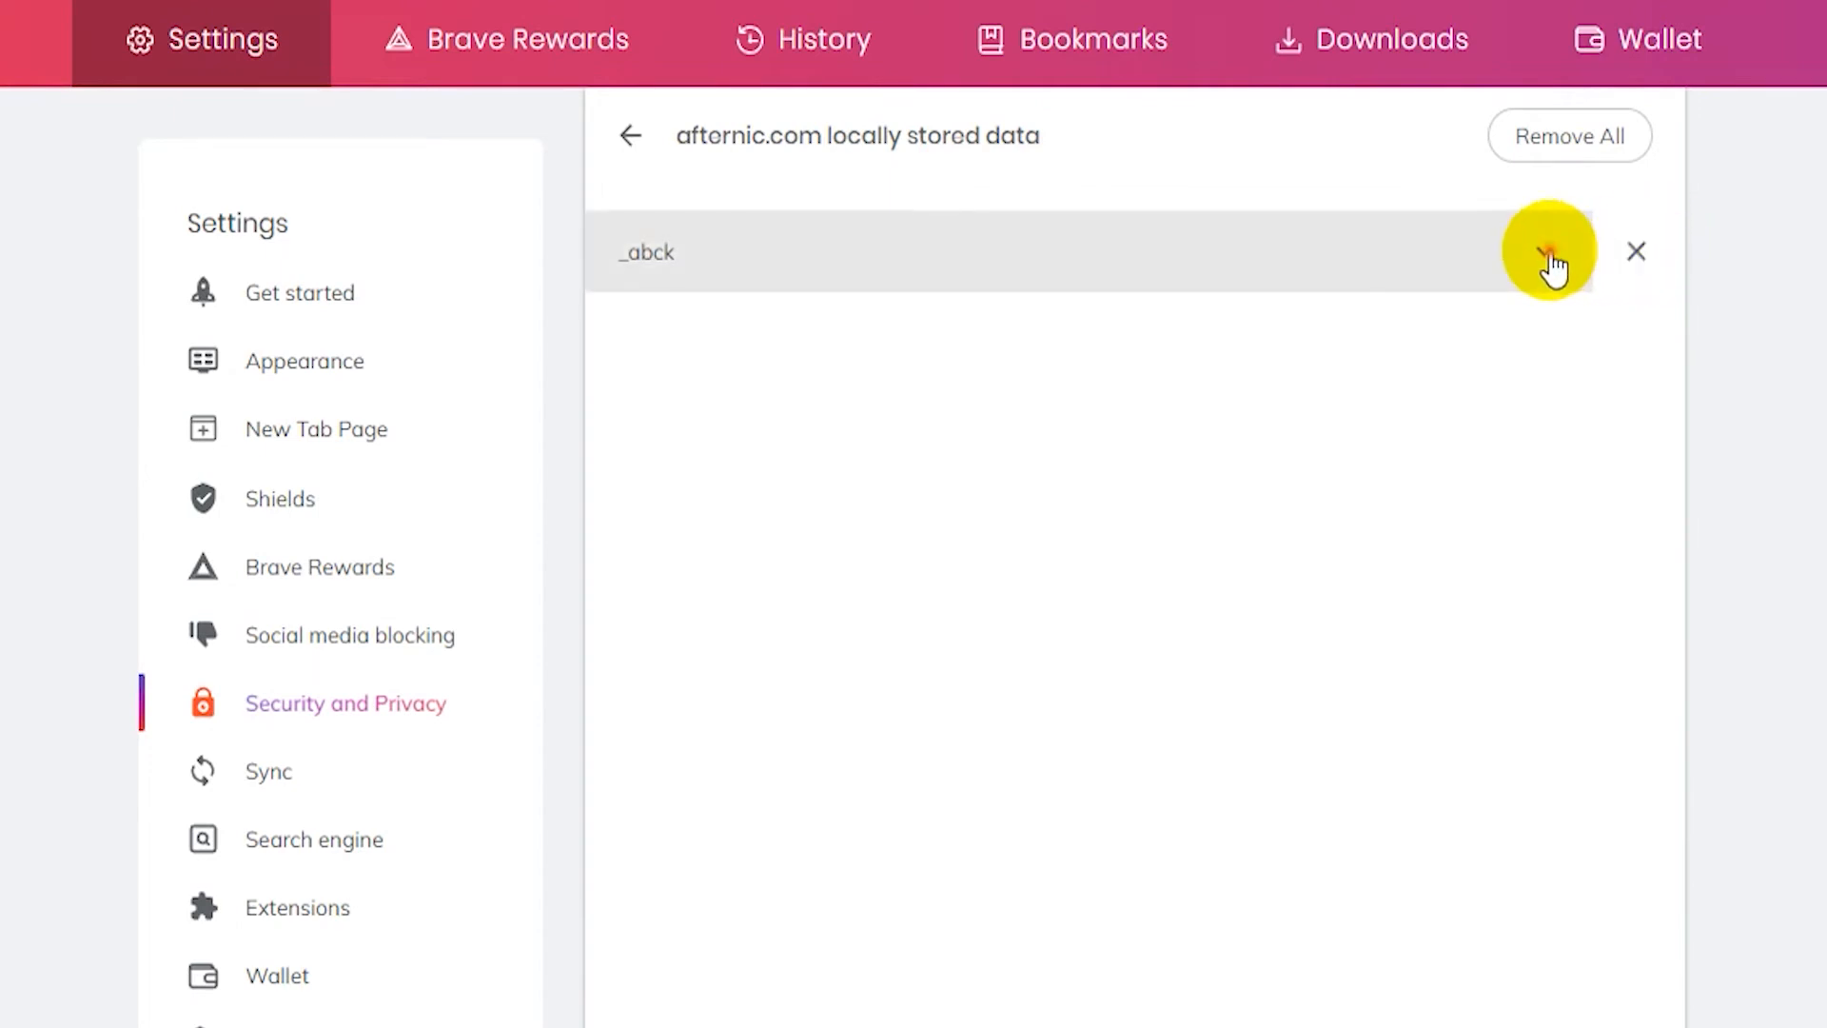
pyautogui.click(1544, 251)
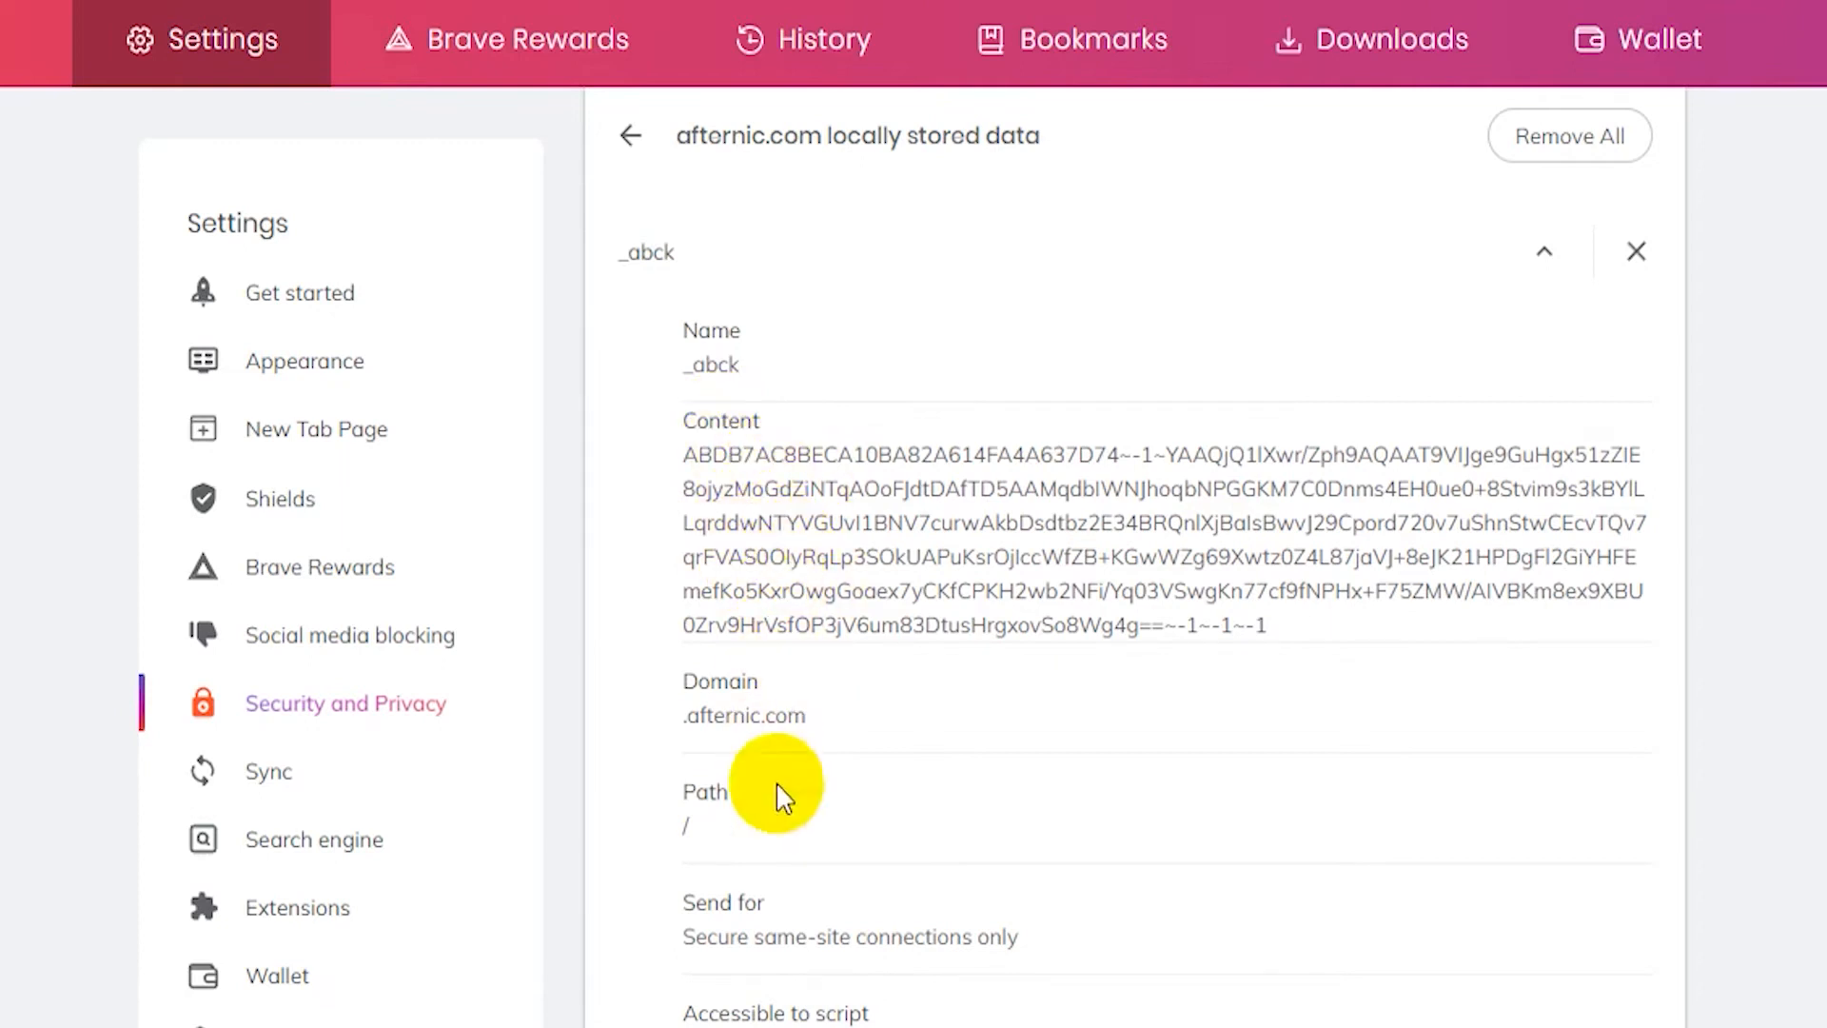
pyautogui.scroll(-3)
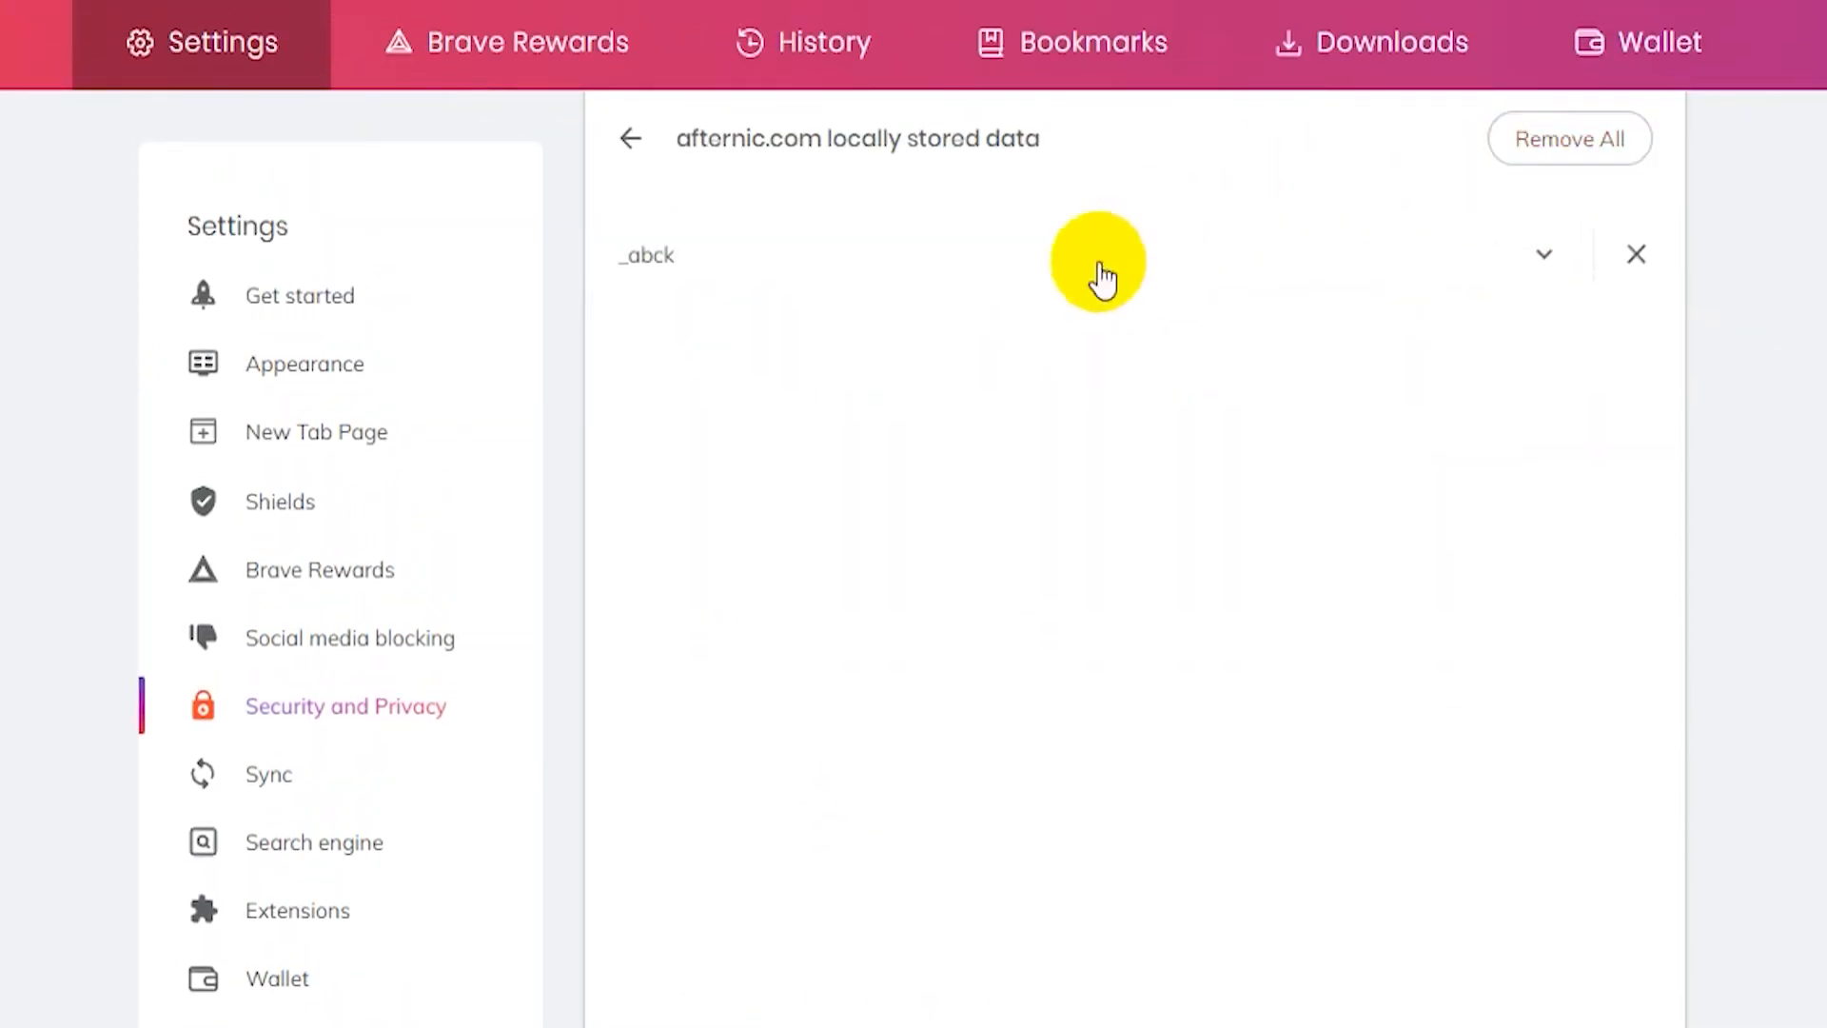
pyautogui.moveTo(860, 319)
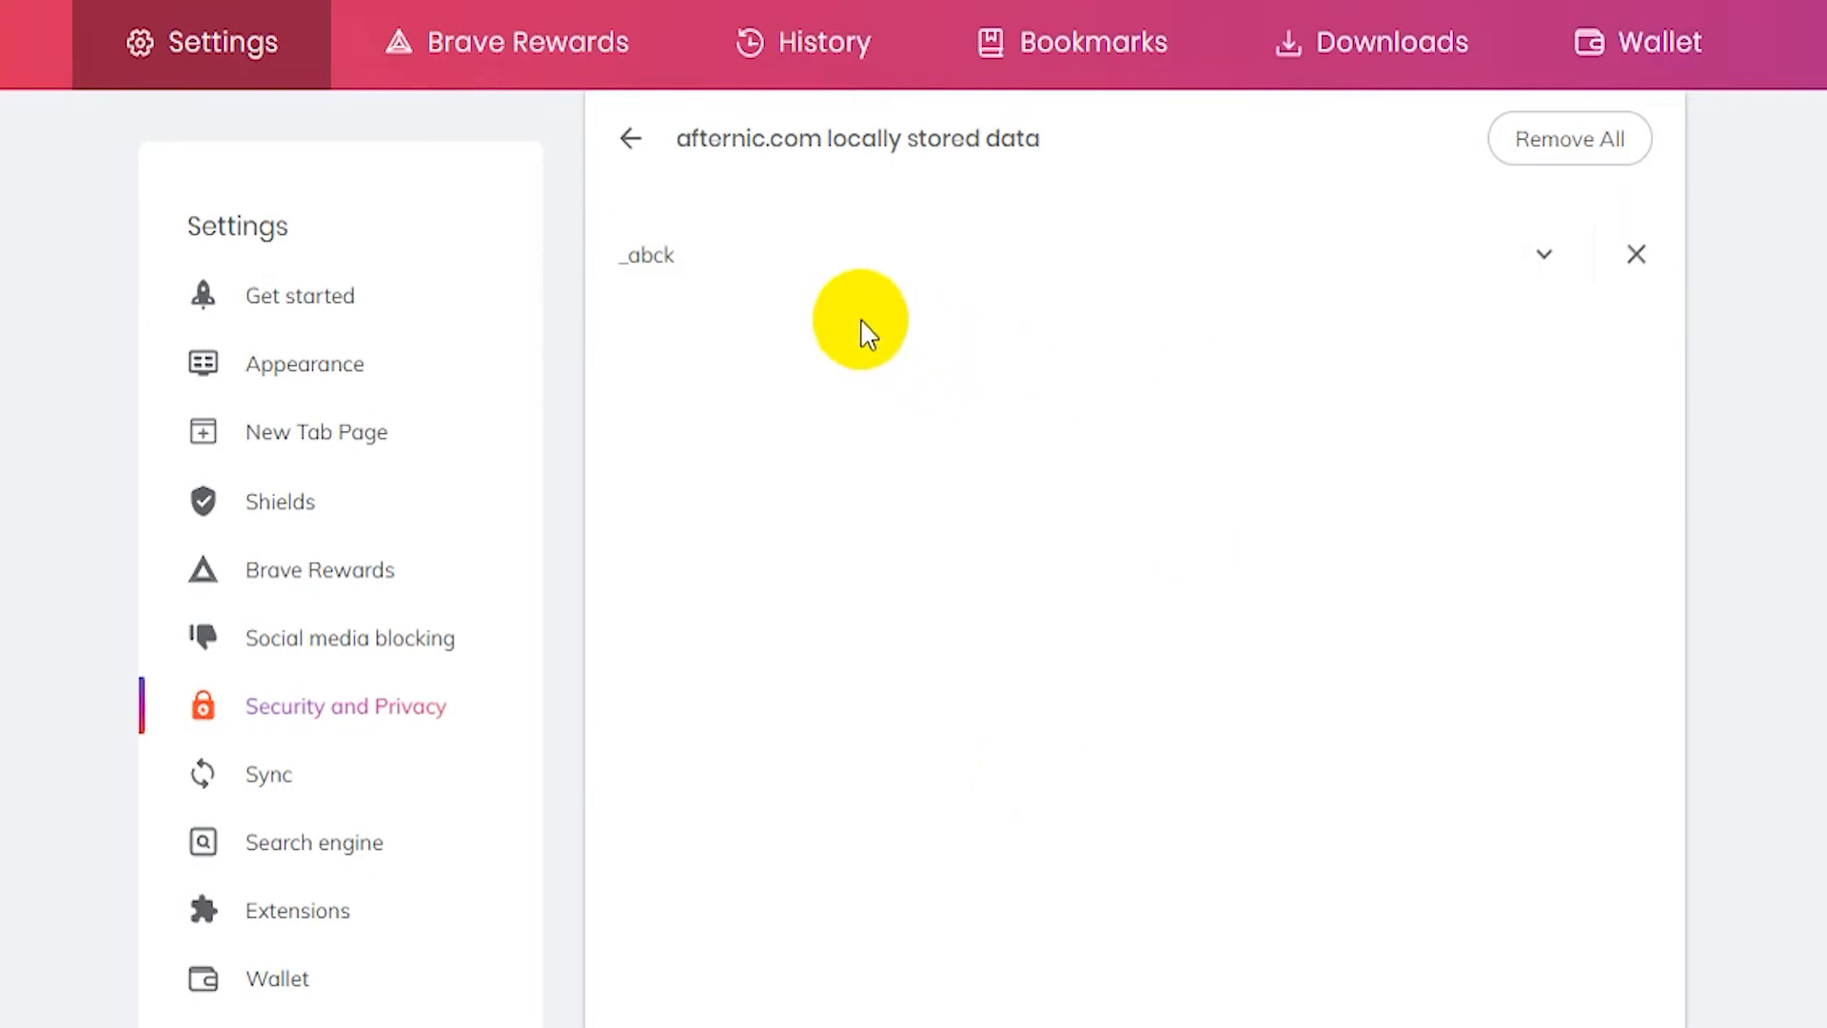
pyautogui.click(630, 139)
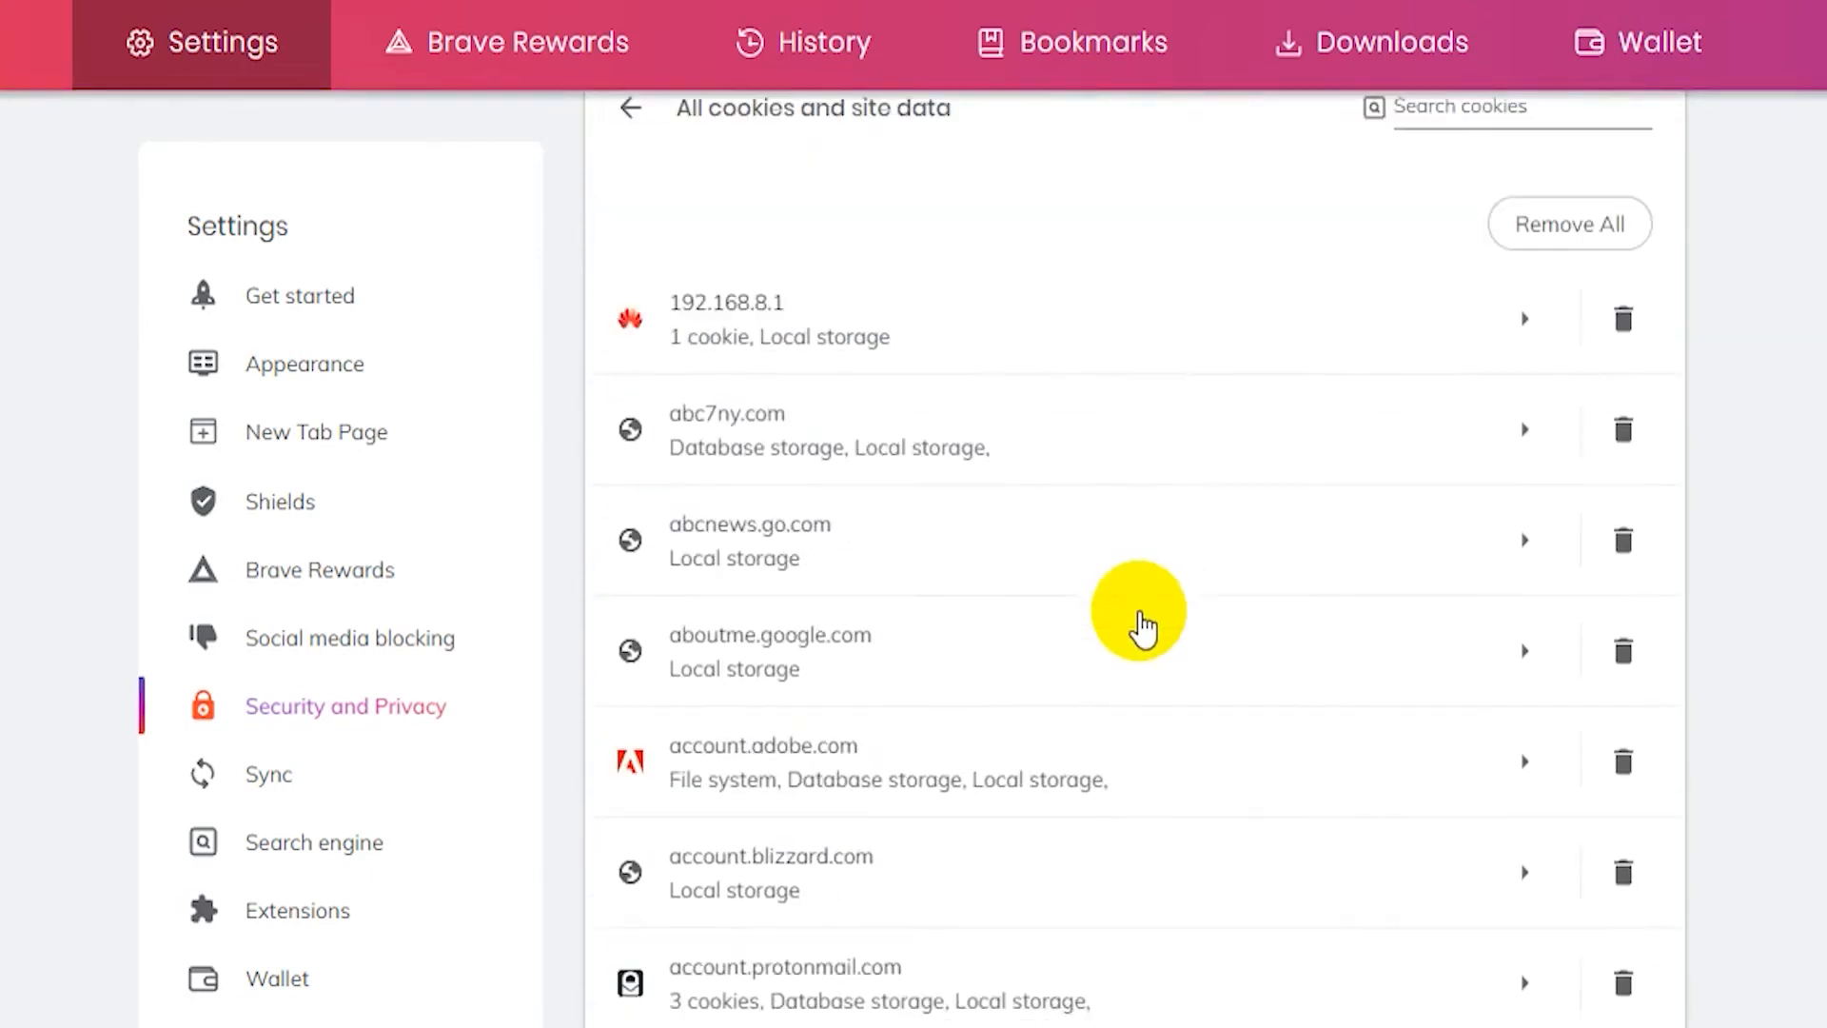
# Filter the cookie list by 'facebook', then clear the filter to restore the full list
pyautogui.click(1514, 137)
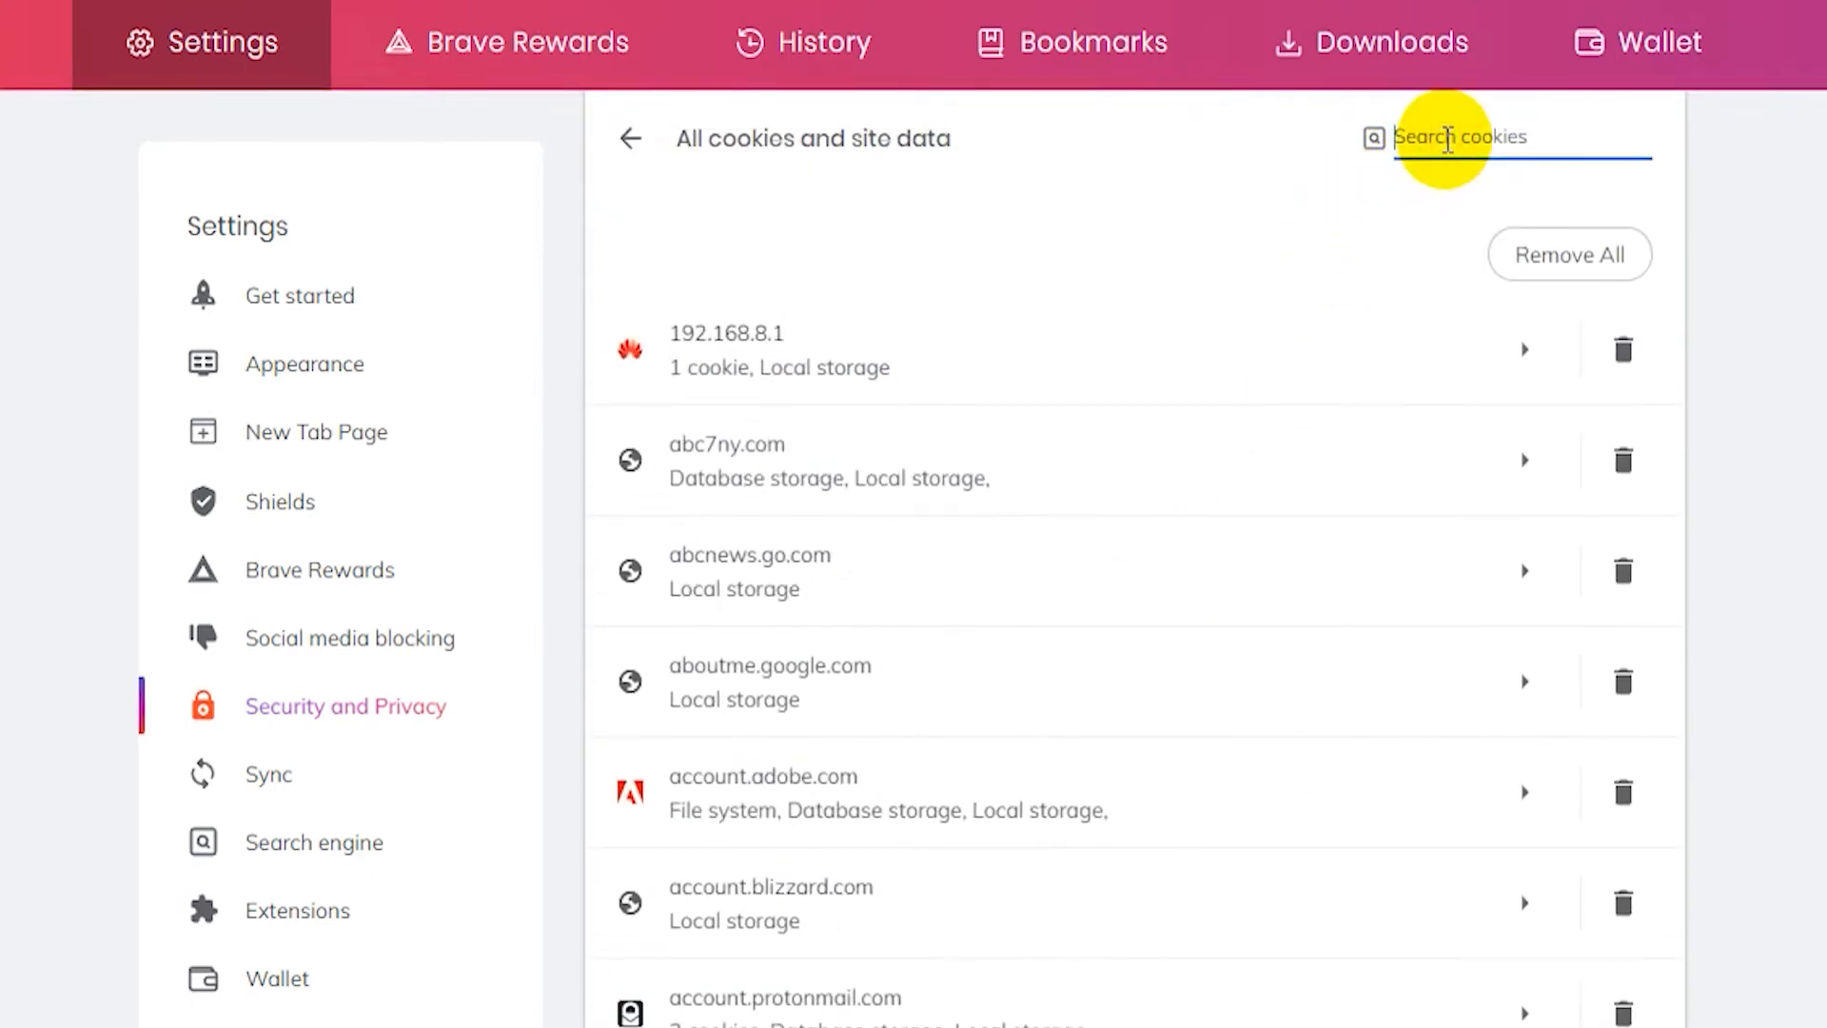
pyautogui.write('facebook')
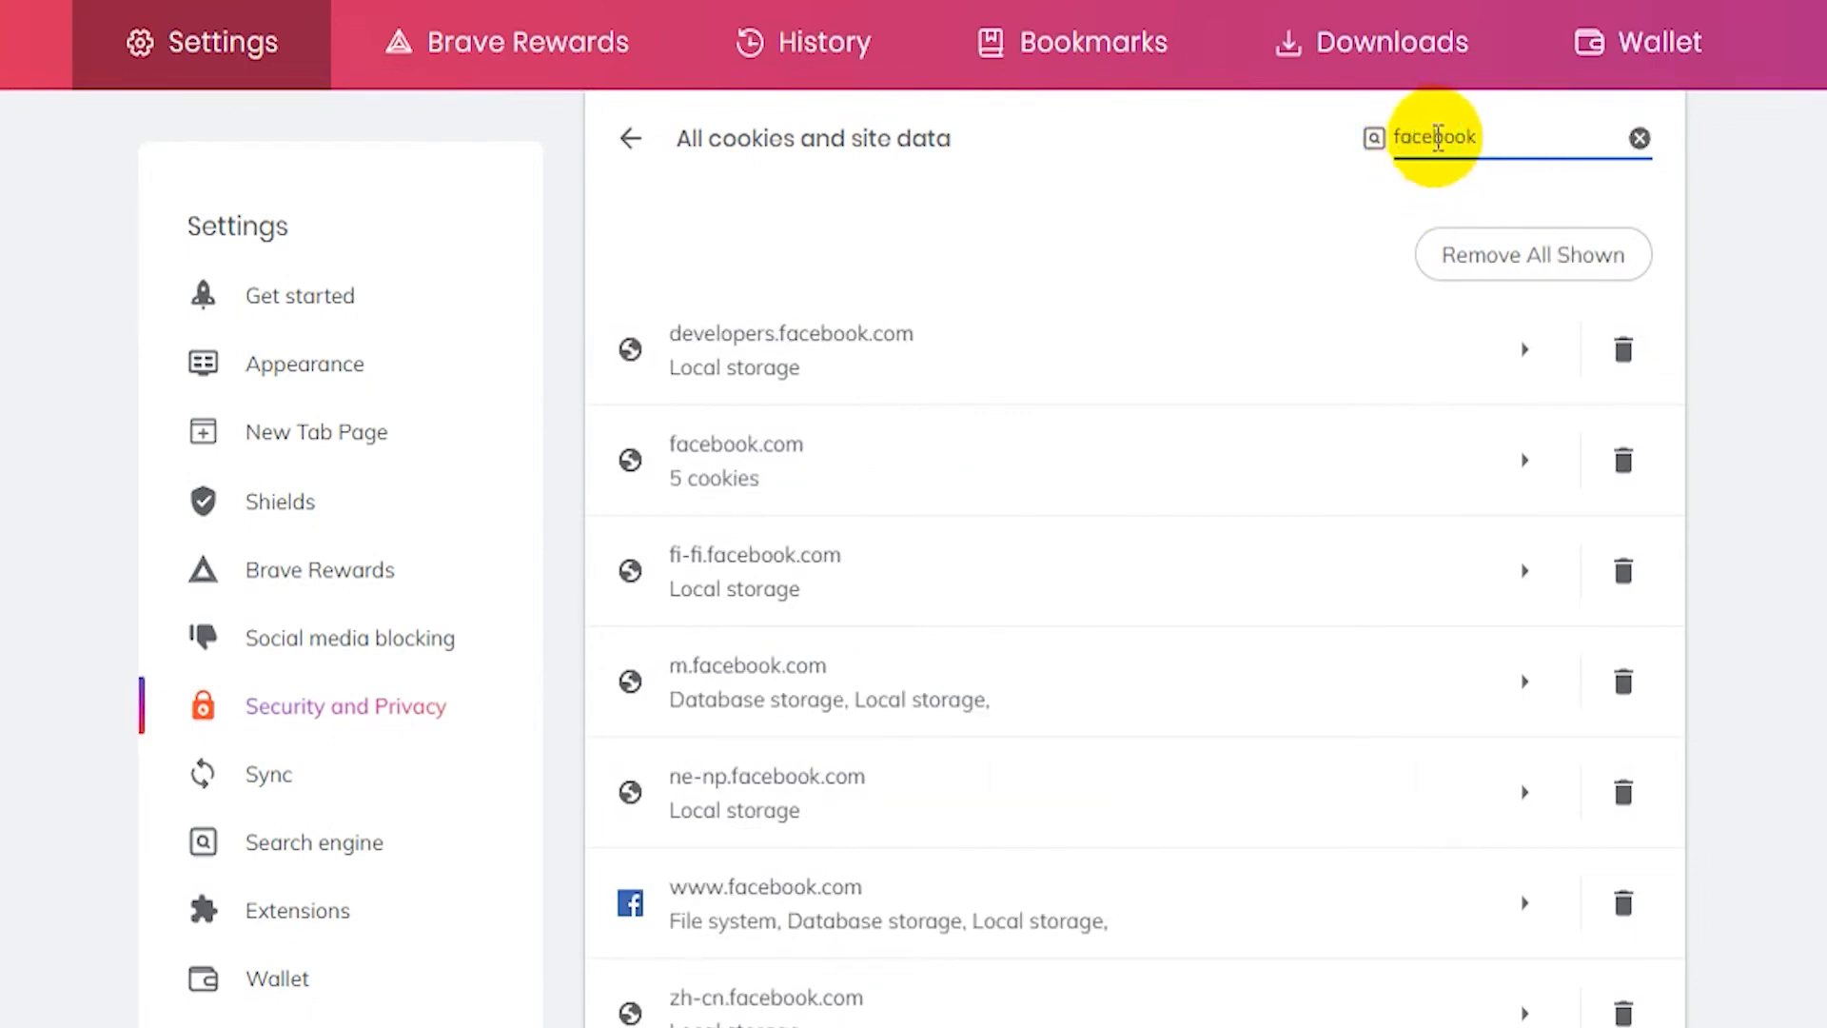
pyautogui.moveTo(1532, 253)
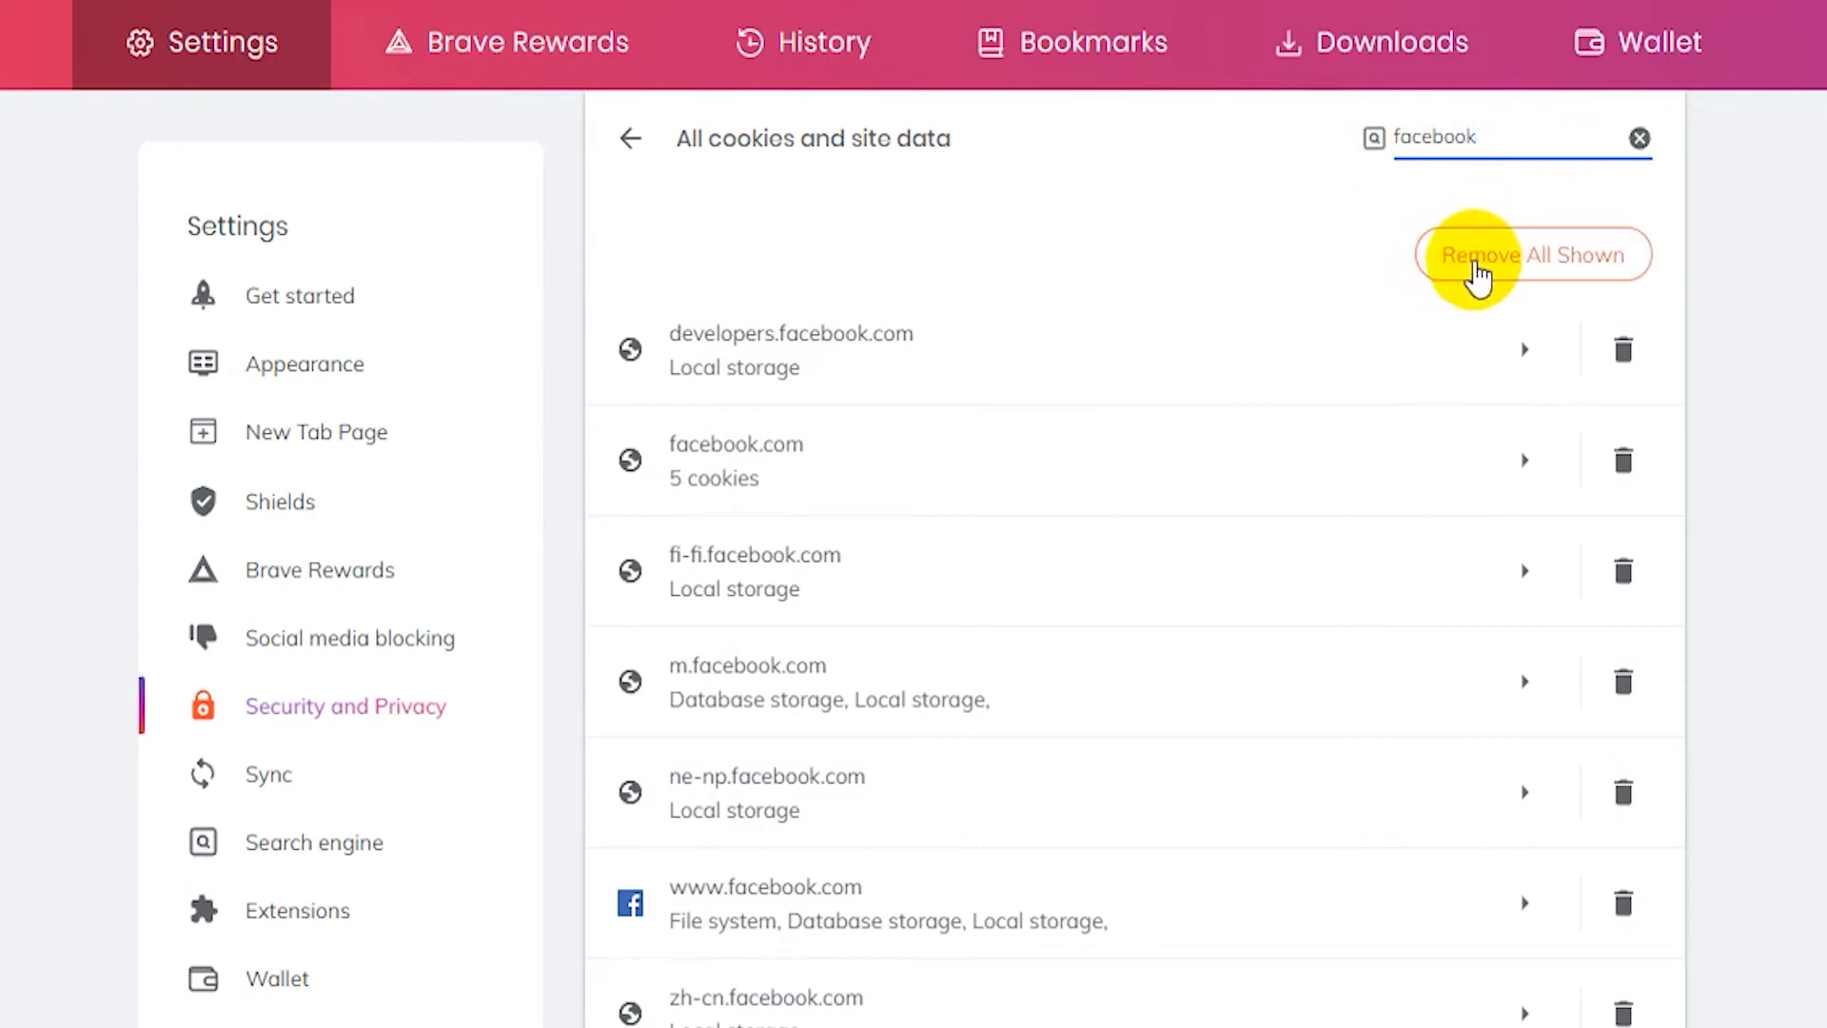
pyautogui.moveTo(1624, 350)
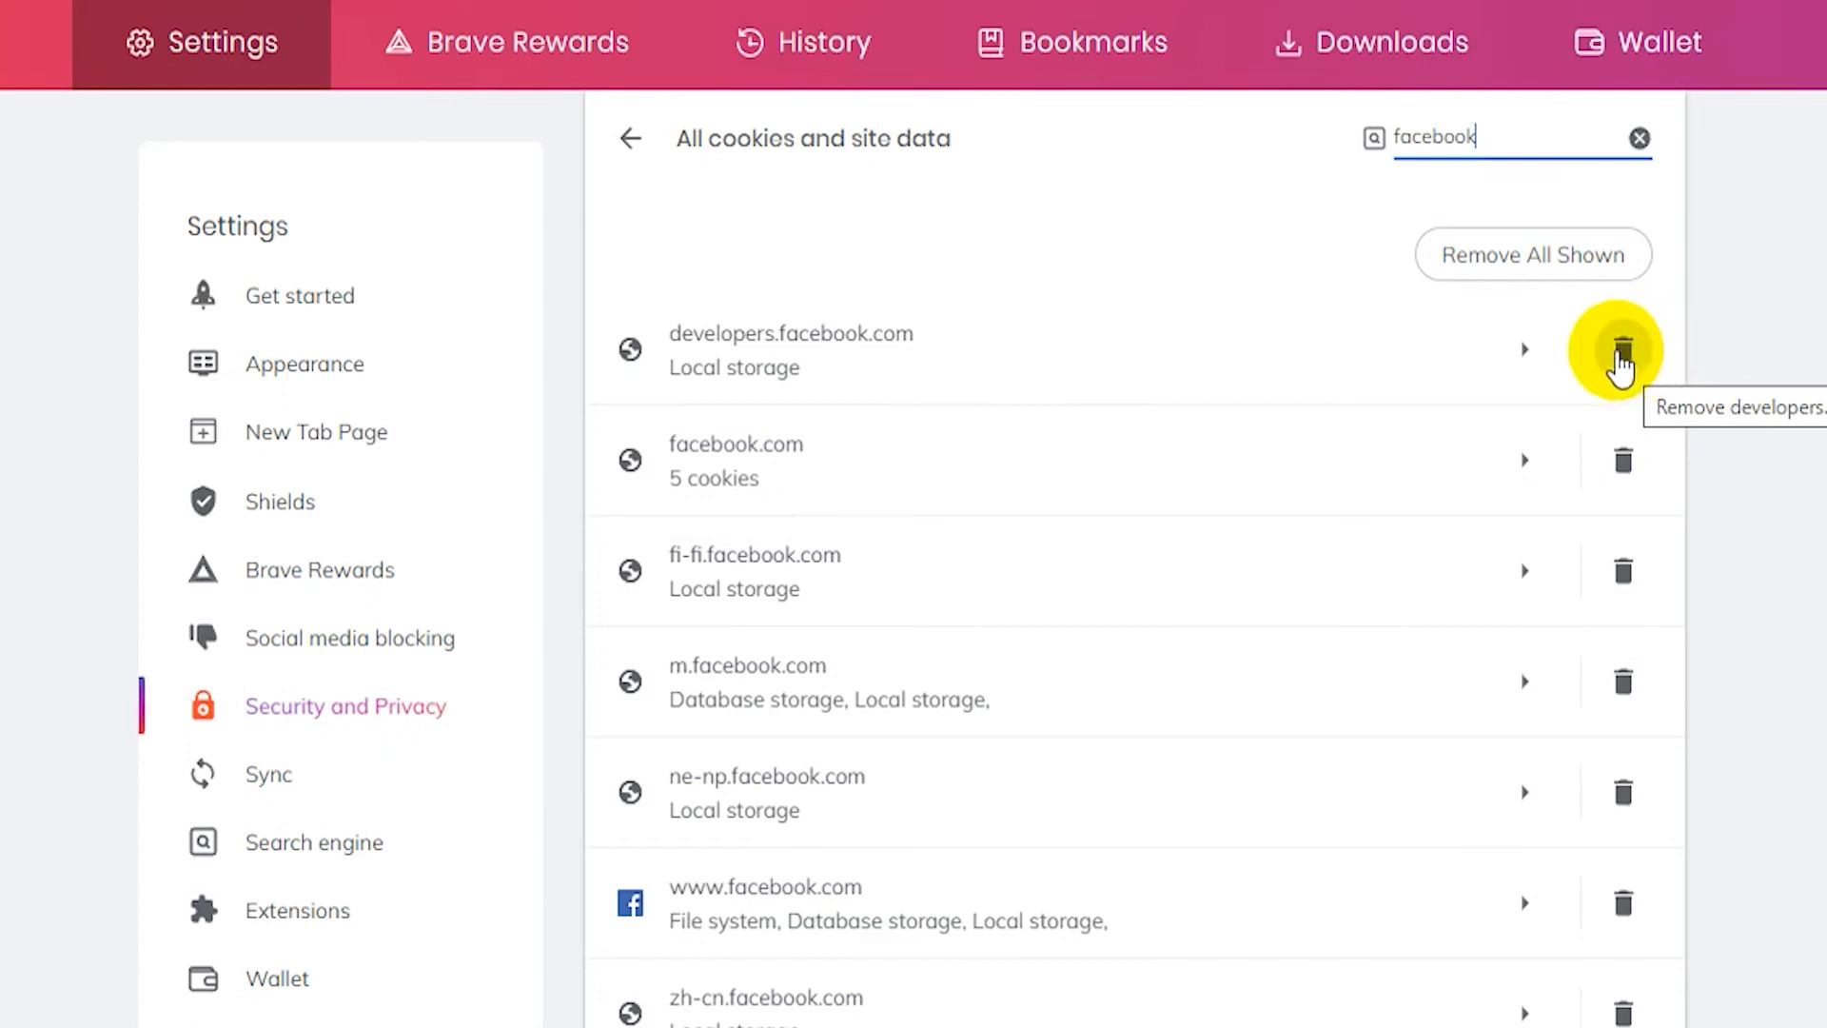
pyautogui.moveTo(1440, 362)
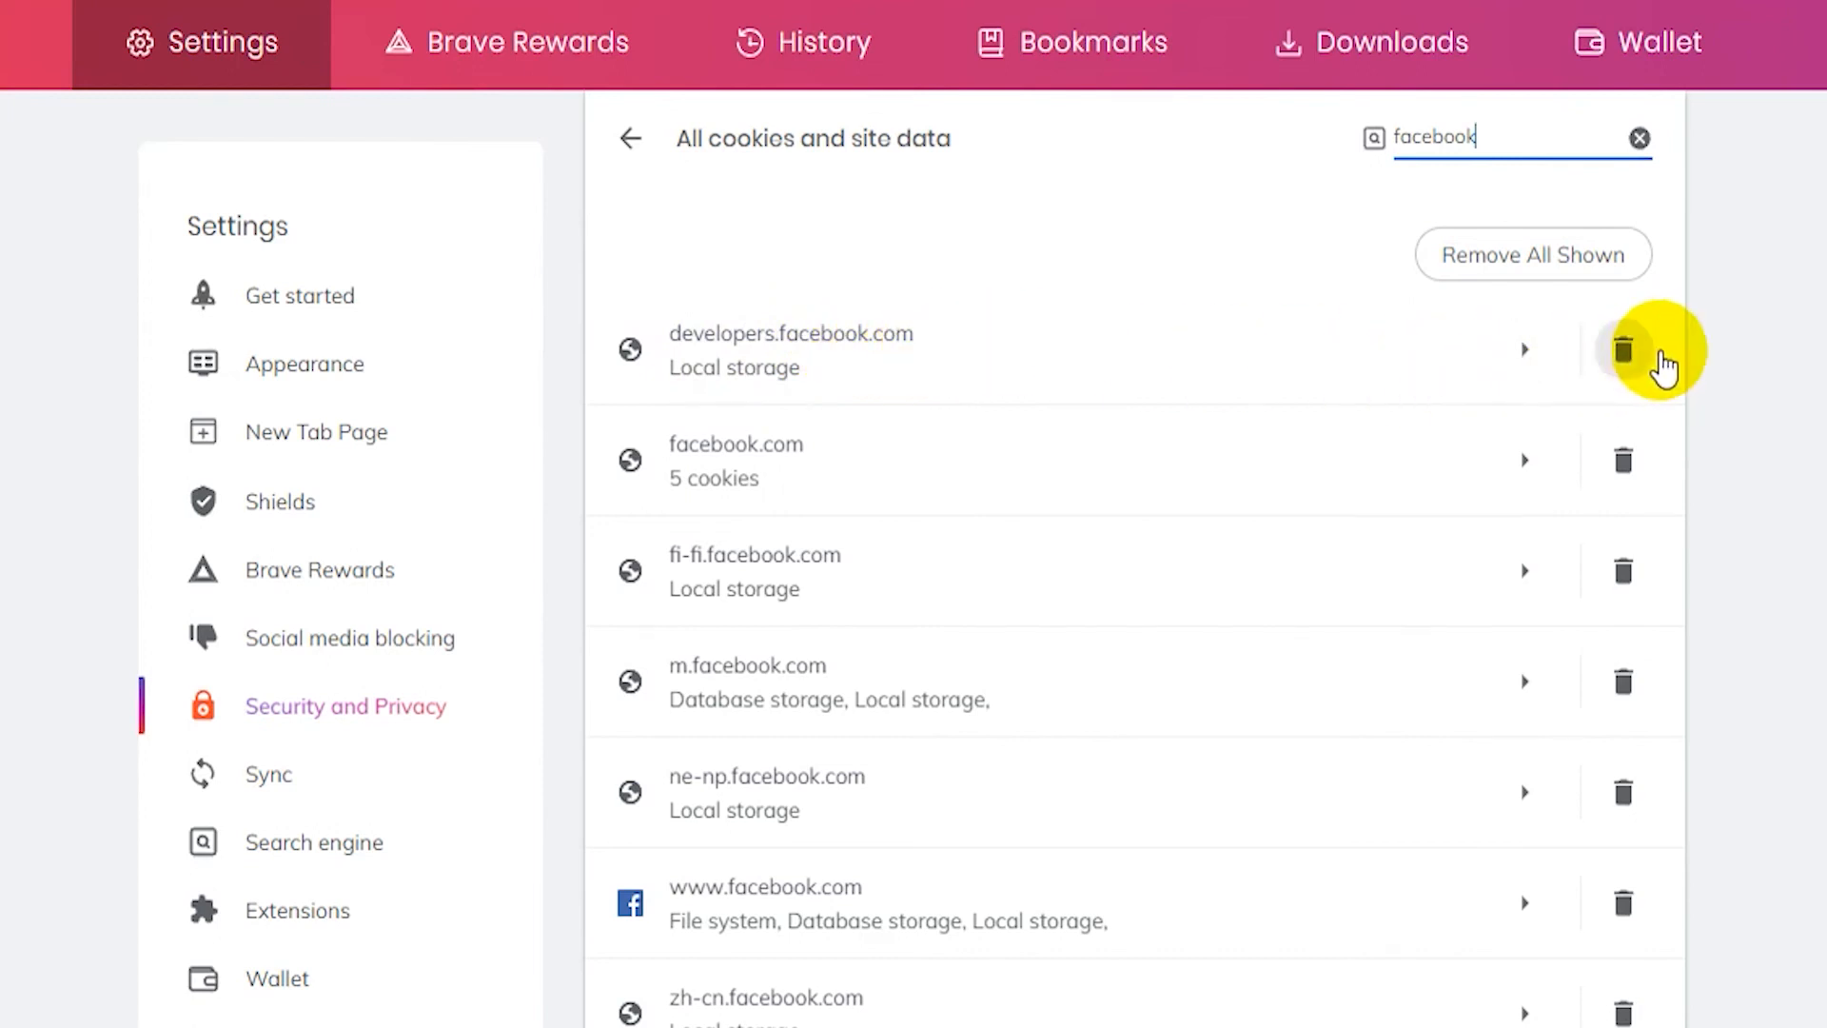
pyautogui.moveTo(1623, 350)
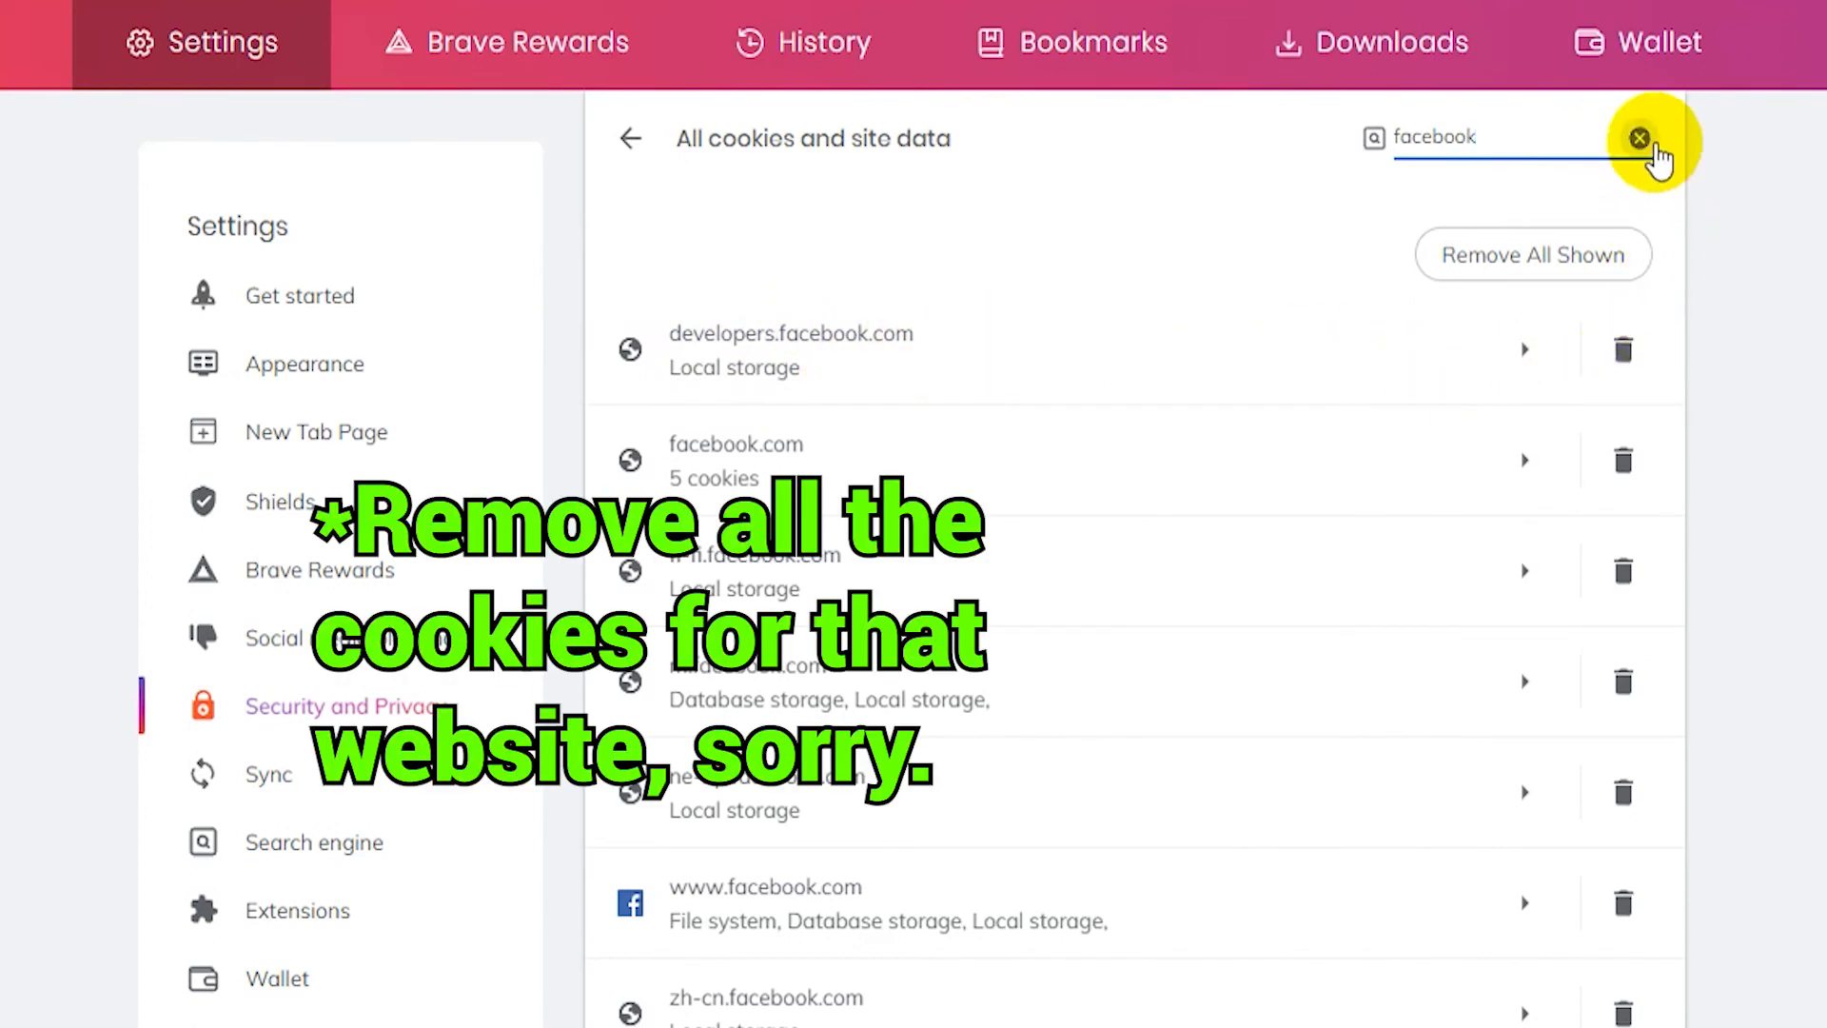
pyautogui.click(1638, 138)
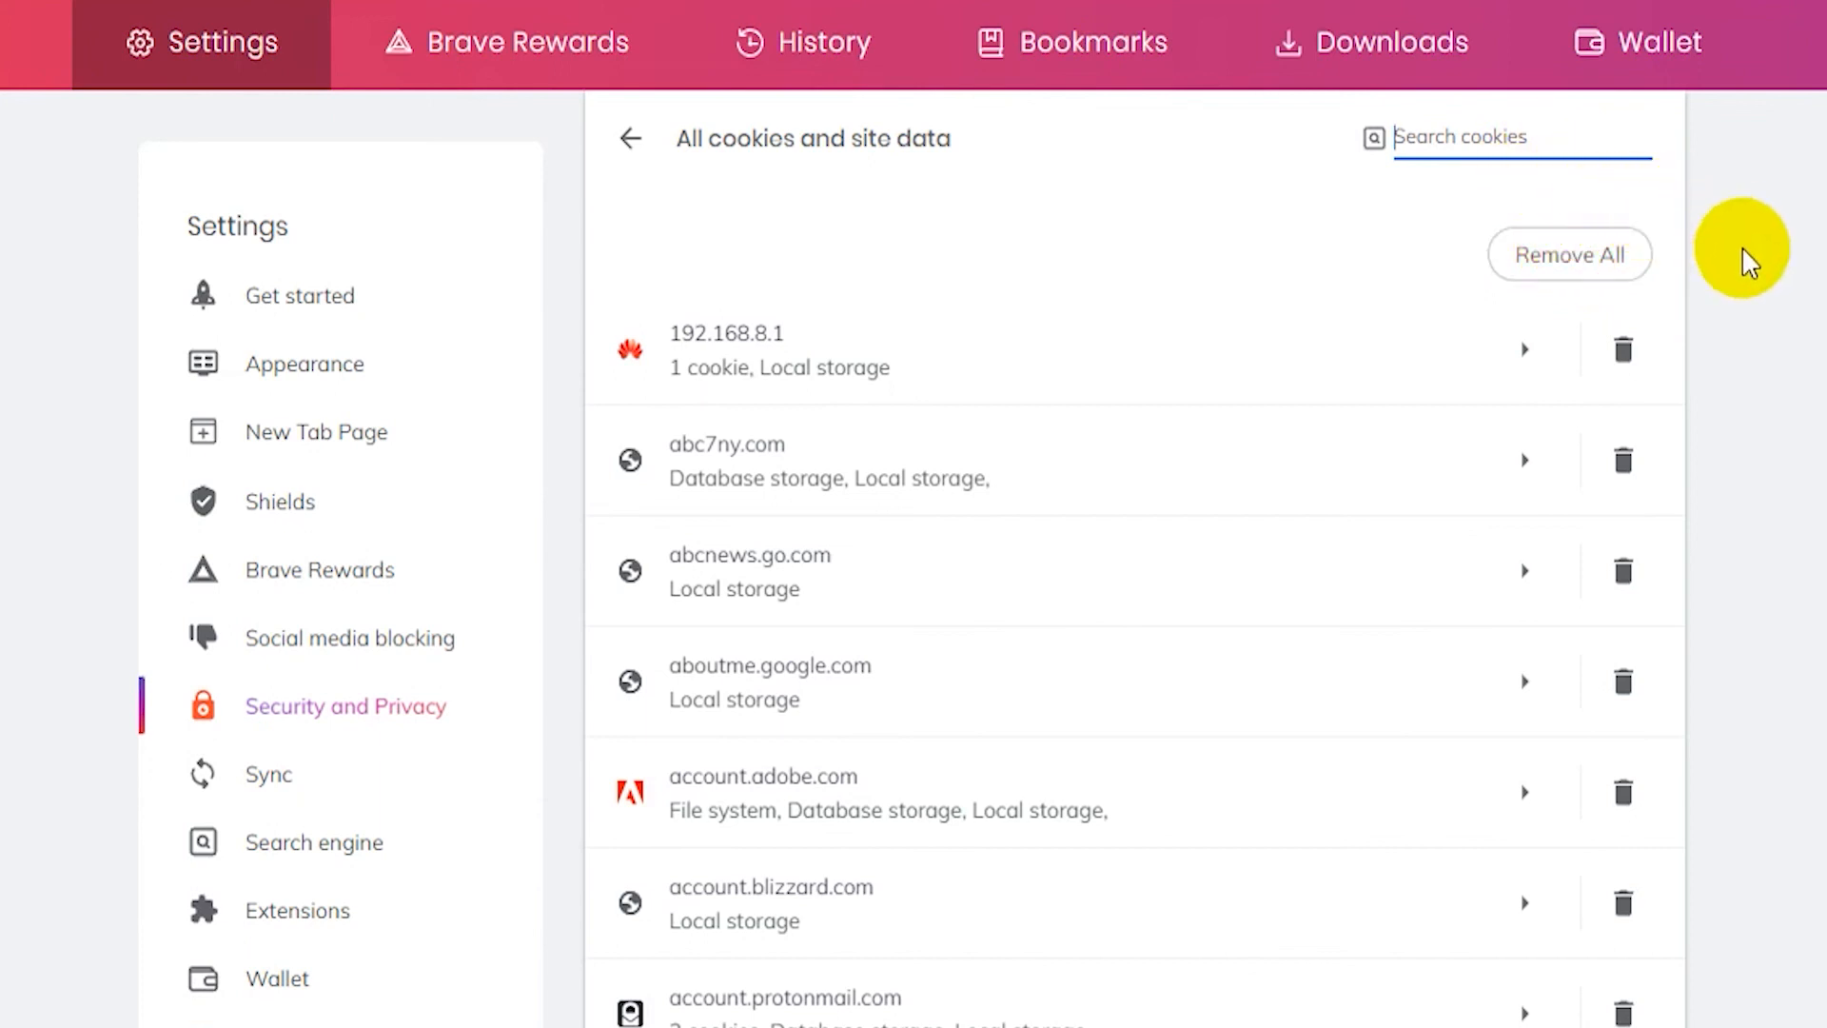
pyautogui.moveTo(1570, 253)
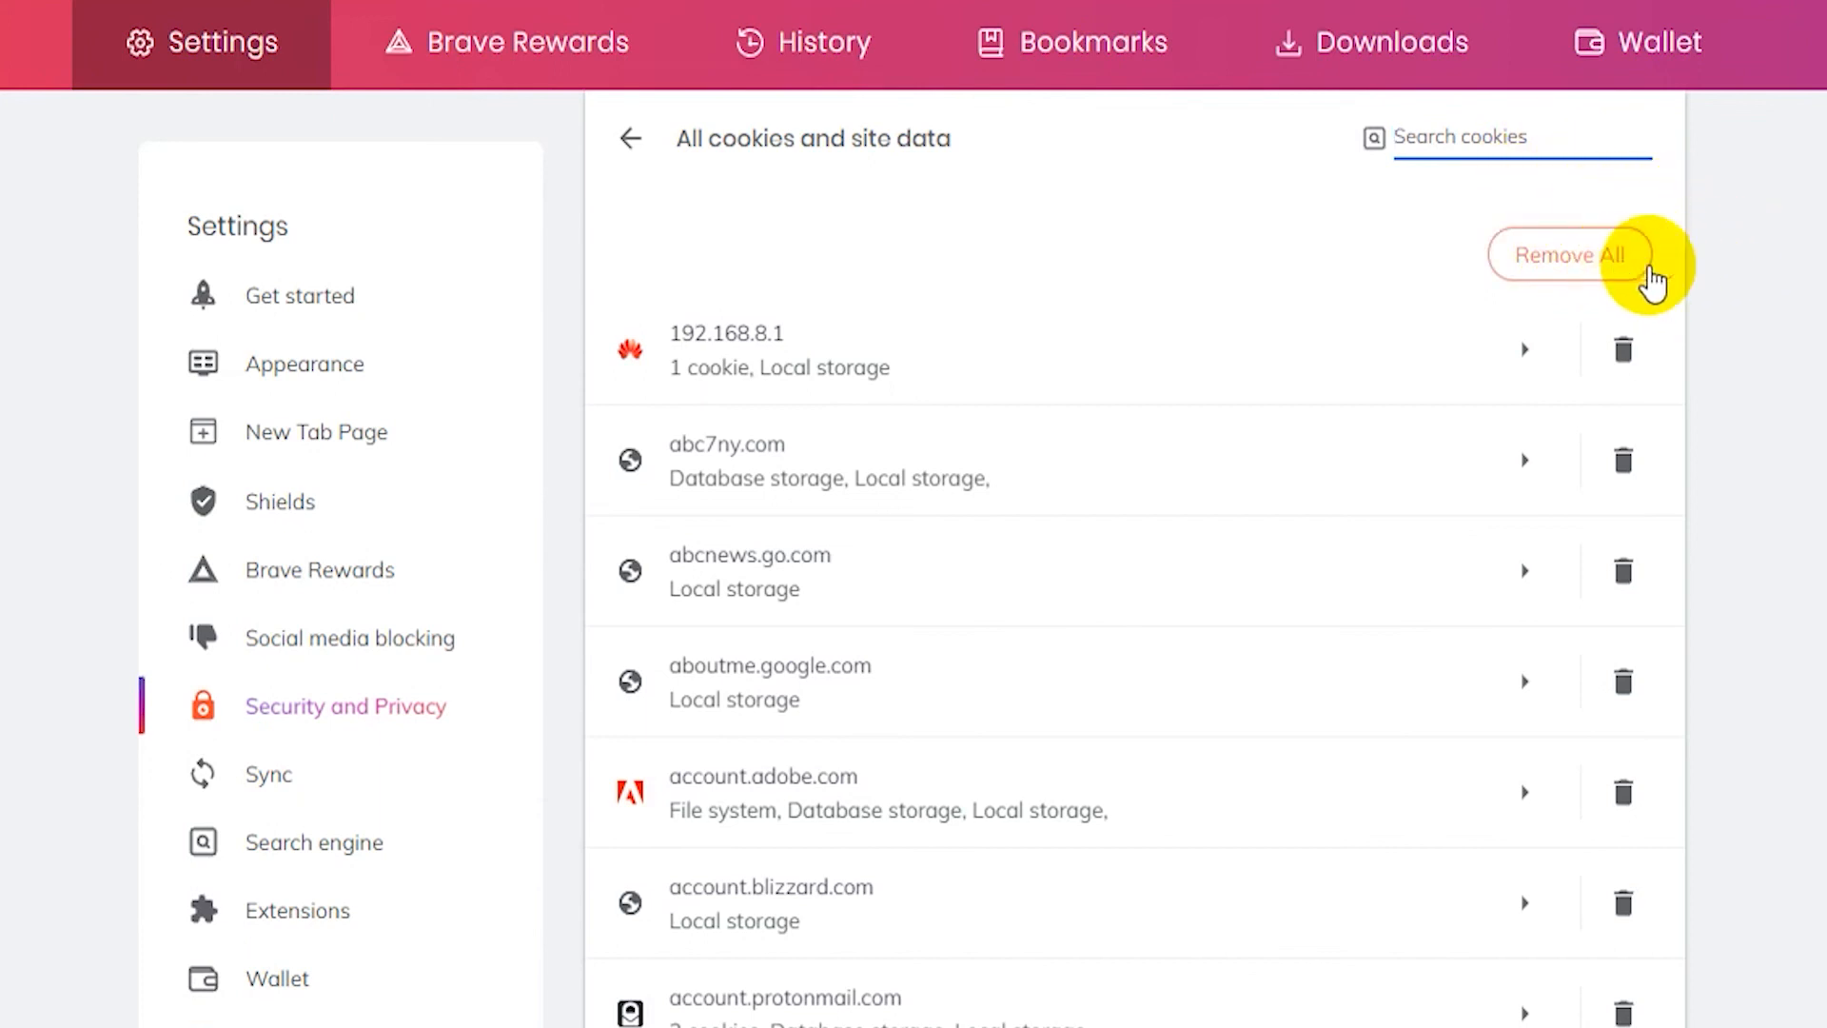